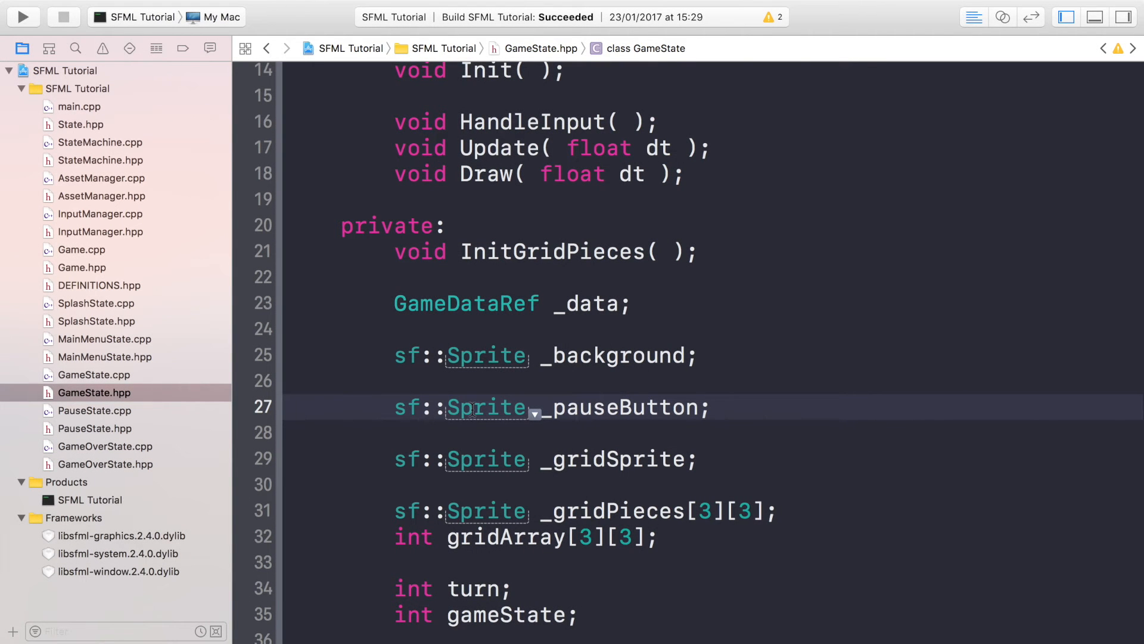
- Declare private void CheckAndPlacePiece(); after InitGridPieces in GameState.hpp
{"action": "left_click", "coordinate": [474, 407]}
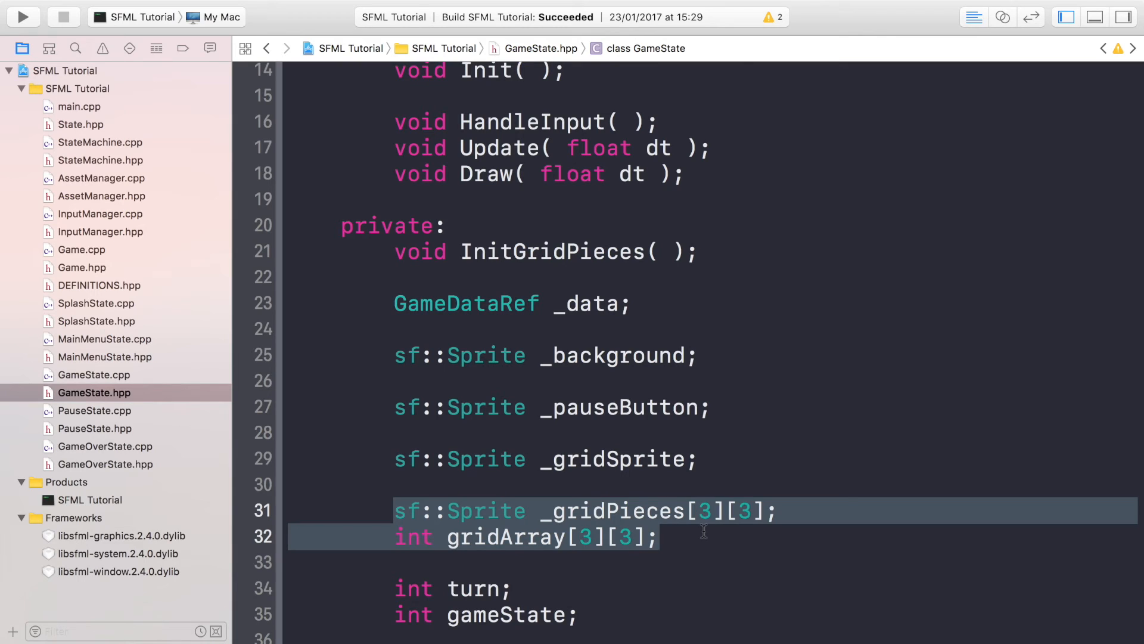
{"action": "mouse_move", "coordinate": [731, 274]}
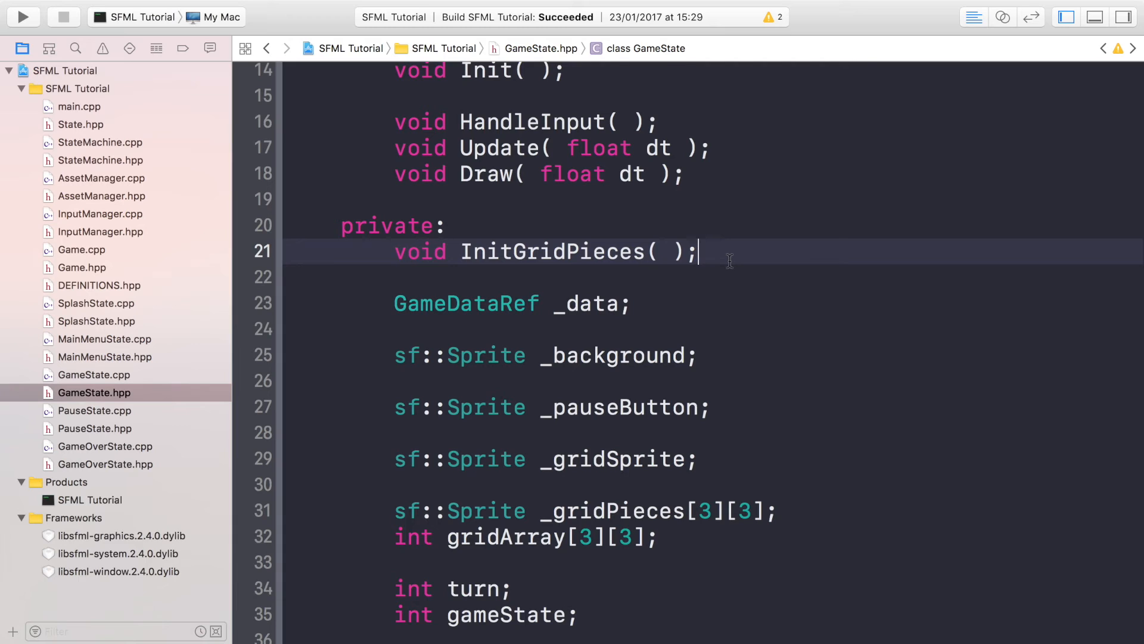
{"action": "type", "text": "void"}
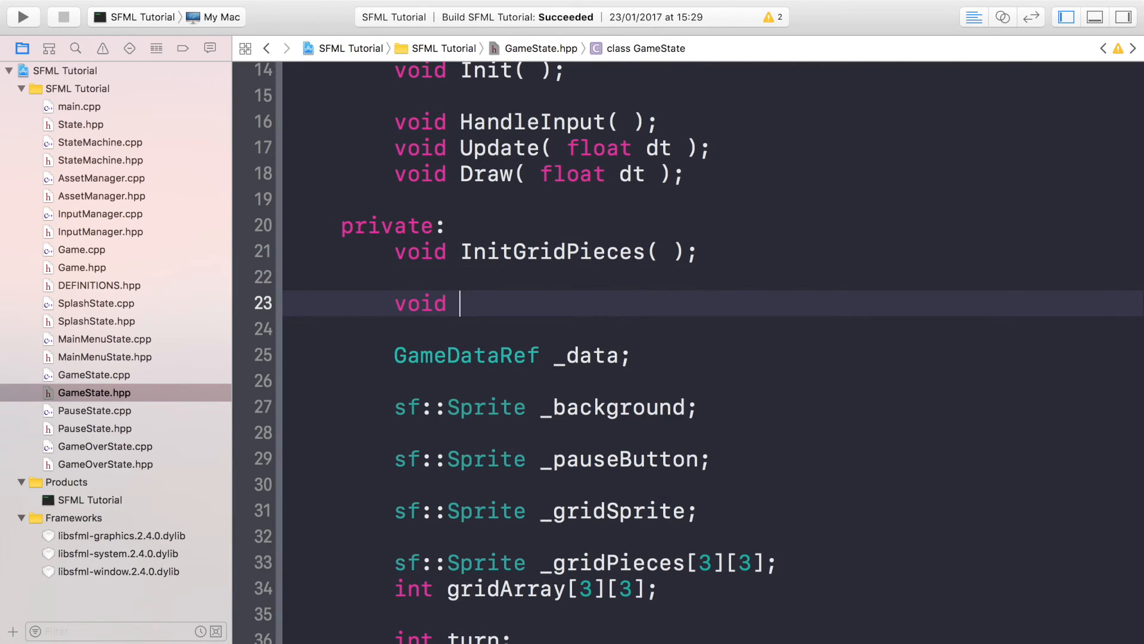
{"action": "type", "text": "CheckAnd"}
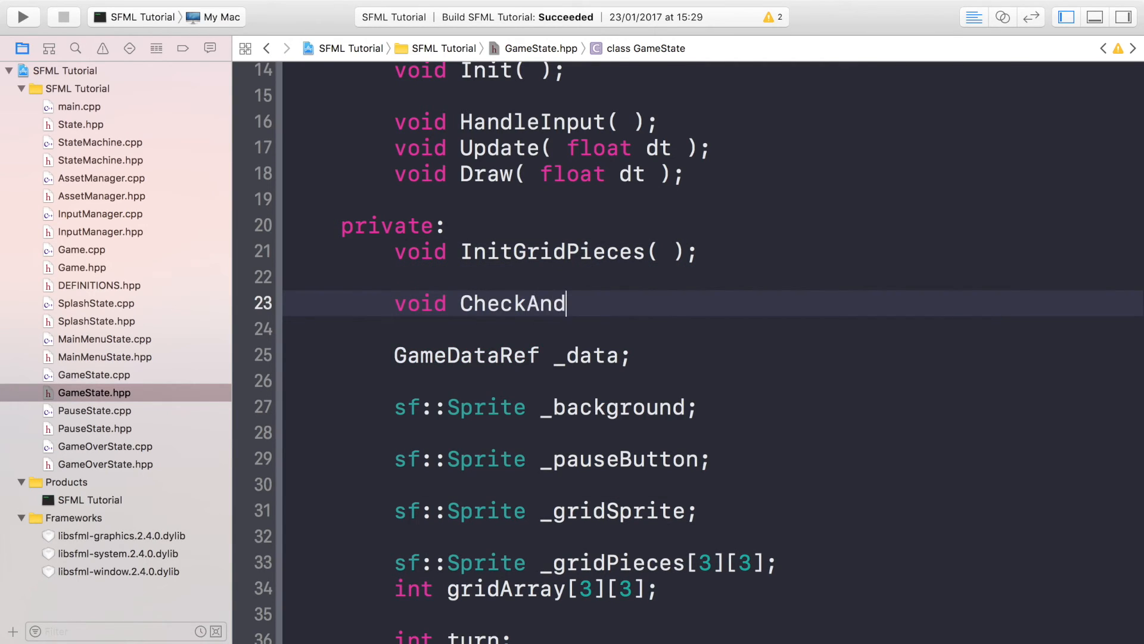
{"action": "type", "text": "PlacePie"}
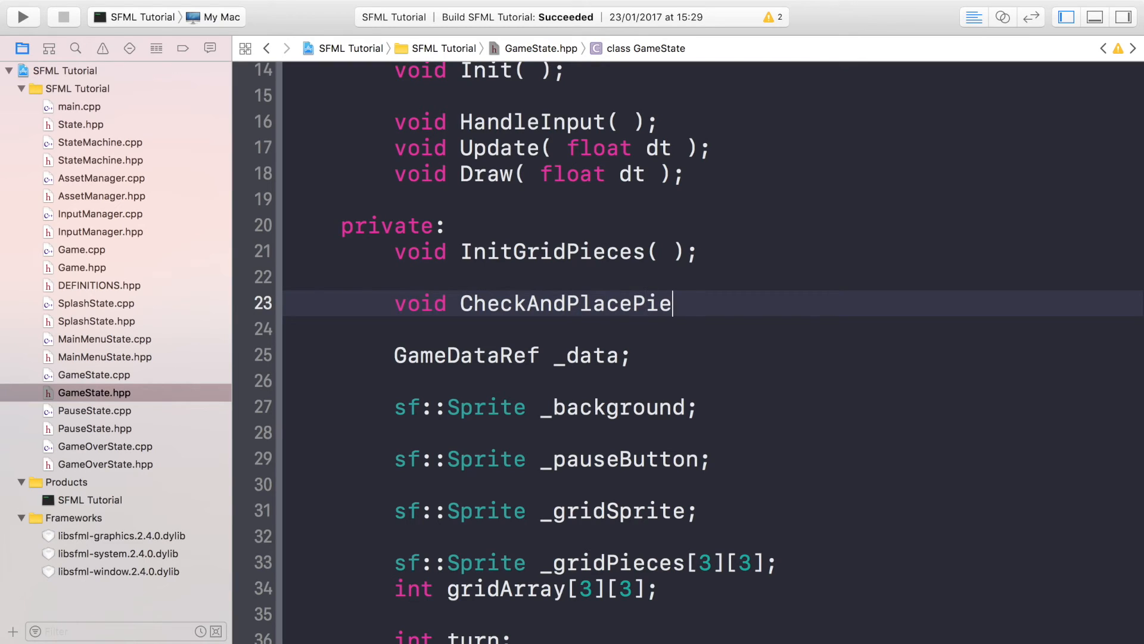
{"action": "type", "text": "( );"}
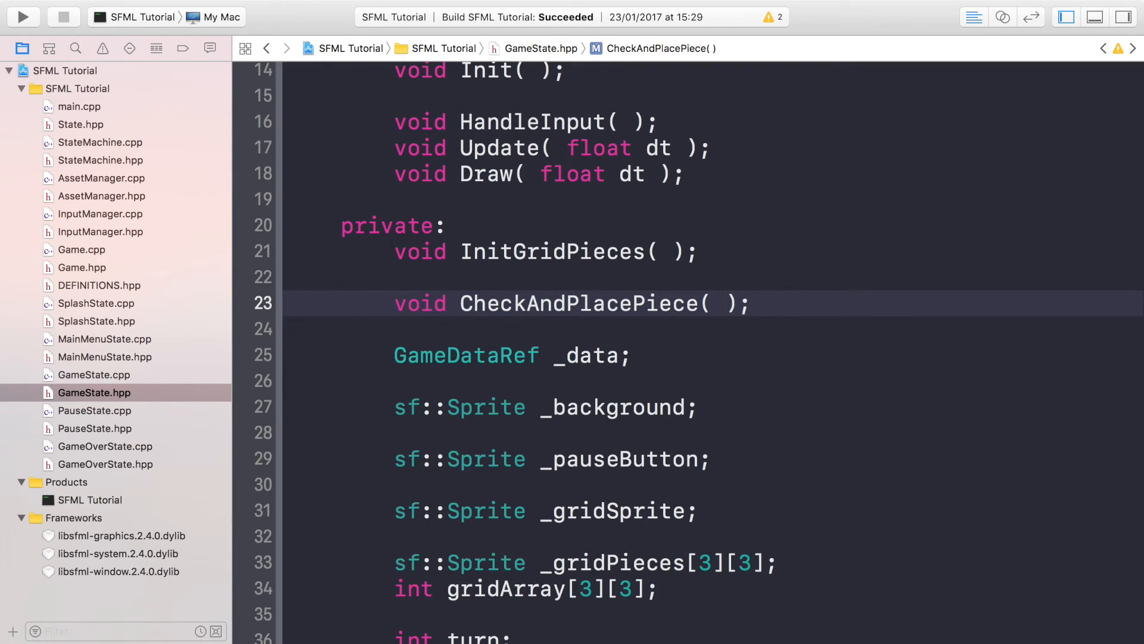
{"action": "left_click", "coordinate": [724, 303]}
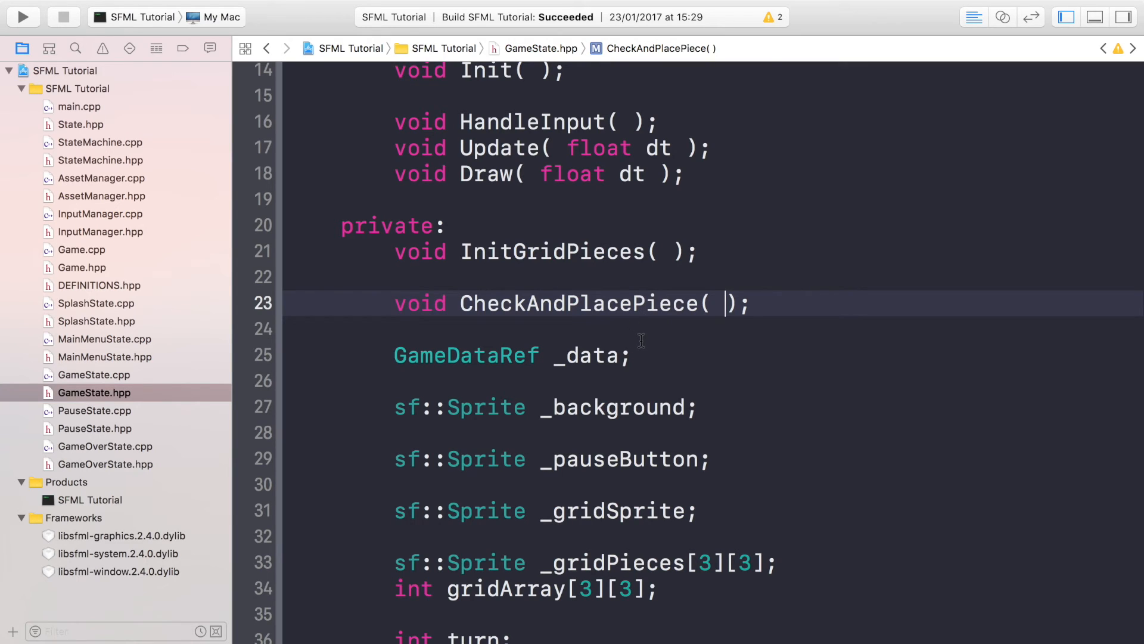
{"action": "left_click", "coordinate": [93, 374]}
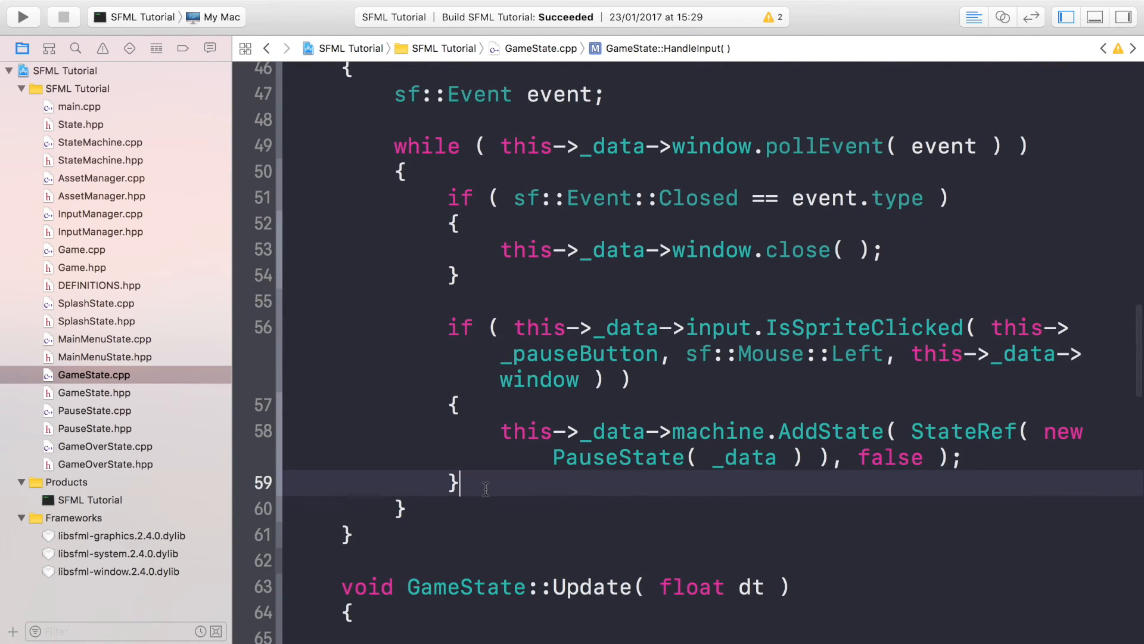
- Add an else-if branch on IsSpriteClicked(_gridSprite, sf::Mouse::Left, window) calling this->CheckAndPlacePiece()
{"action": "type", "text": "else if ("}
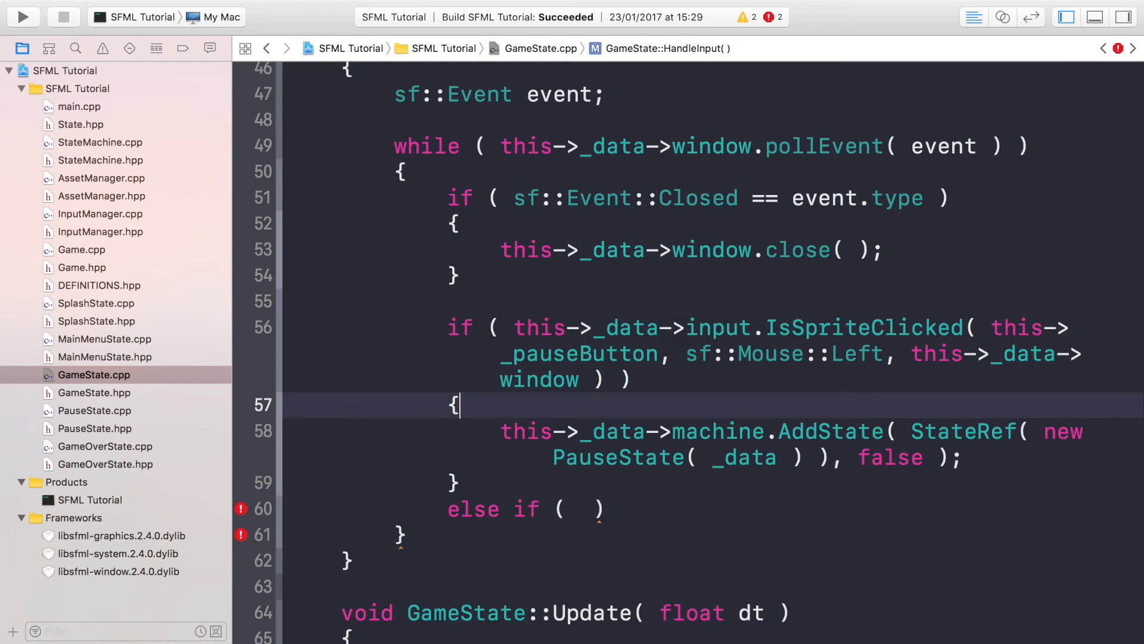
{"action": "type", "text": "this->_data->input.IsSpriteClicked( this->_pauseButton, sf::Mouse::Left, this->_data->window )"}
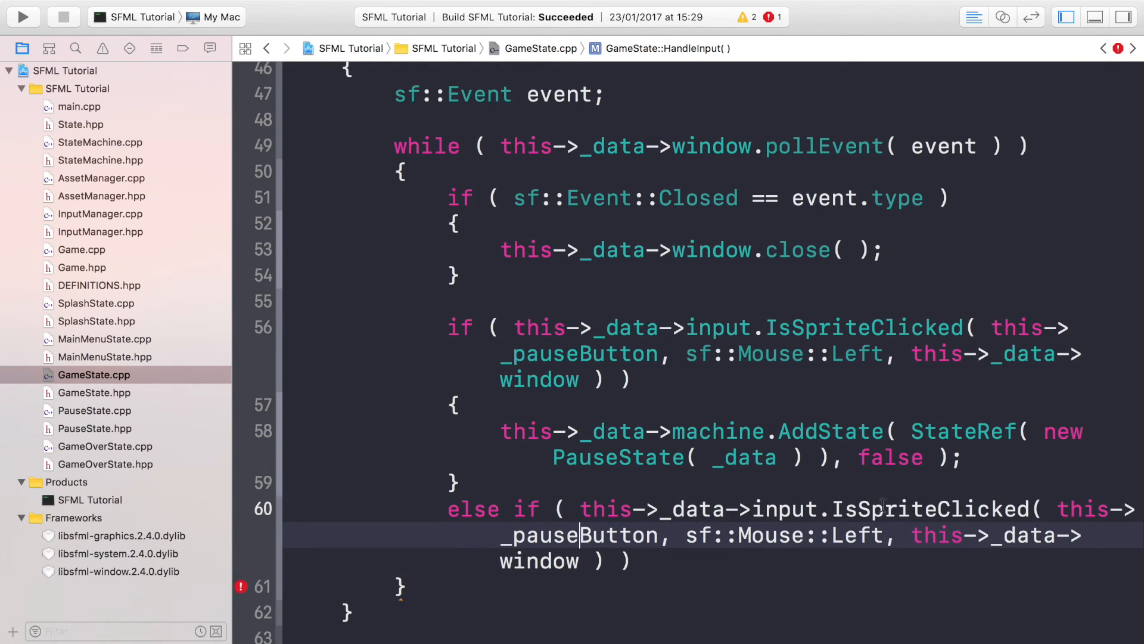
{"action": "type", "text": "{"}
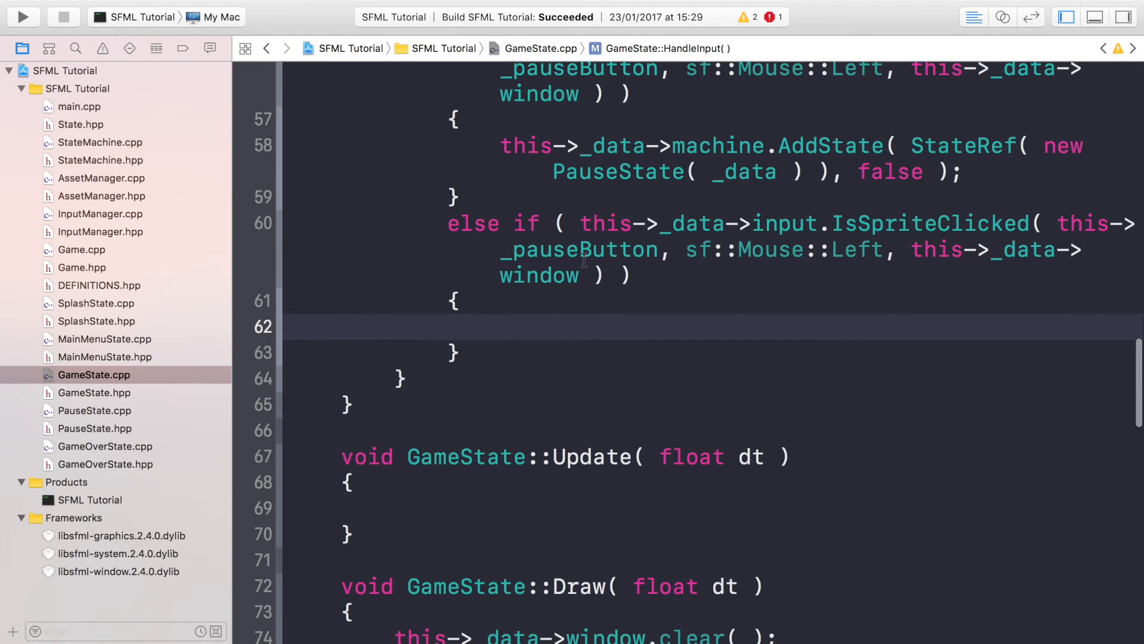
{"action": "double_click", "coordinate": [580, 250]}
{"action": "type", "text": "gr"}
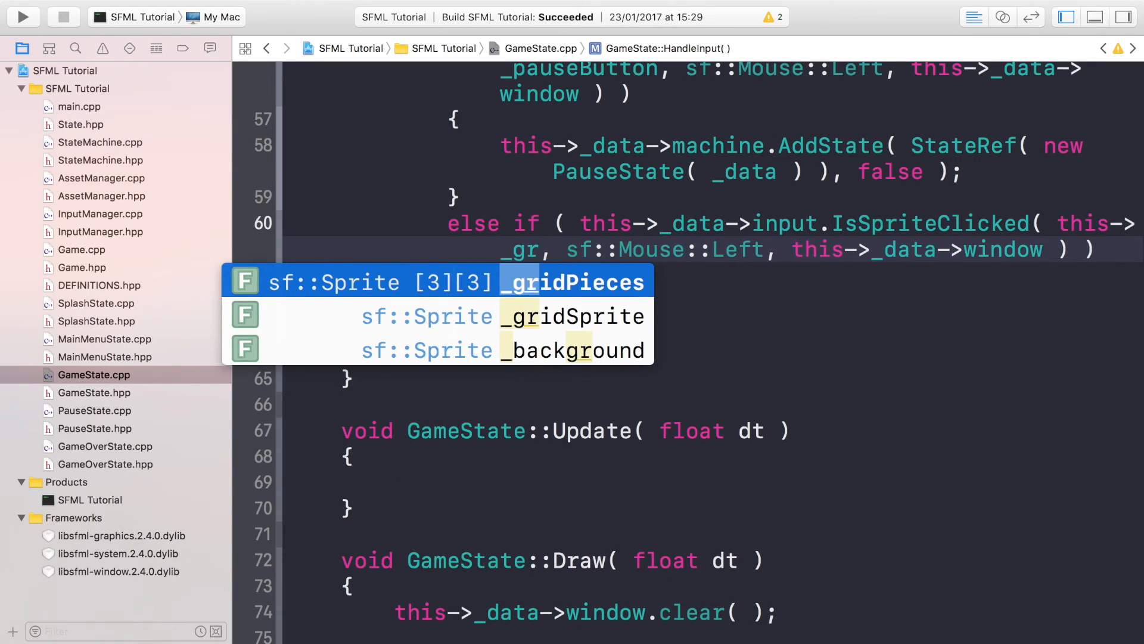
{"action": "left_click", "coordinate": [573, 315]}
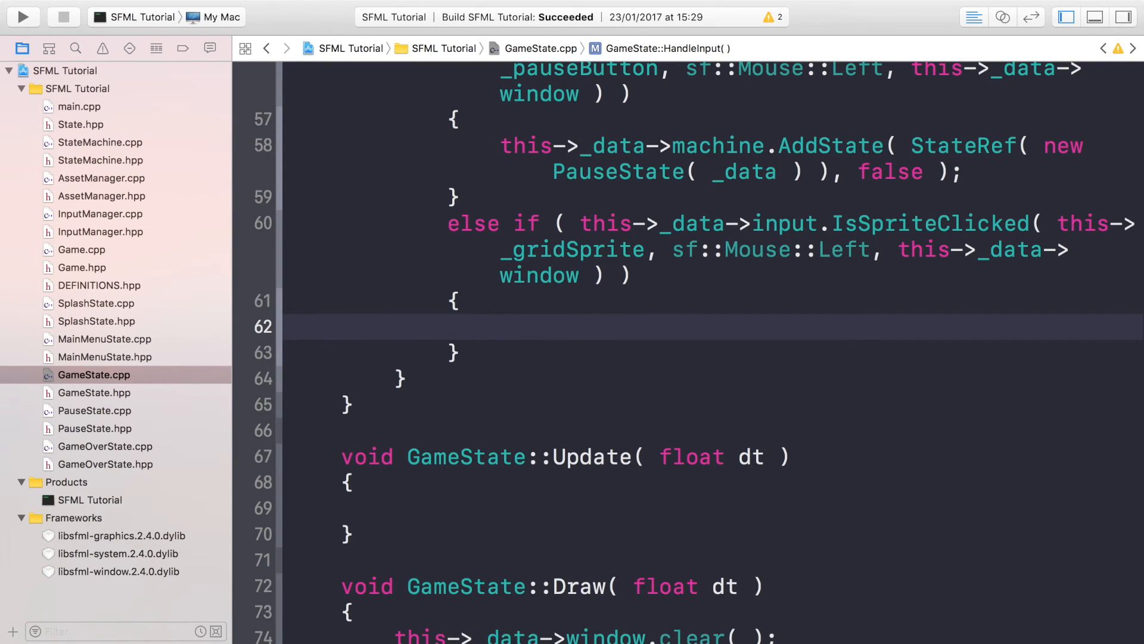
{"action": "left_click", "coordinate": [500, 326]}
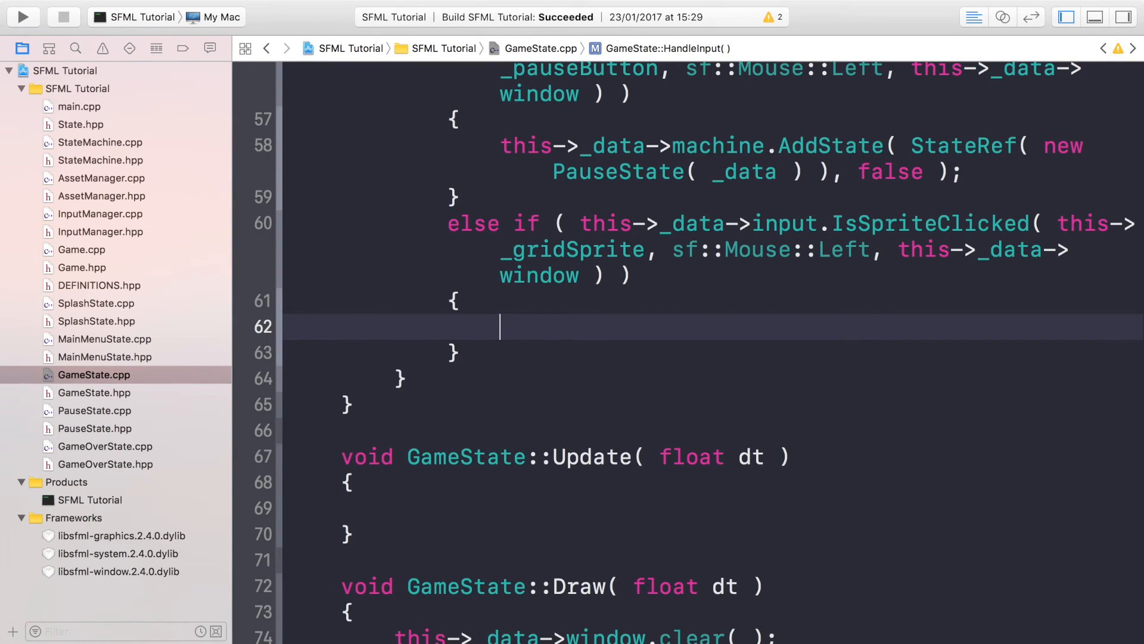
{"action": "type", "text": "this->checkAndPlacePiece( );"}
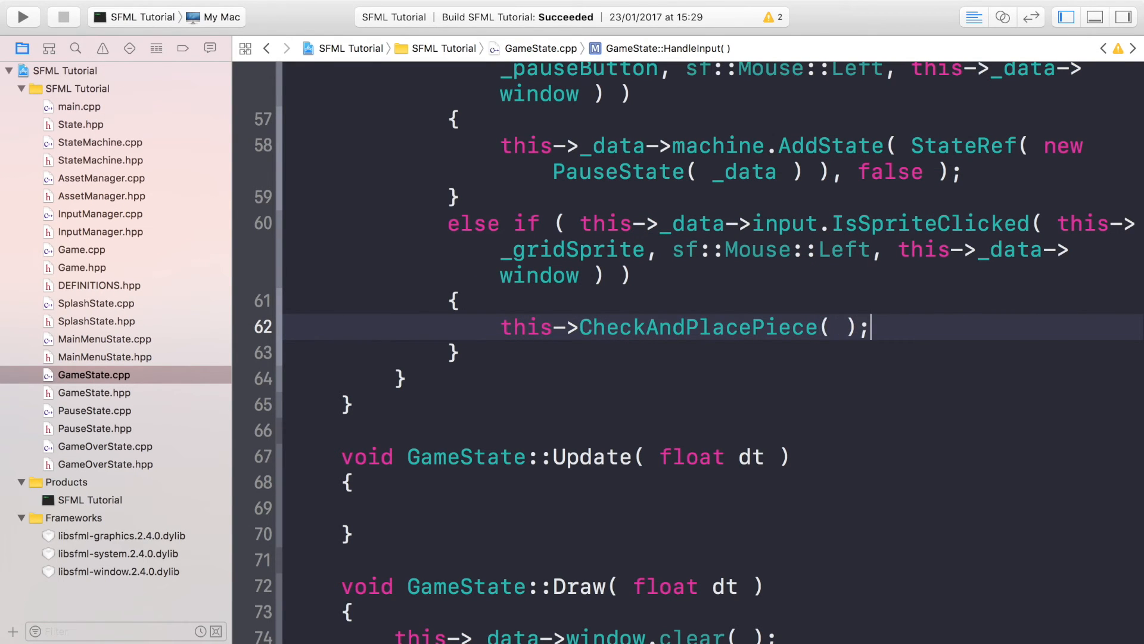
{"action": "scroll", "scroll_direction": "down", "scroll_amount": 3}
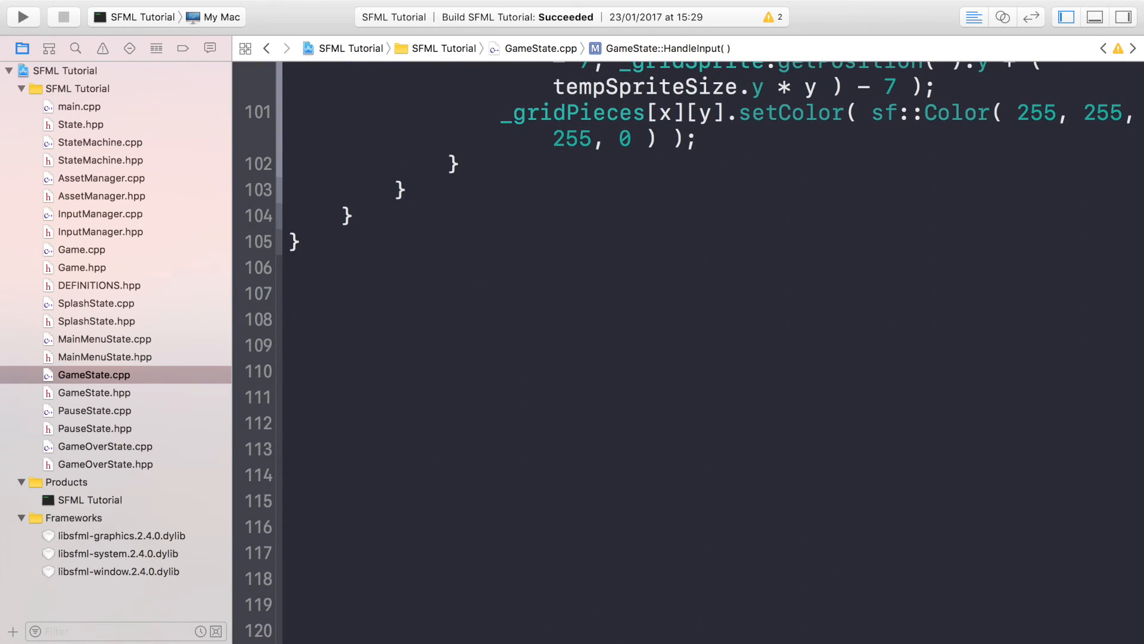
- Add an empty void GameState::CheckAndPlacePiece() body at the bottom of GameState.cpp
{"action": "scroll", "scroll_direction": "up", "scroll_amount": 3}
{"action": "type", "text": "void "}
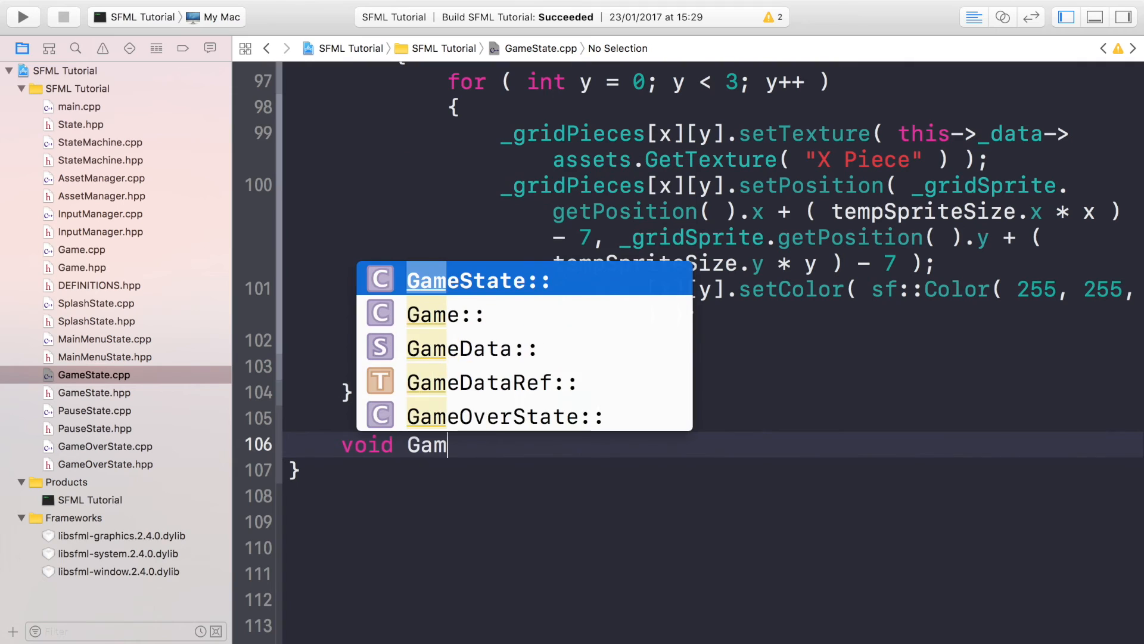
{"action": "type", "text": "GameState::CheckAndPlacePiece()"}
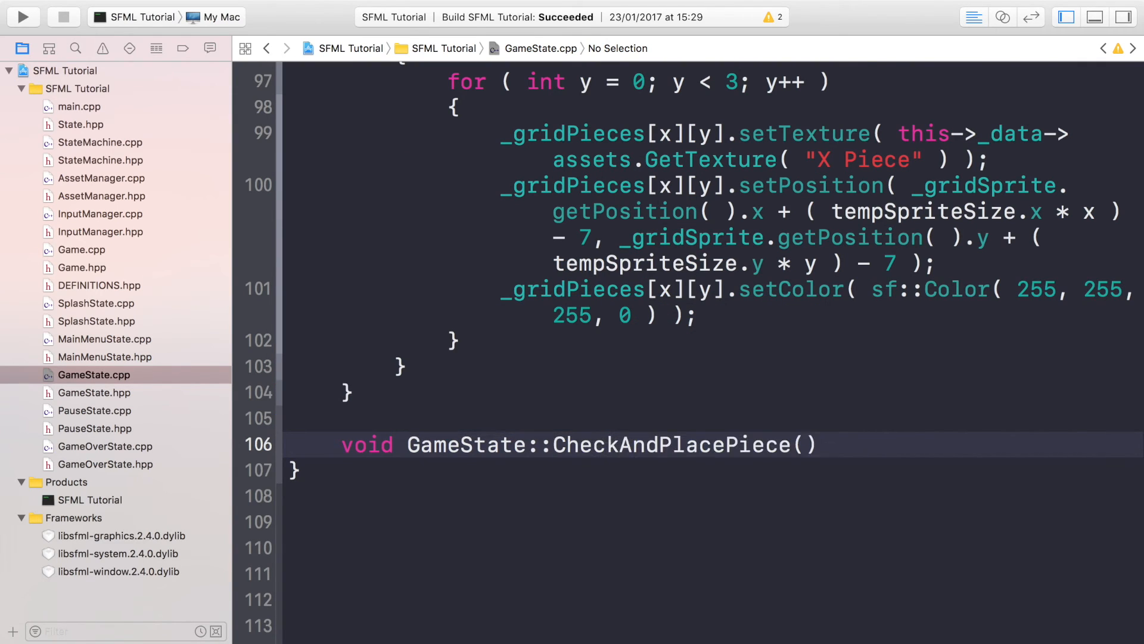
{"action": "type", "text": "{"}
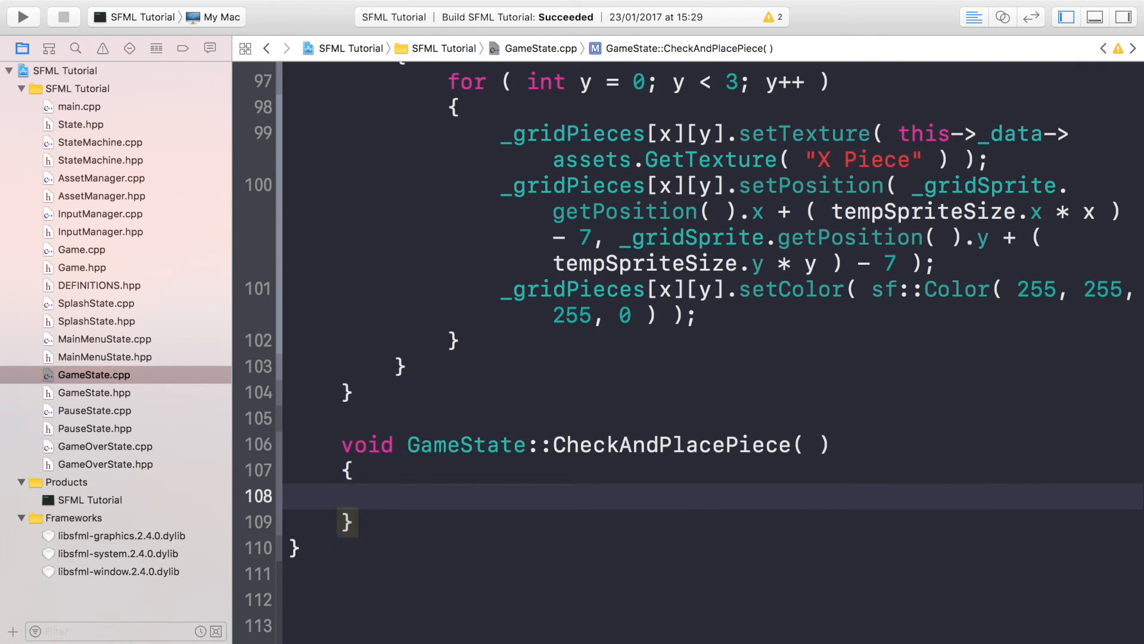
- Declare sf::Vector2i touchPoint = this->_data->input.GetMousePosition(this->_data->window);
{"action": "type", "text": "sf"}
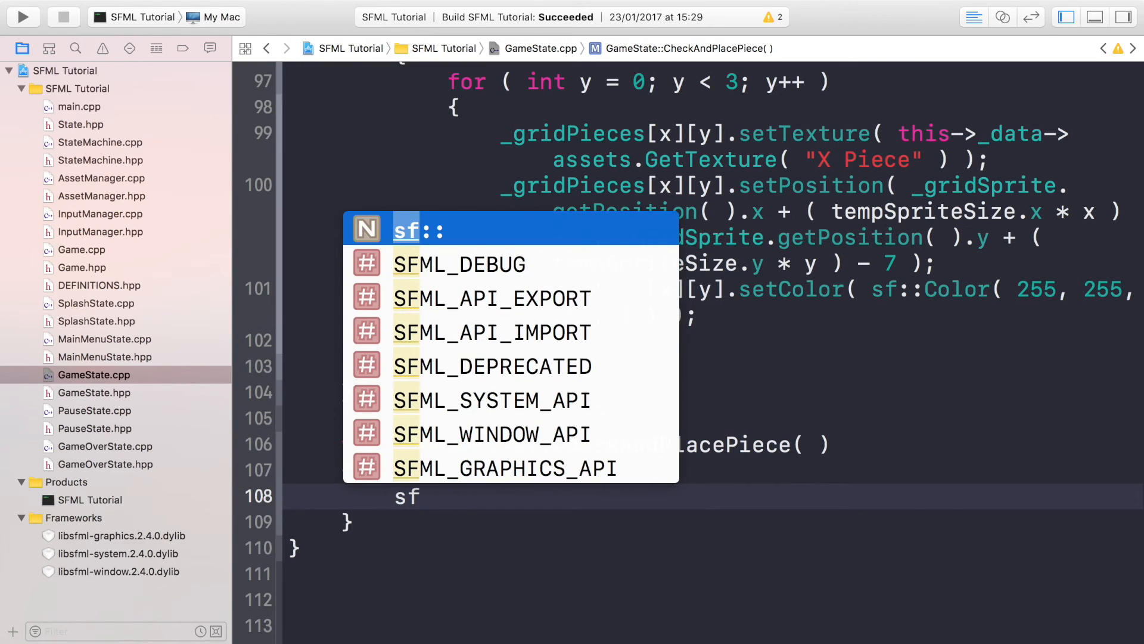
{"action": "type", "text": "::vector2i"}
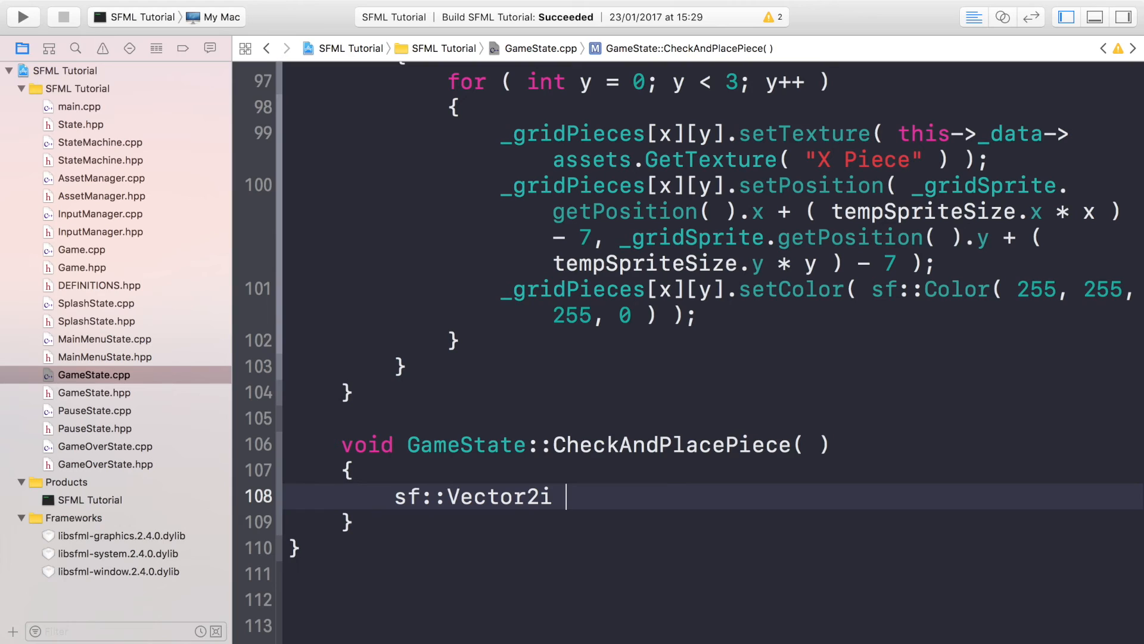
{"action": "type", "text": "touchPoint"}
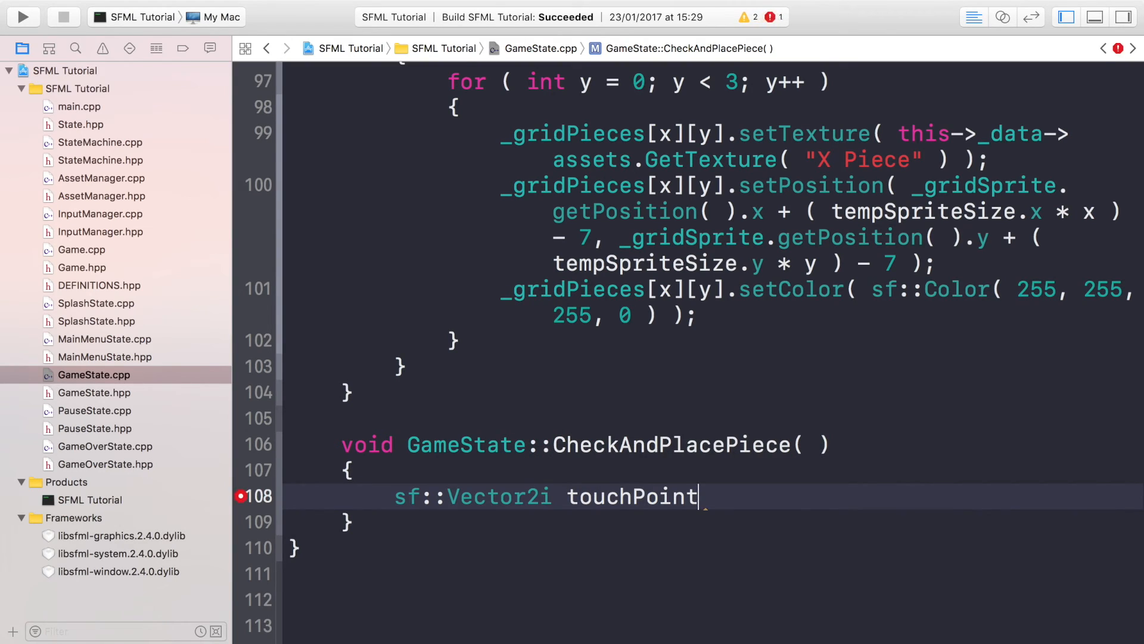
{"action": "type", "text": "="}
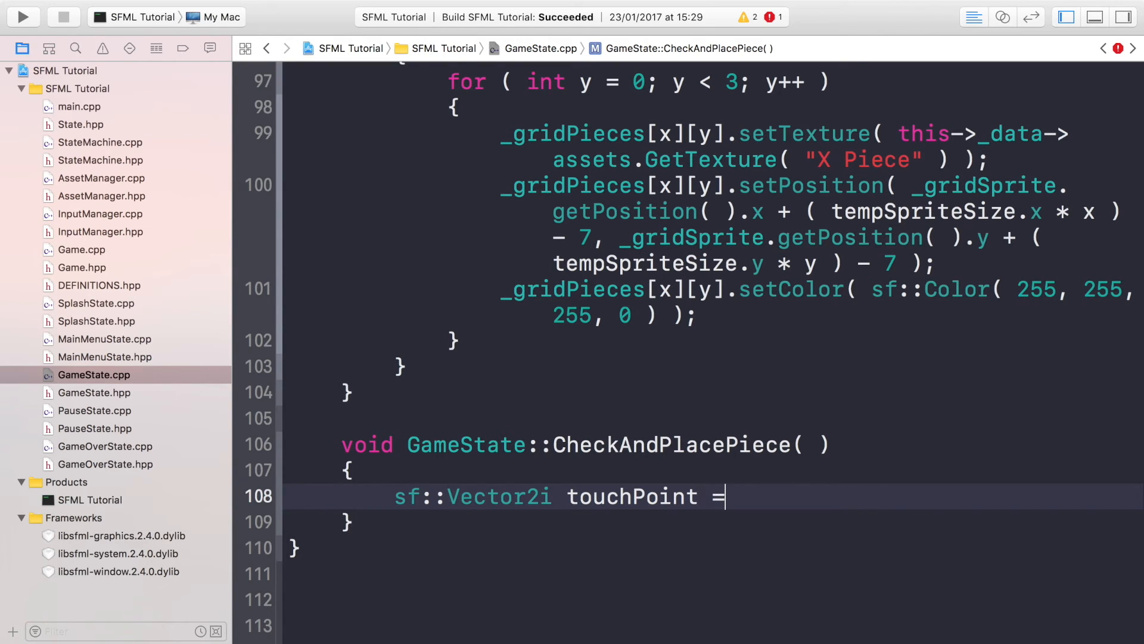
{"action": "type", "text": "this->"}
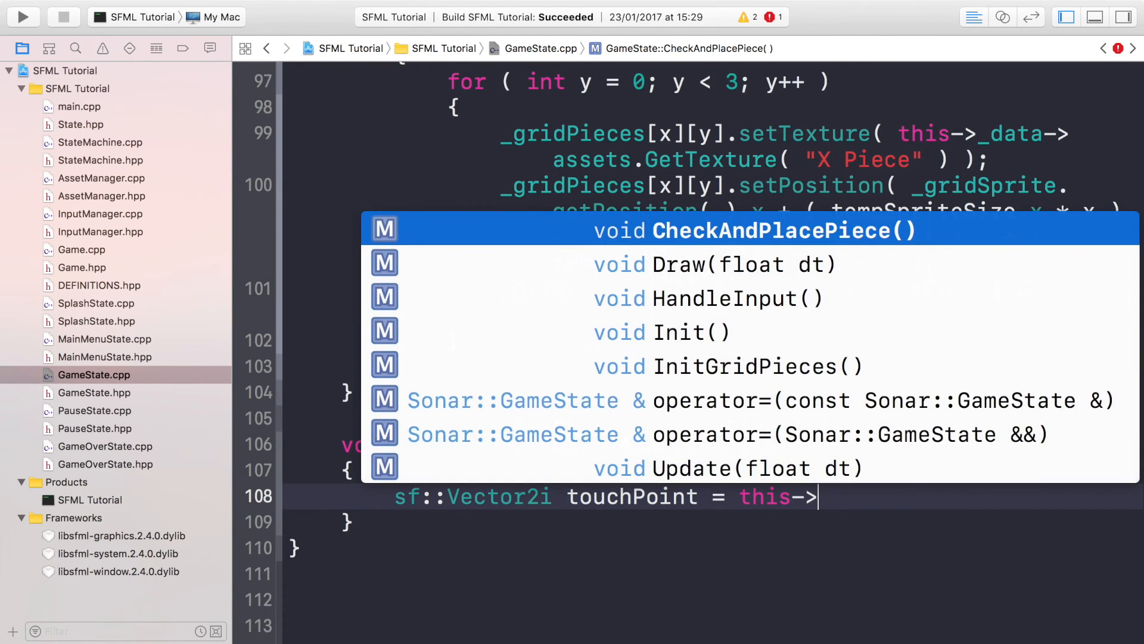
{"action": "type", "text": "_data-"}
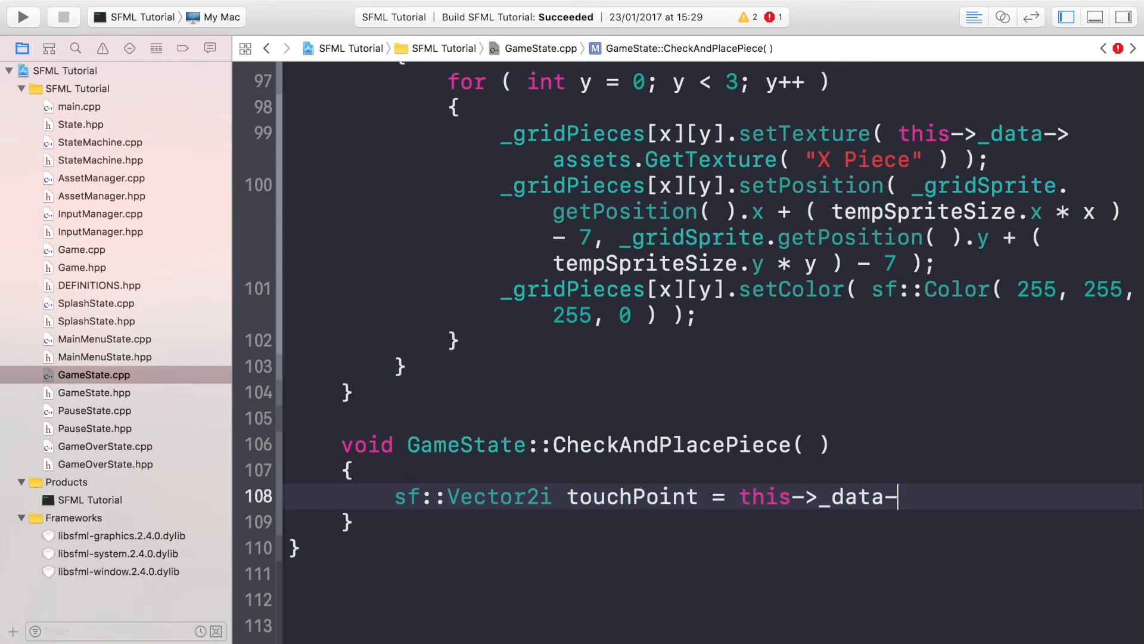
{"action": "type", "text": ">input"}
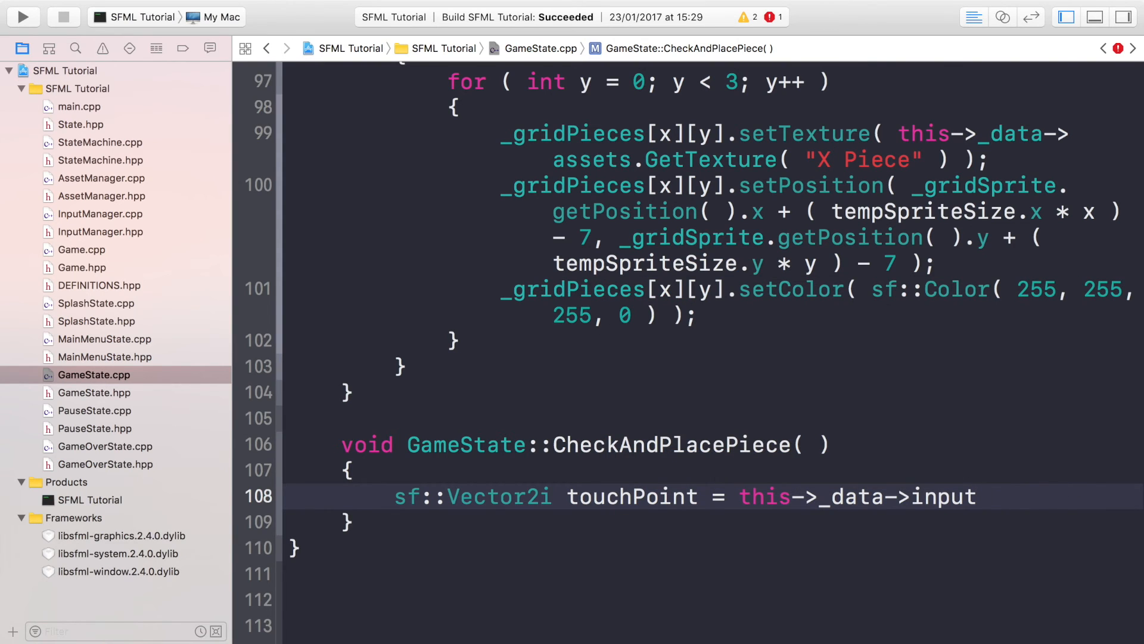
{"action": "type", "text": "getmous"}
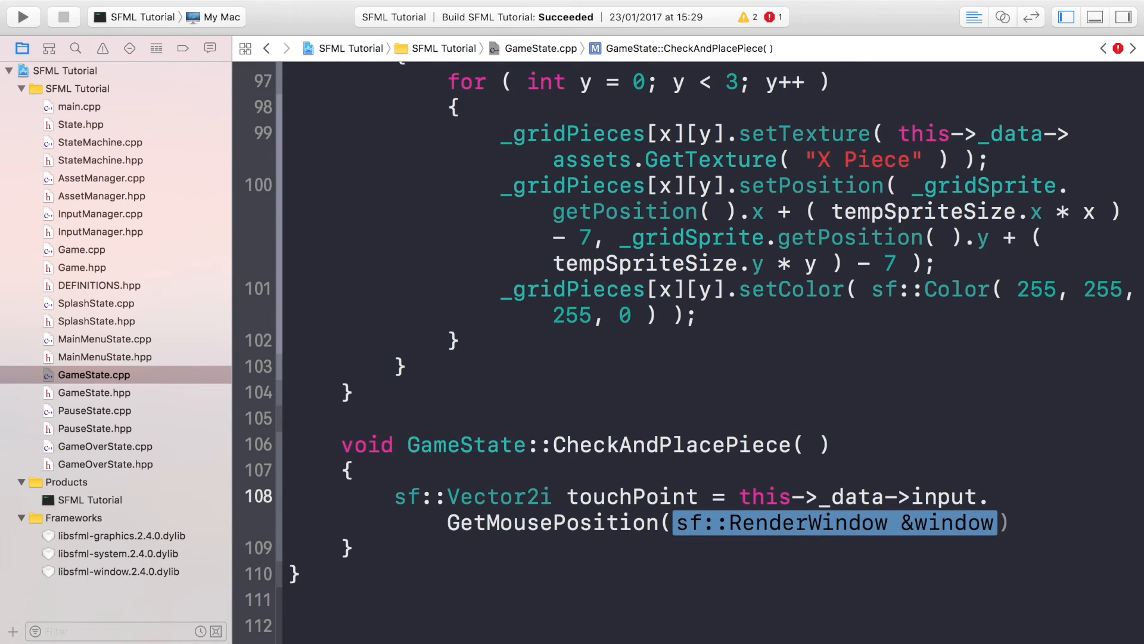
{"action": "type", "text": "this"}
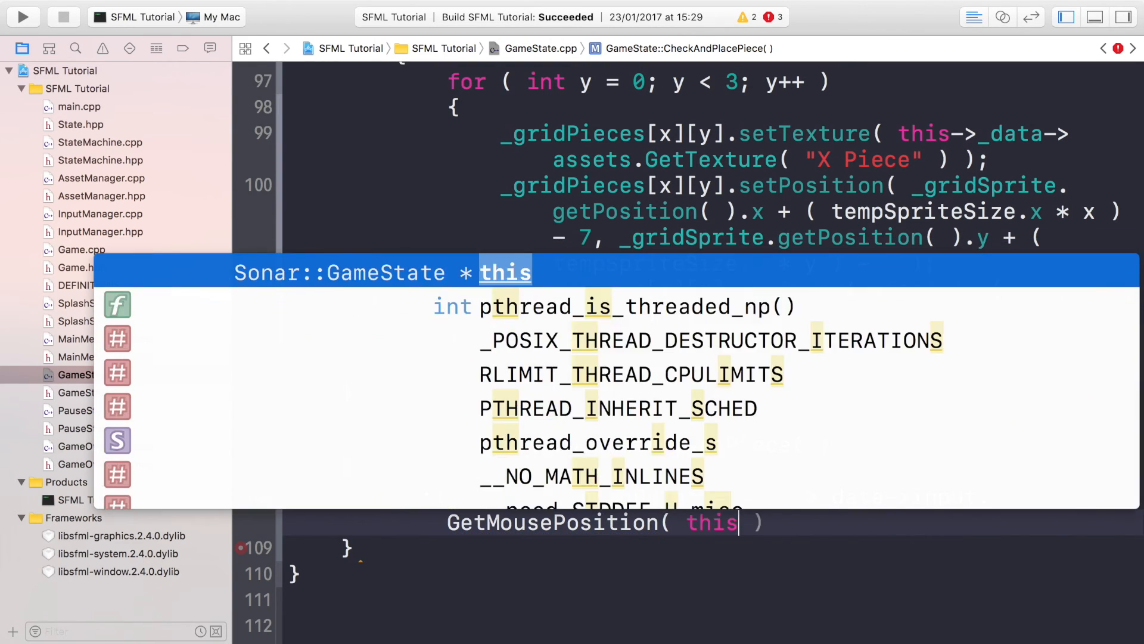
{"action": "type", "text": "->_data"}
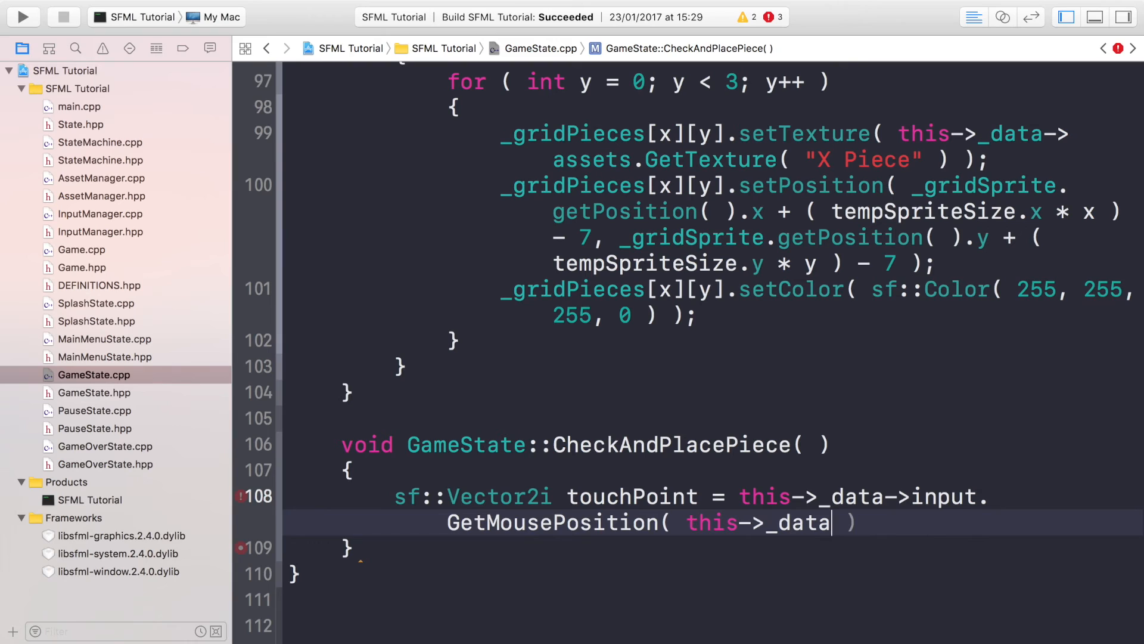
{"action": "type", "text": "->window"}
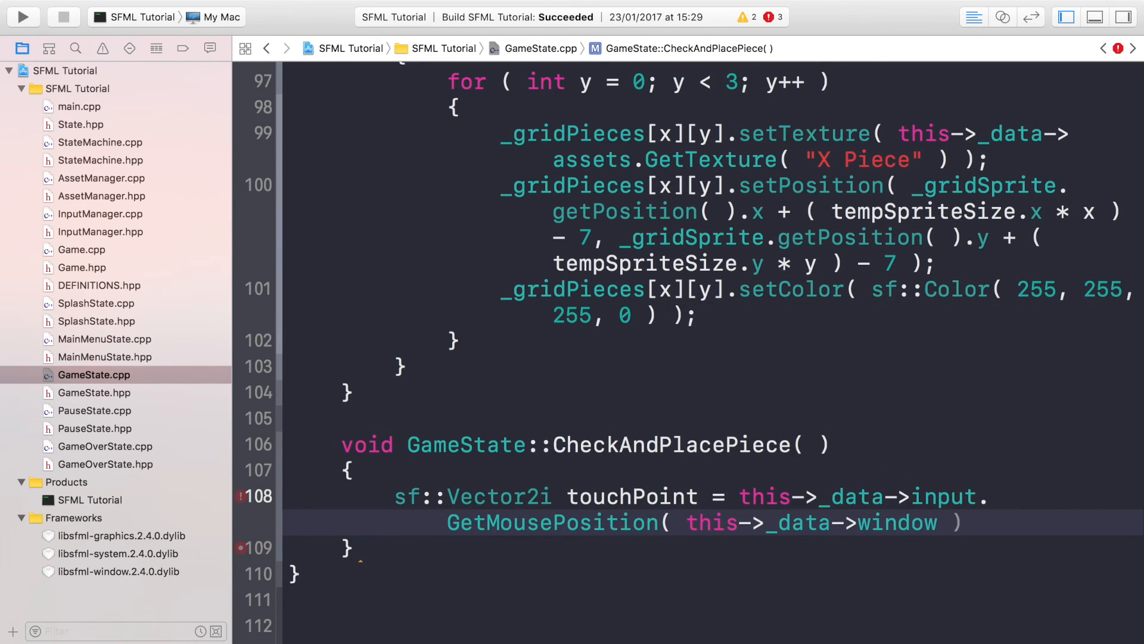
{"action": "type", "text": ";"}
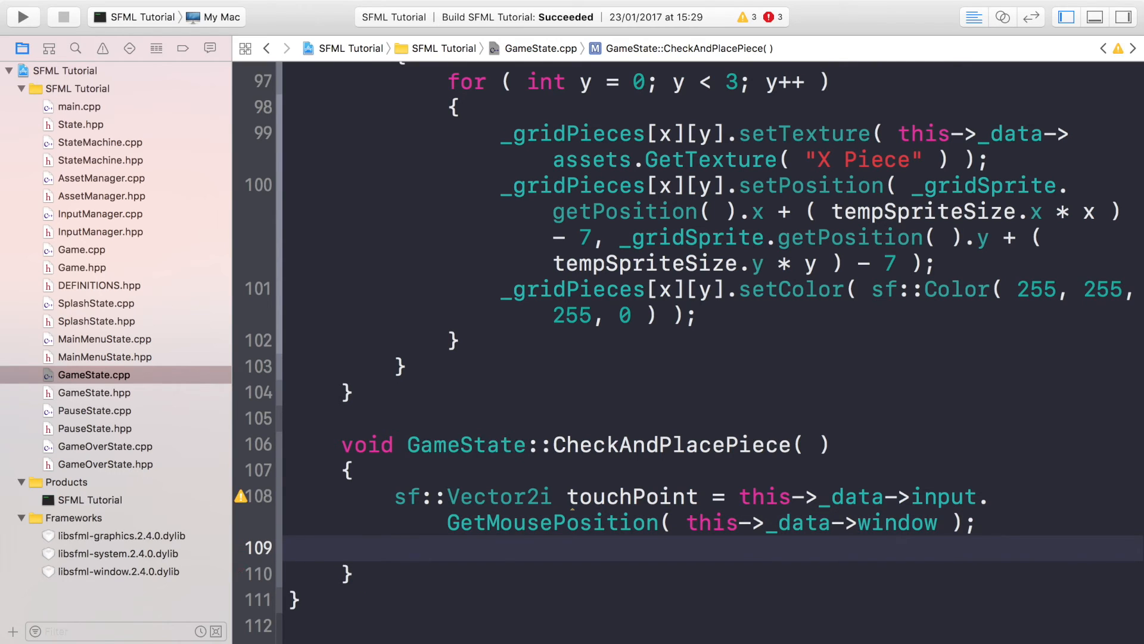
- Declare sf::FloatRect gridSize = _gridSprite.getGlobalBounds();
{"action": "type", "text": "sf::"}
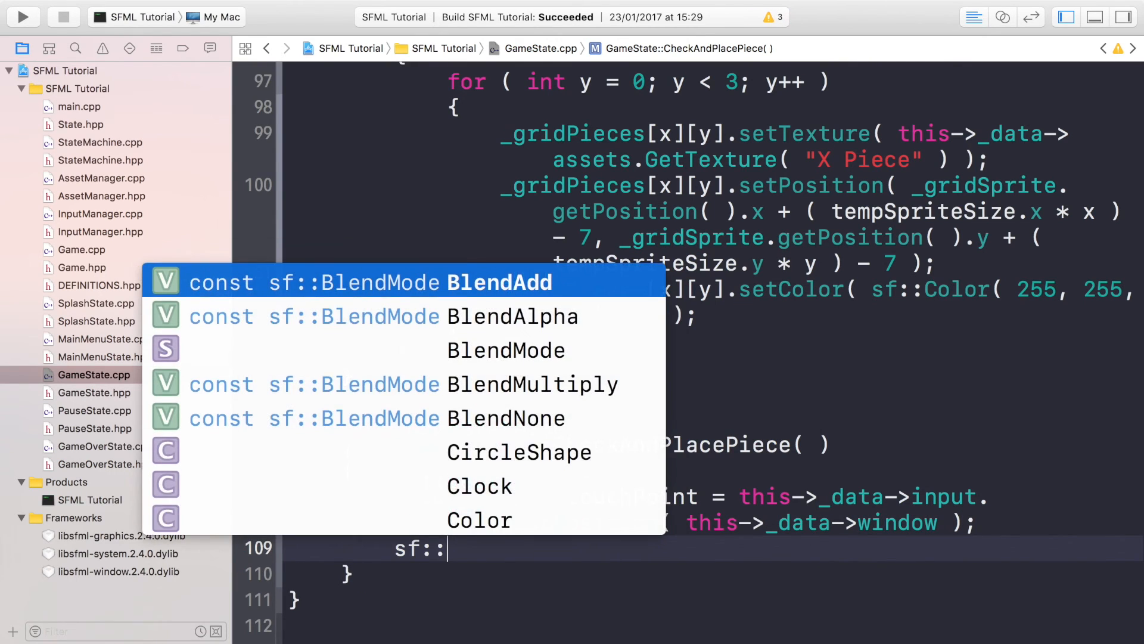
{"action": "type", "text": "FloatRect"}
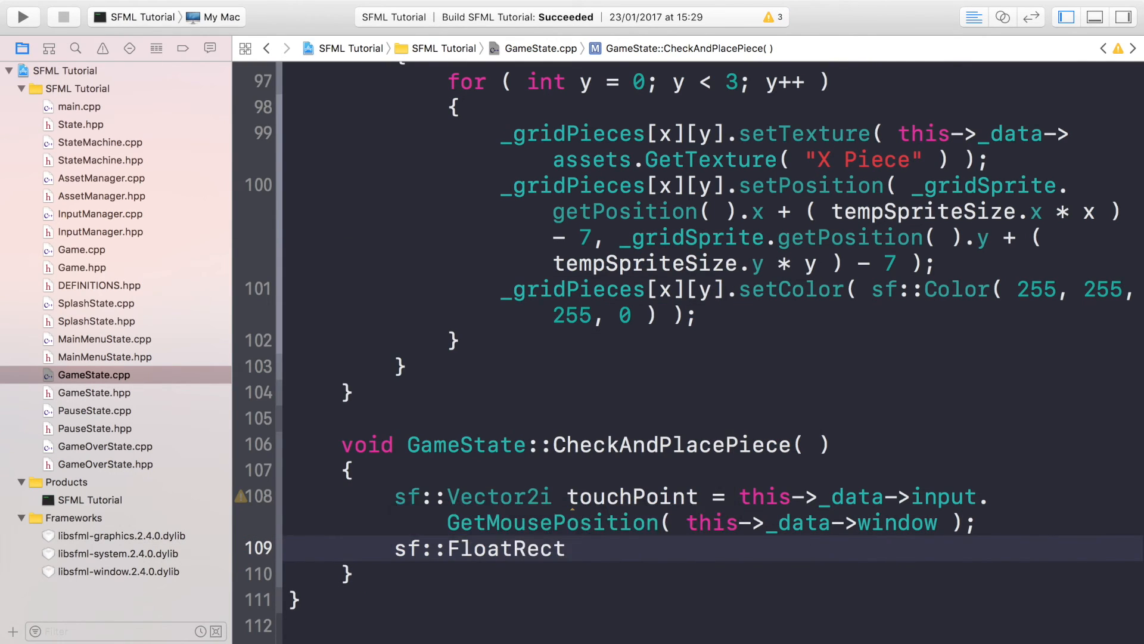
{"action": "type", "text": "gridSize ="}
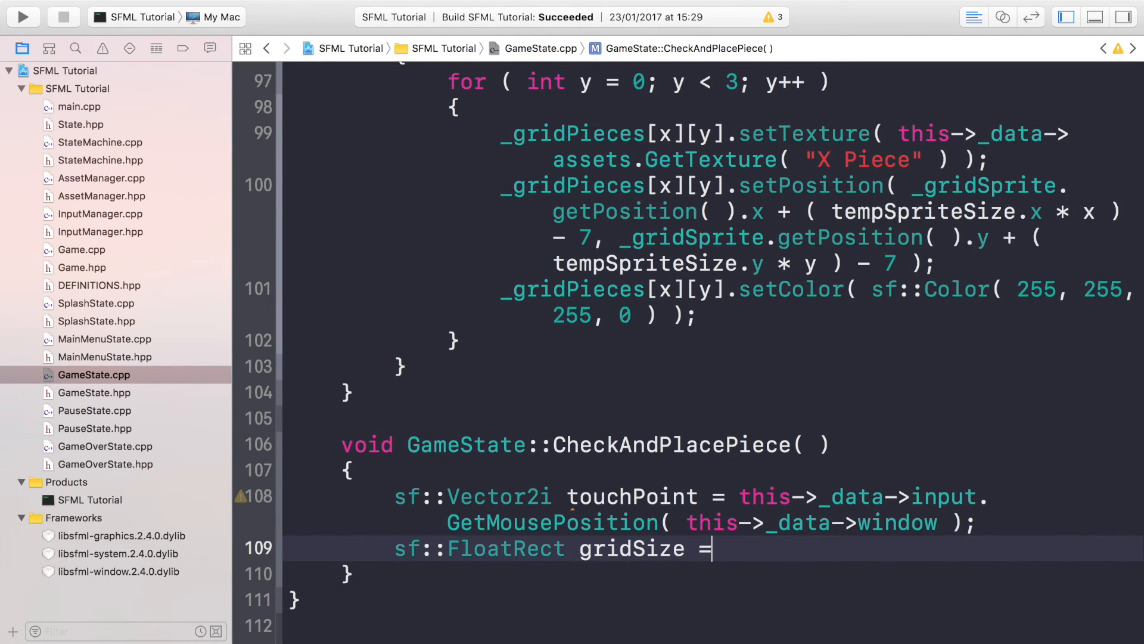
{"action": "type", "text": "_grid_sprit"}
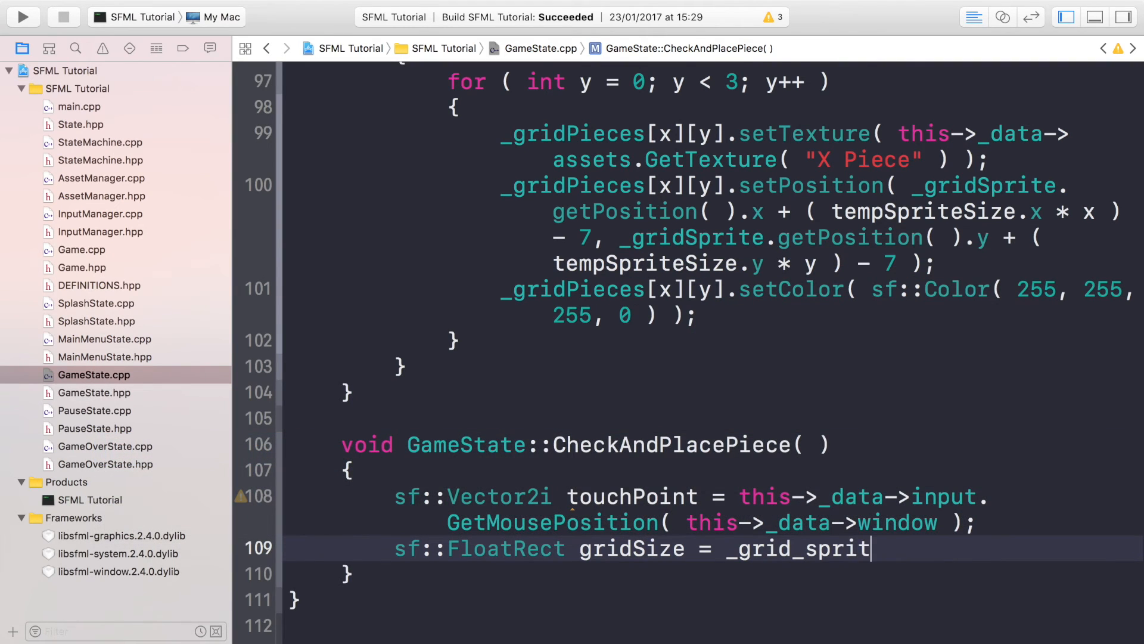
{"action": "type", "text": "e.get"}
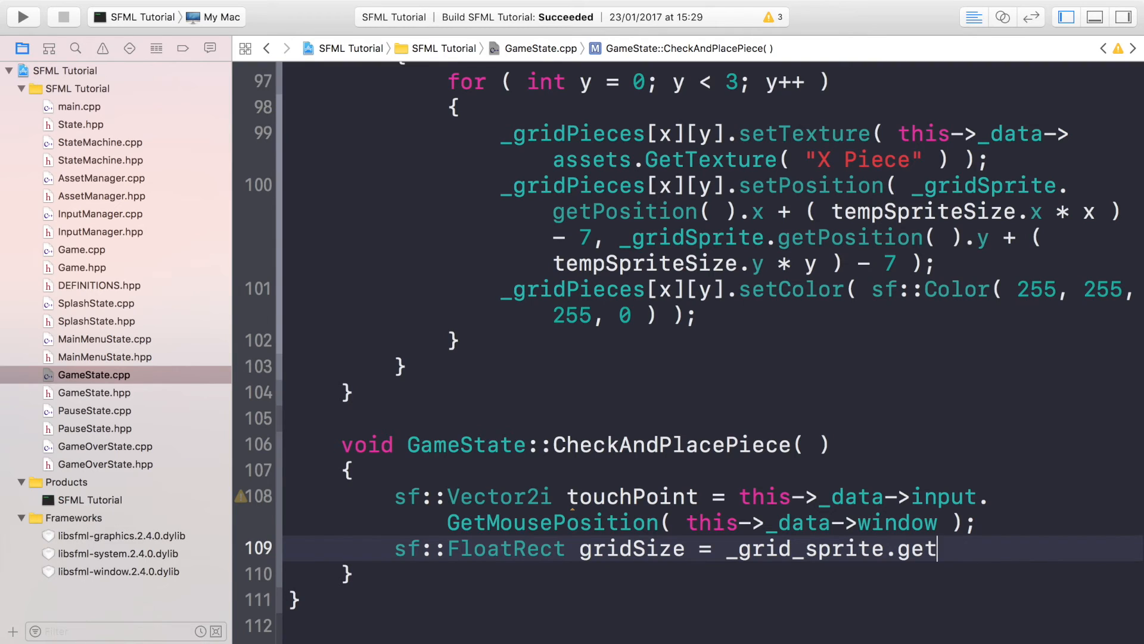
{"action": "key", "text": "backspace"}
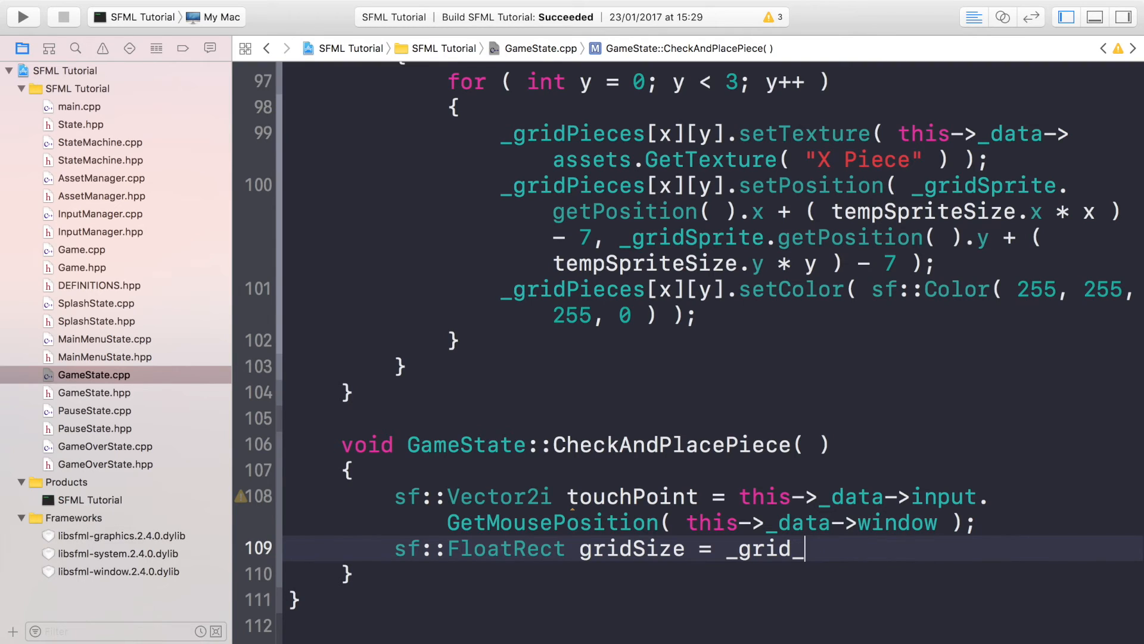
{"action": "type", "text": "Sprite.getGlobalBounds("}
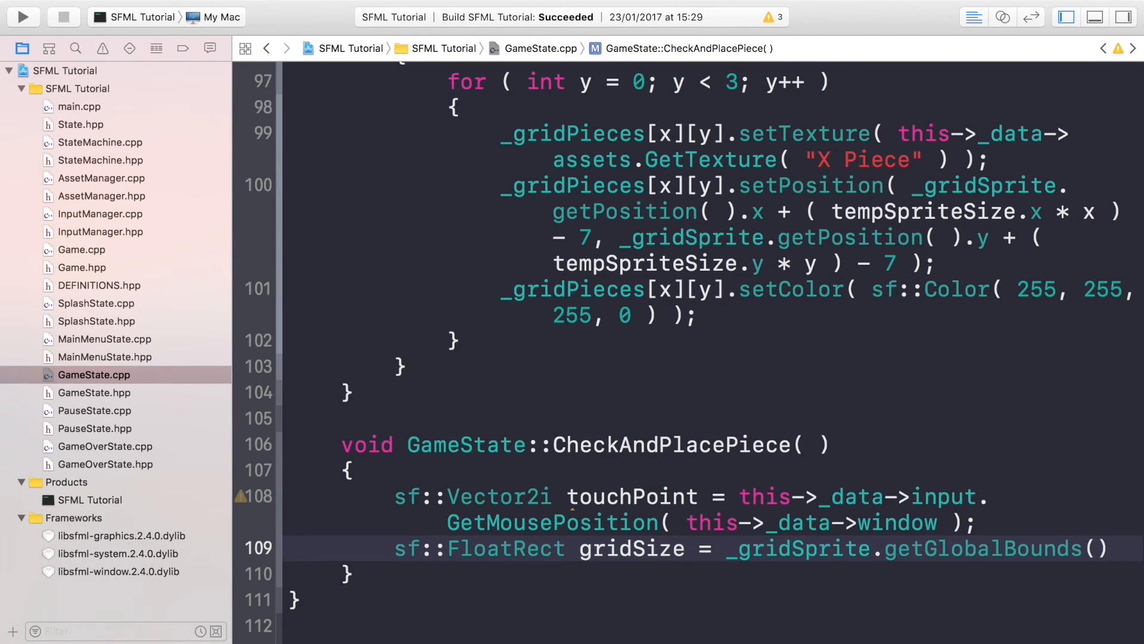
{"action": "type", "text": ");"}
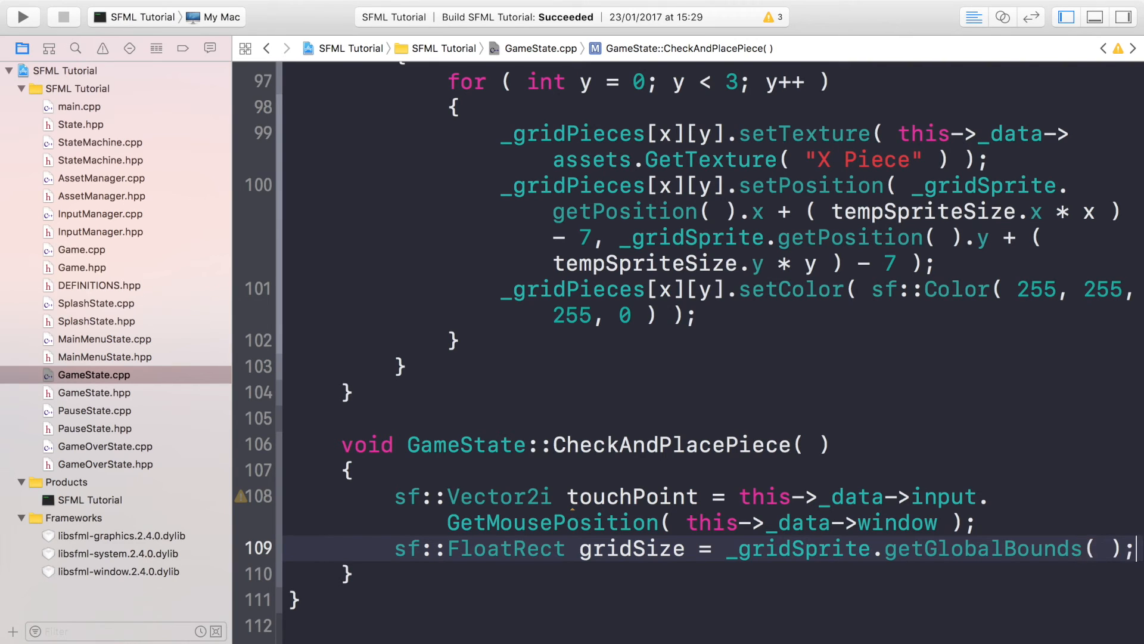
- Start declaring sf::Vector2f gapOutsideOfGrid = sf::Vector2f( );
{"action": "type", "text": "sf::Vector2f g"}
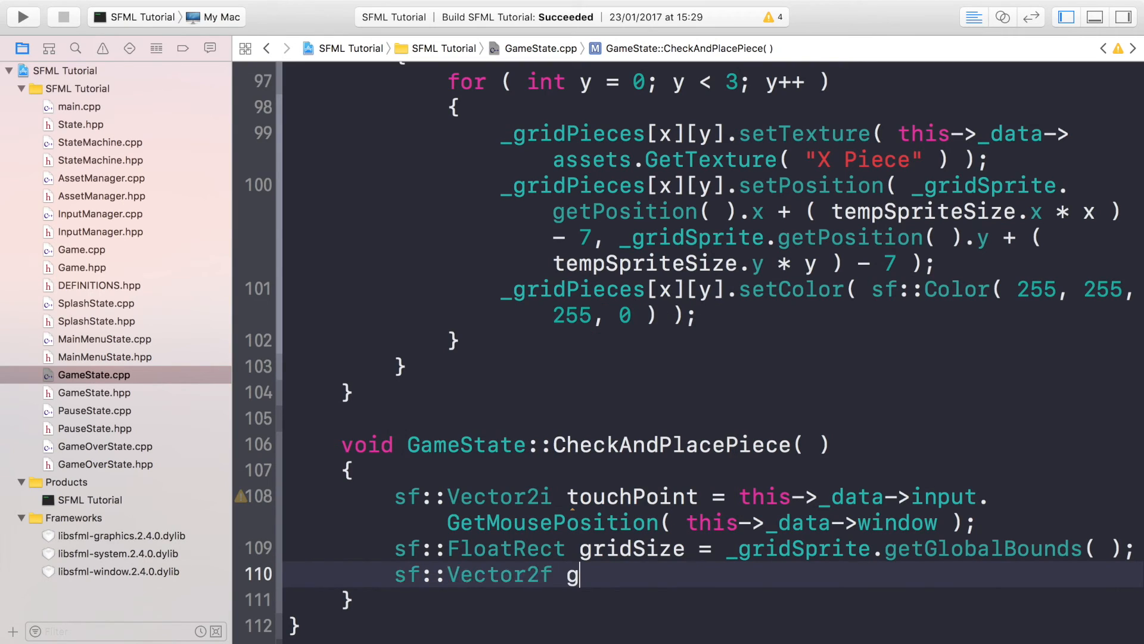
{"action": "type", "text": "apO"}
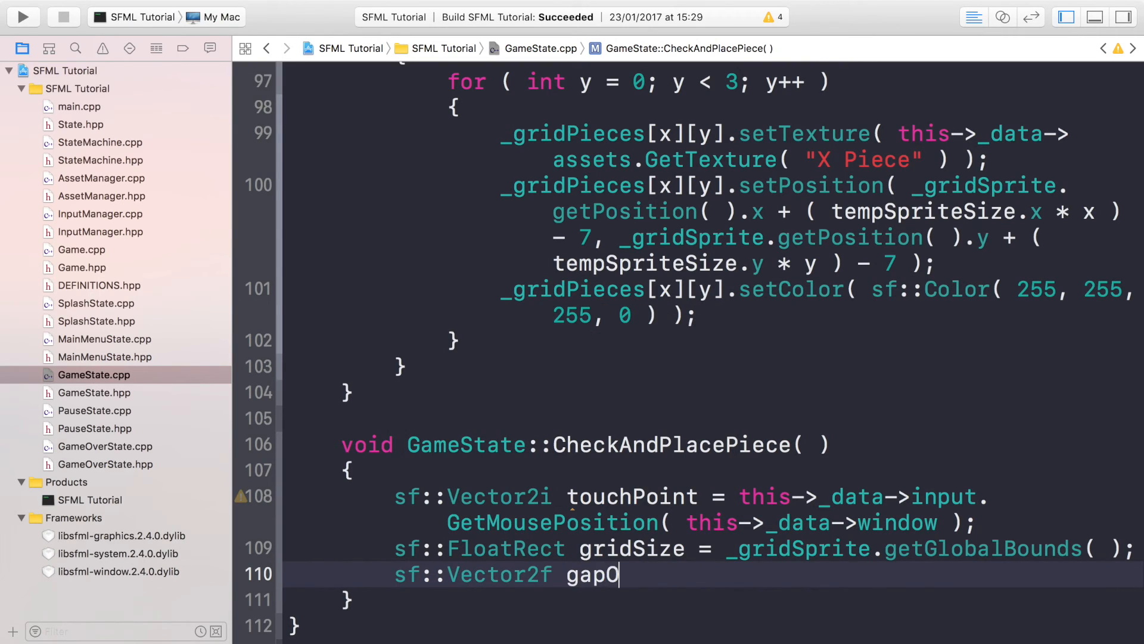
{"action": "type", "text": "utsideOf"}
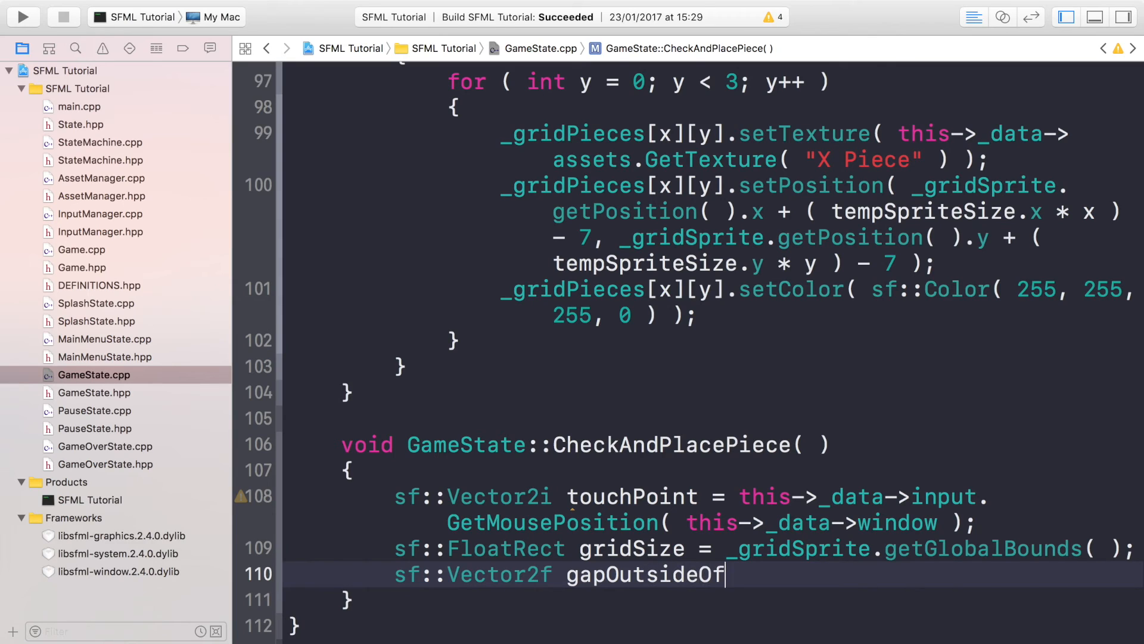
{"action": "type", "text": "Grid"}
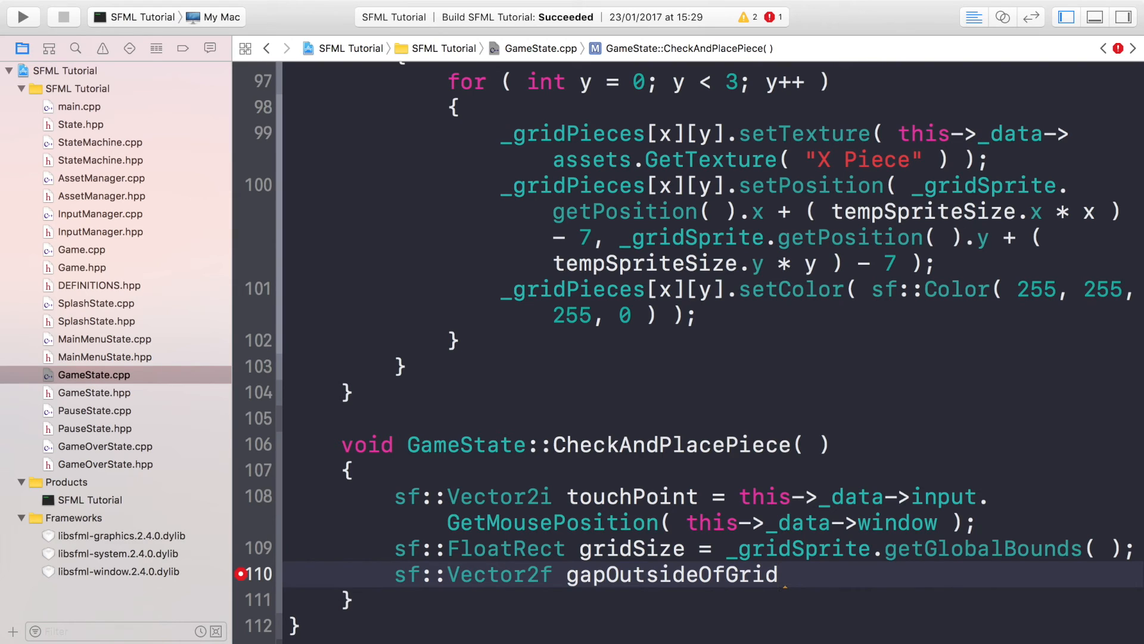
{"action": "type", "text": "= sf::Vector2f"}
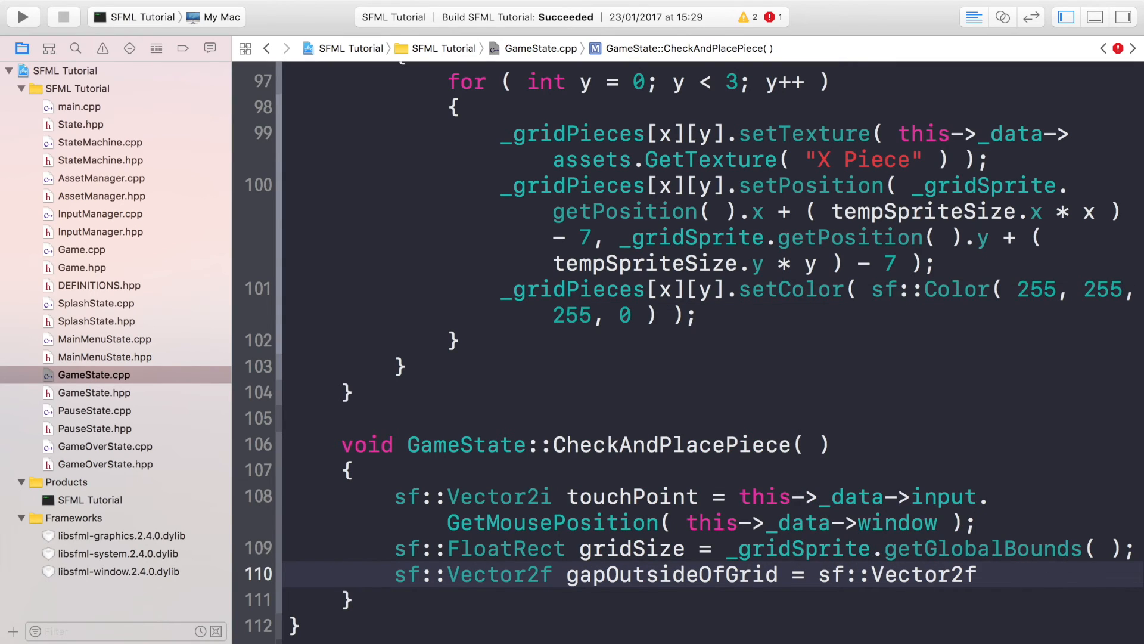
{"action": "type", "text": "( );"}
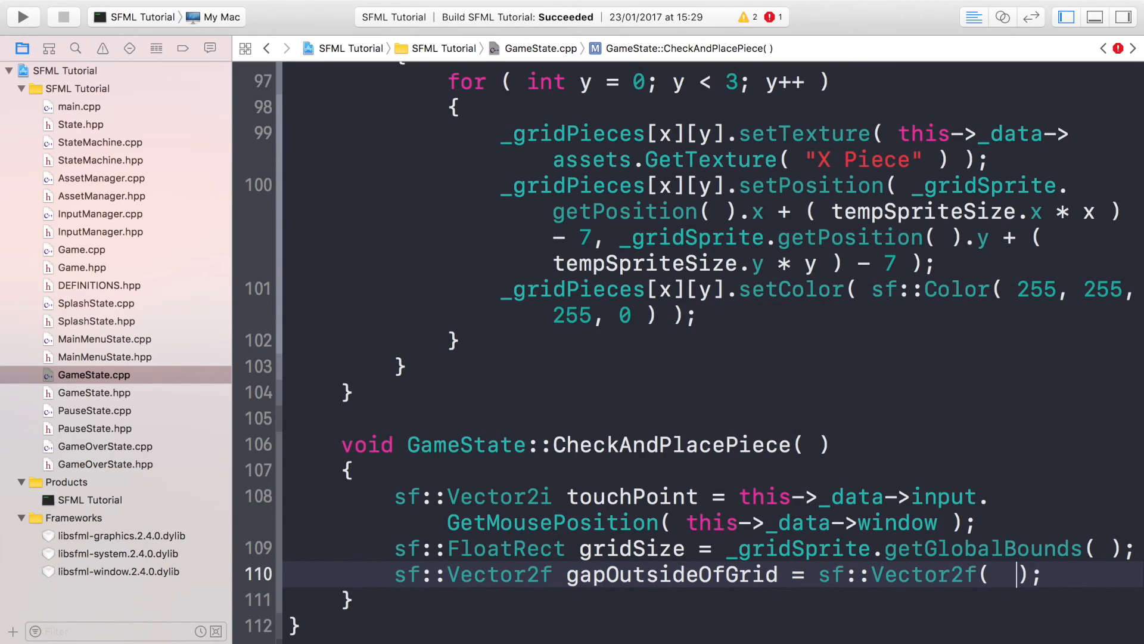
- Fill gapOutsideOfGrid with (SCREEN_WIDTH - gridSize.width) / 2 and (SCREEN_HEIGHT - gridSize.height) / 2
{"action": "scroll", "scroll_direction": "down", "scroll_amount": 3}
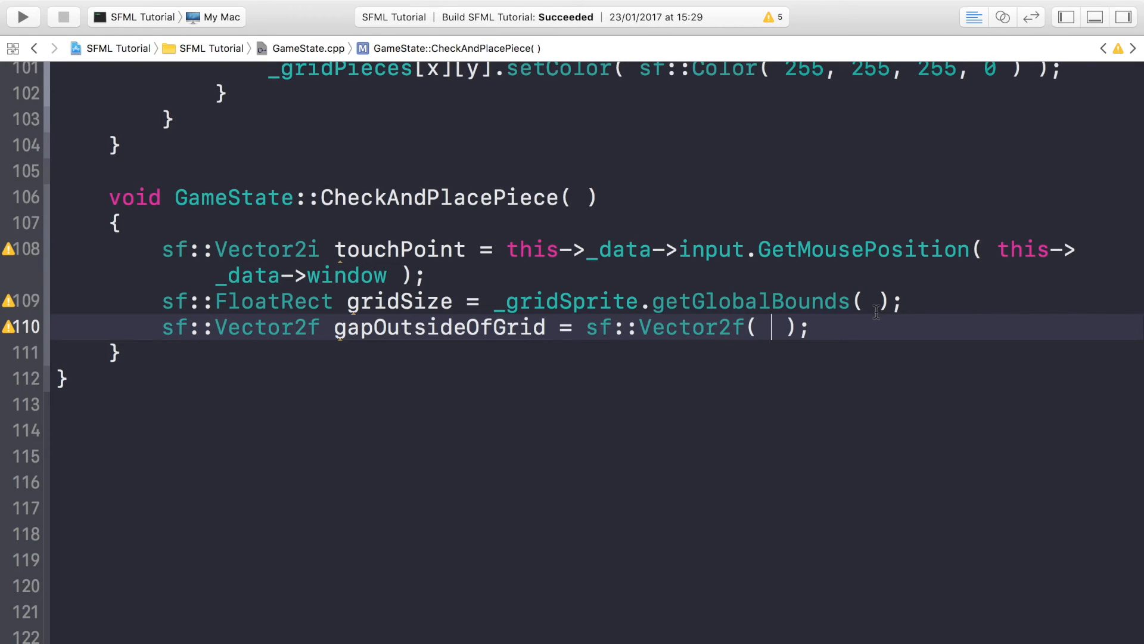
{"action": "type", "text": "("}
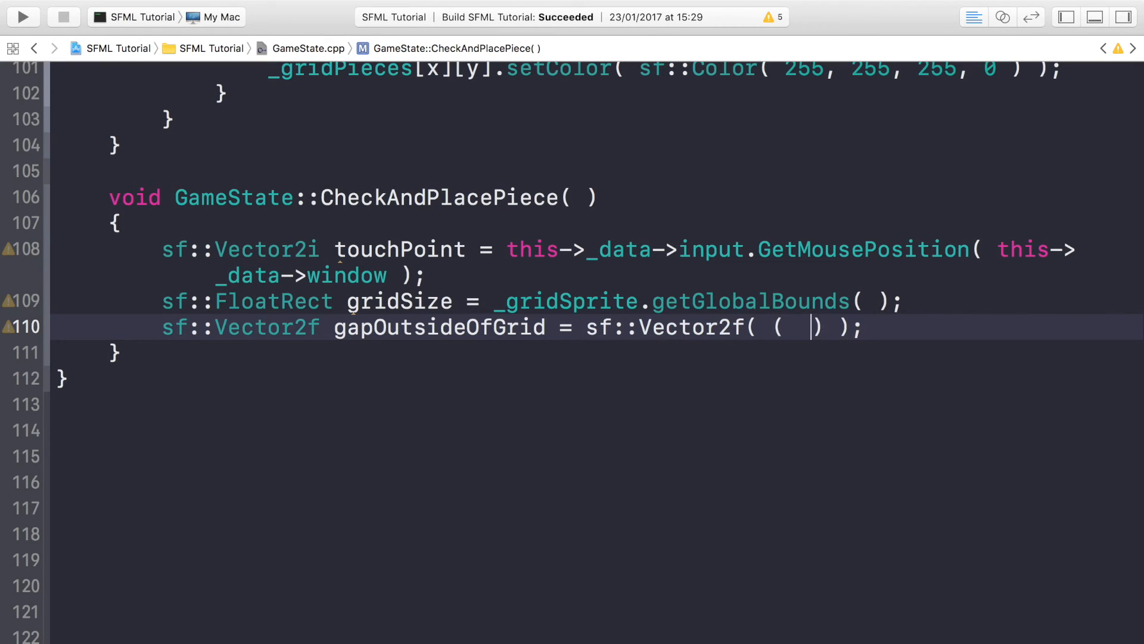
{"action": "type", "text": "scr"}
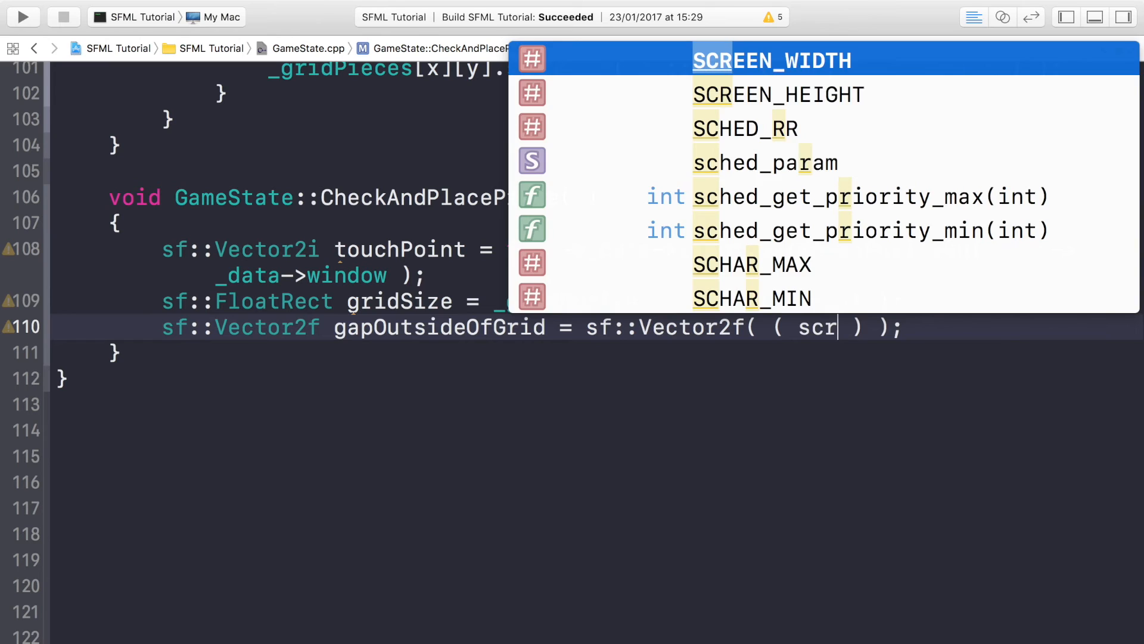
{"action": "type", "text": "SCREEN_WIDTH - gridSize"}
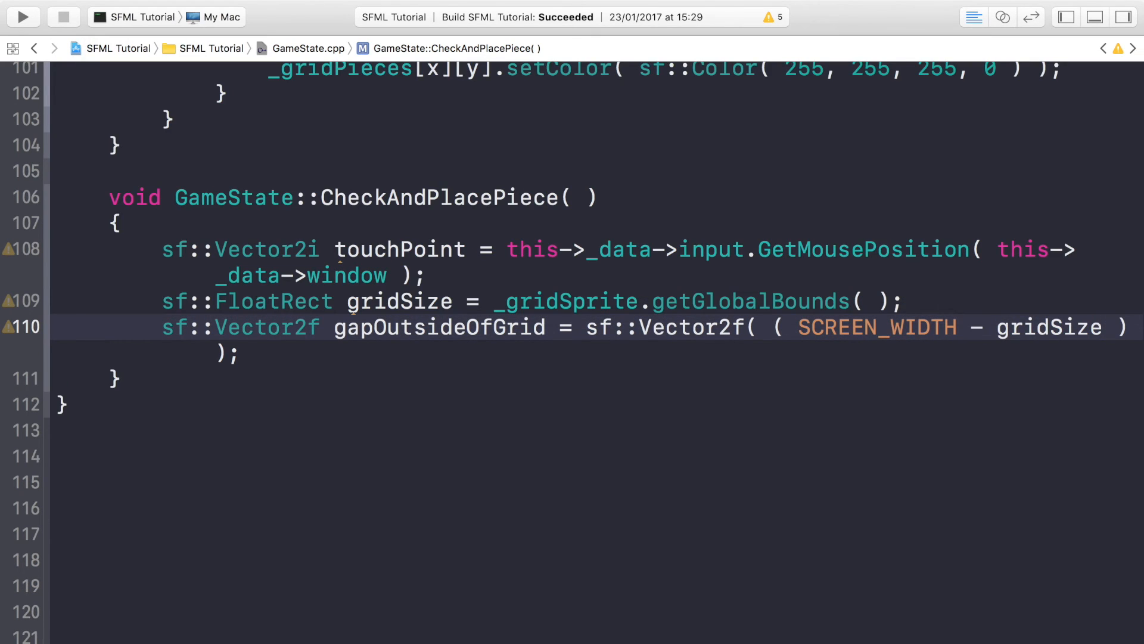
{"action": "type", "text": ".width"}
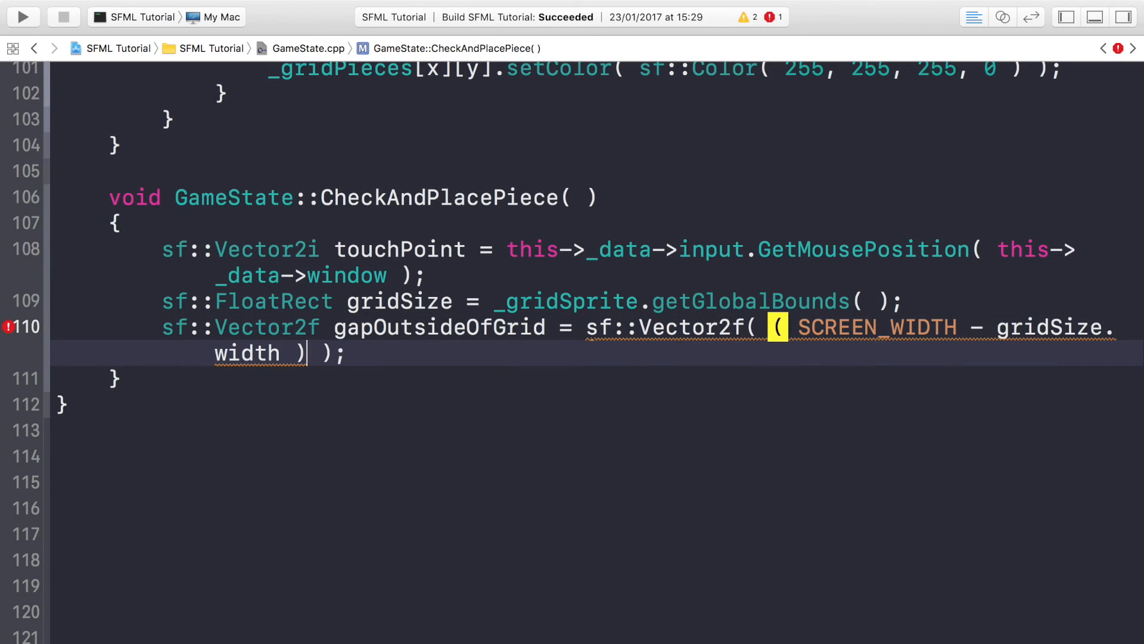
{"action": "type", "text": "/ 2"}
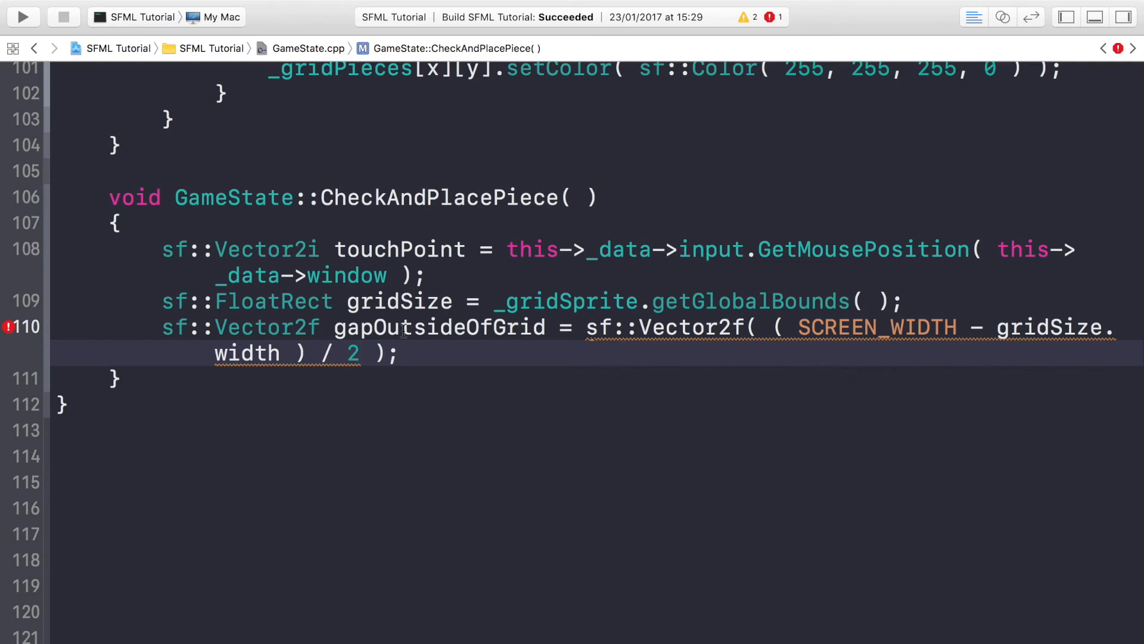
{"action": "left_click", "coordinate": [364, 352]}
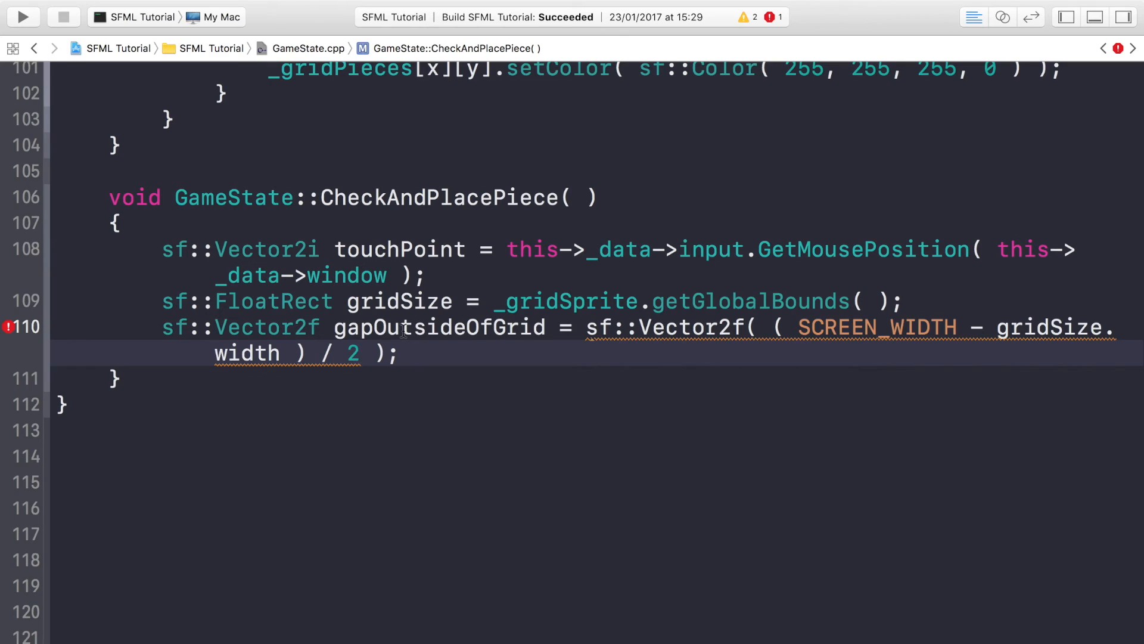
{"action": "type", "text": ","}
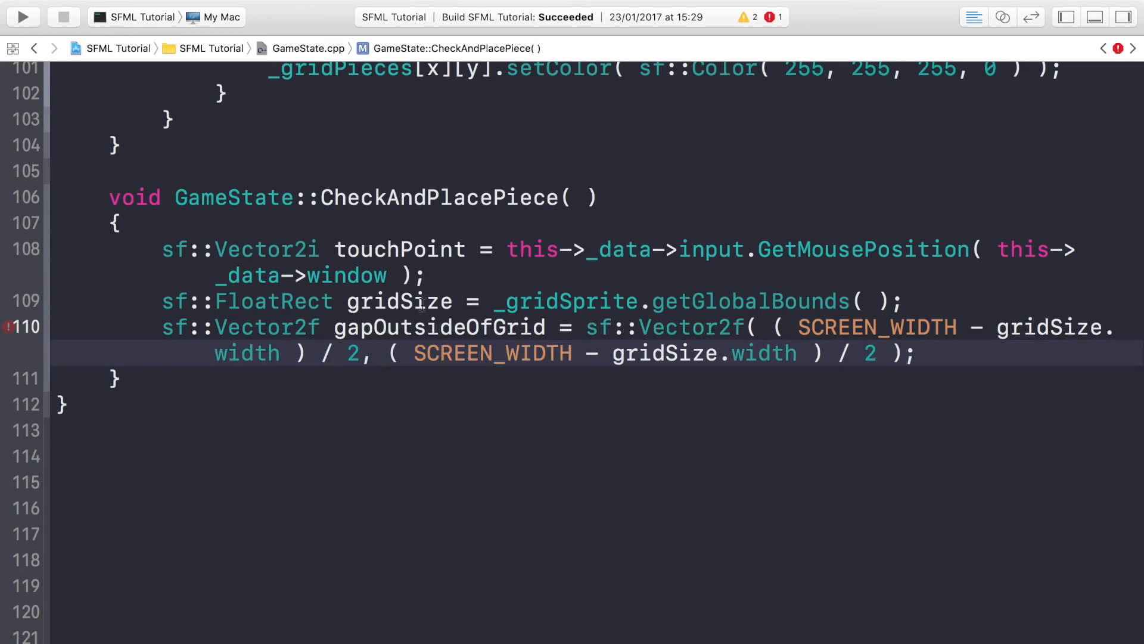
{"action": "double_click", "coordinate": [492, 352]}
{"action": "type", "text": "HEIGH"}
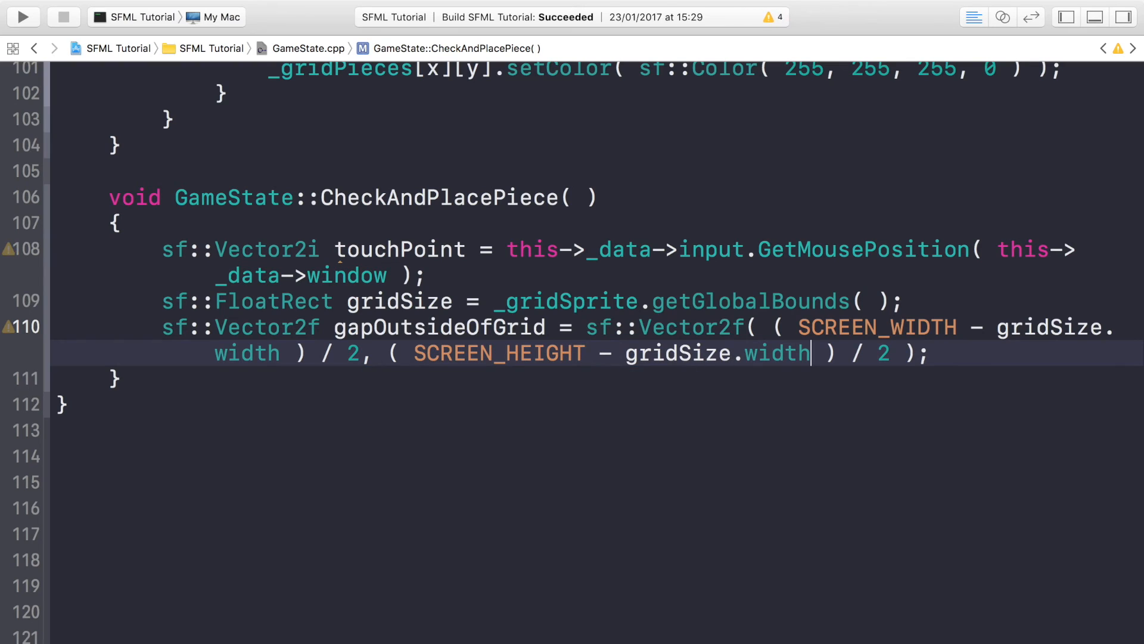
{"action": "type", "text": "heigh"}
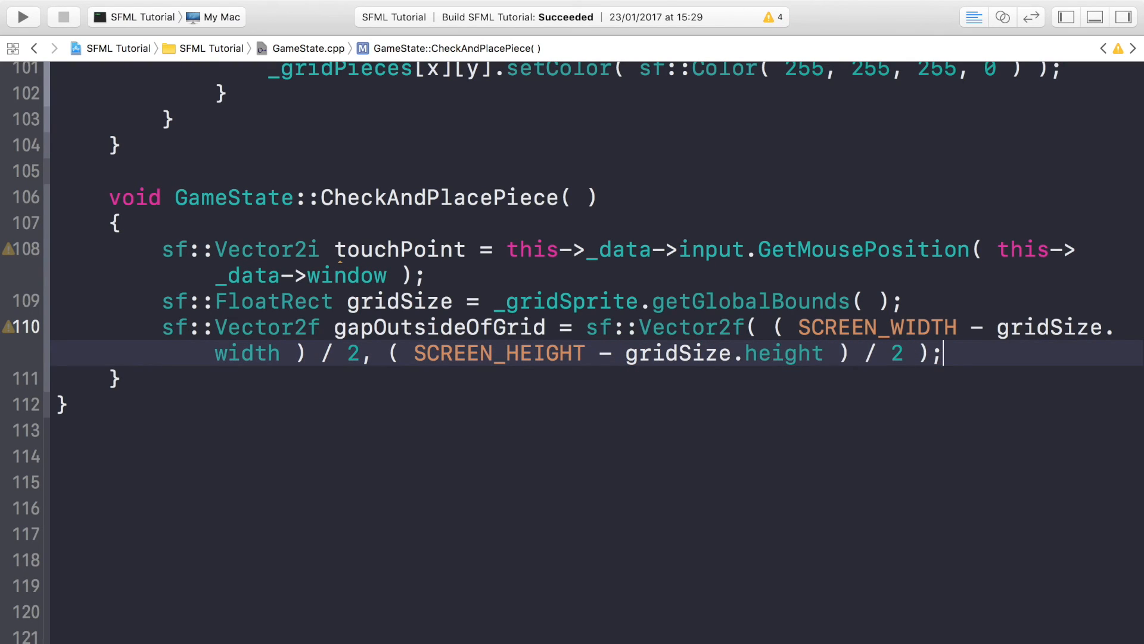
- Declare sf::Vector2f gridLocalTouchPos = sf::Vector2f( );
{"action": "type", "text": "sf"}
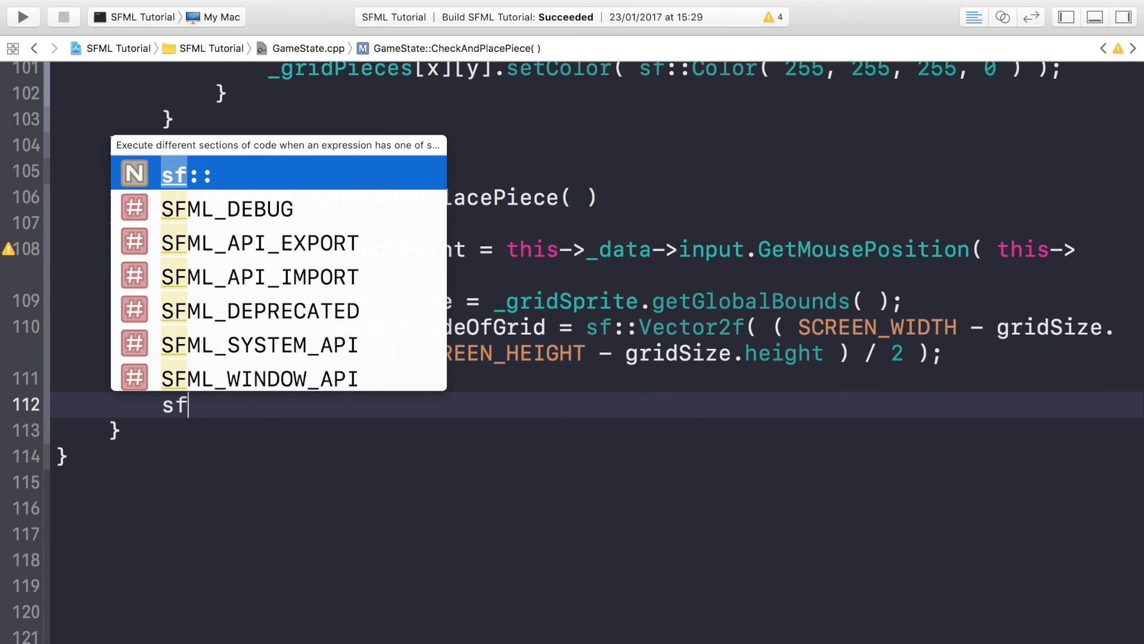
{"action": "type", "text": "::Vector2f"}
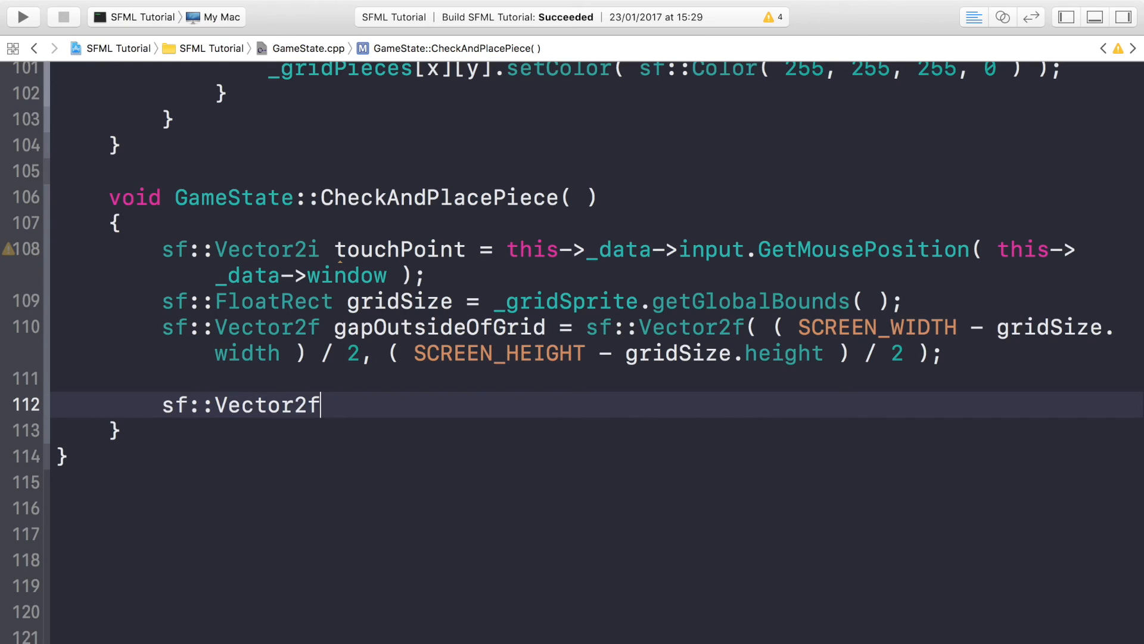
{"action": "type", "text": "grid"}
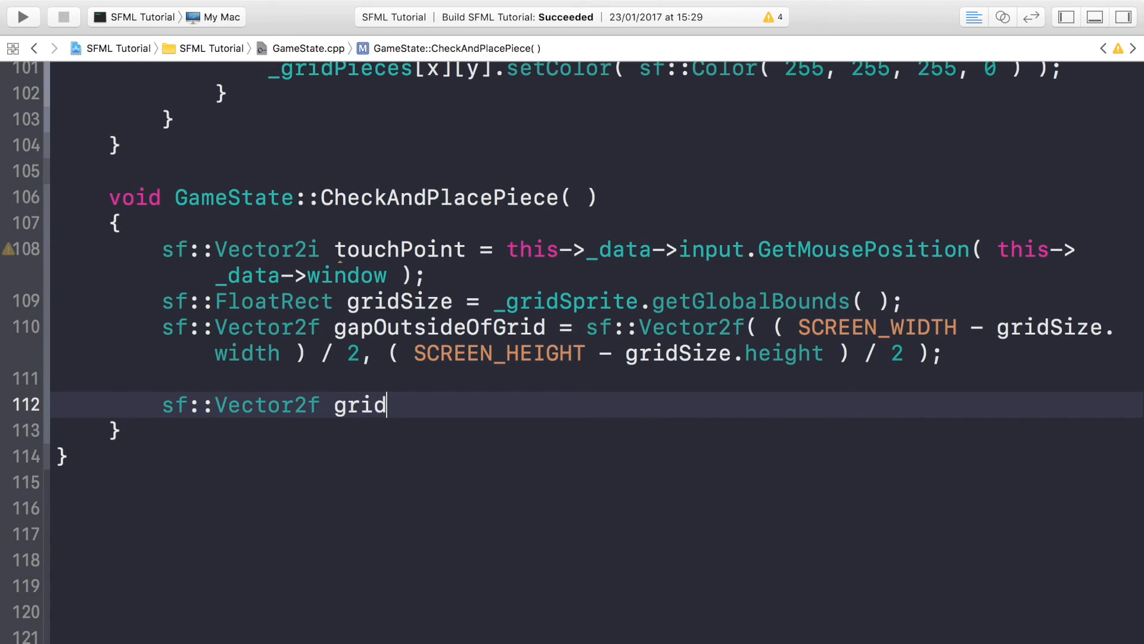
{"action": "type", "text": "LocalTo"}
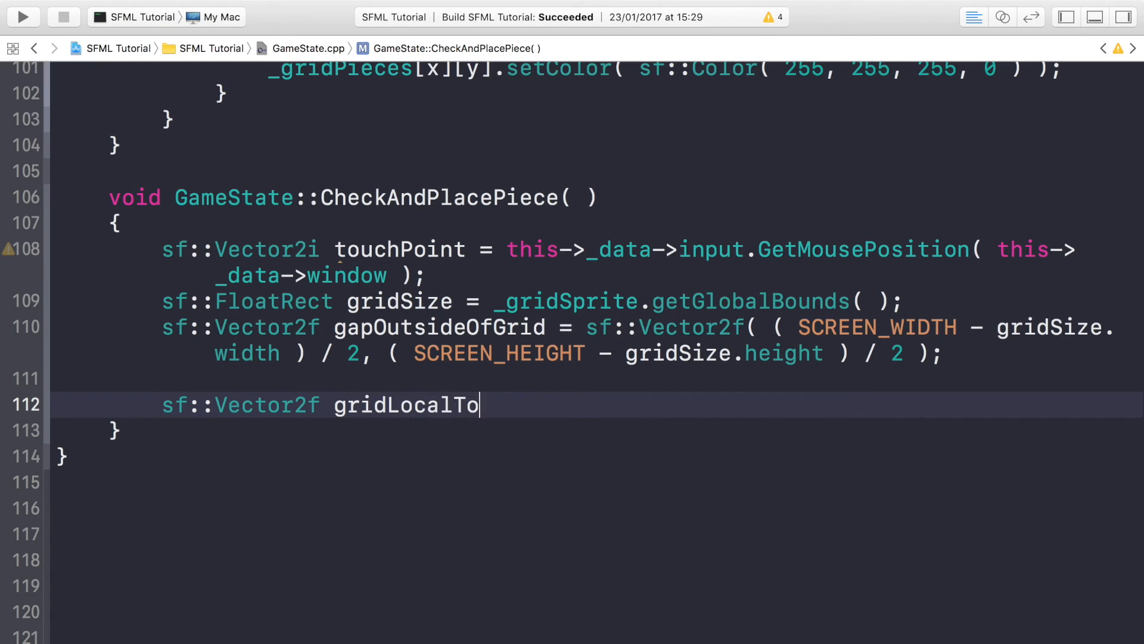
{"action": "type", "text": "uchPos ="}
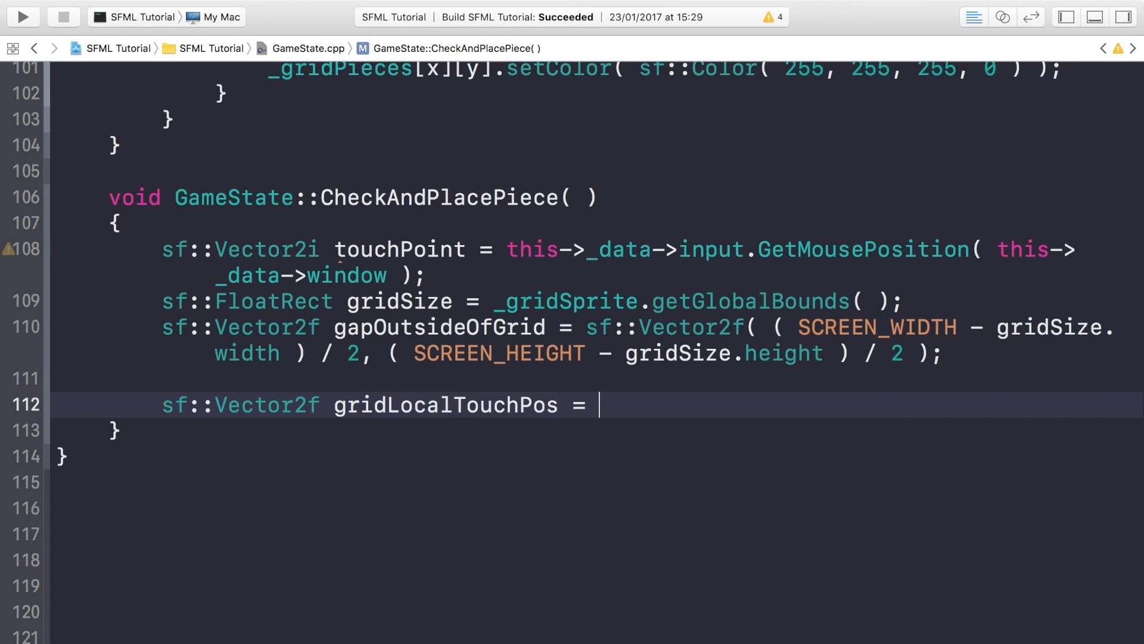
{"action": "type", "text": "sf::V"}
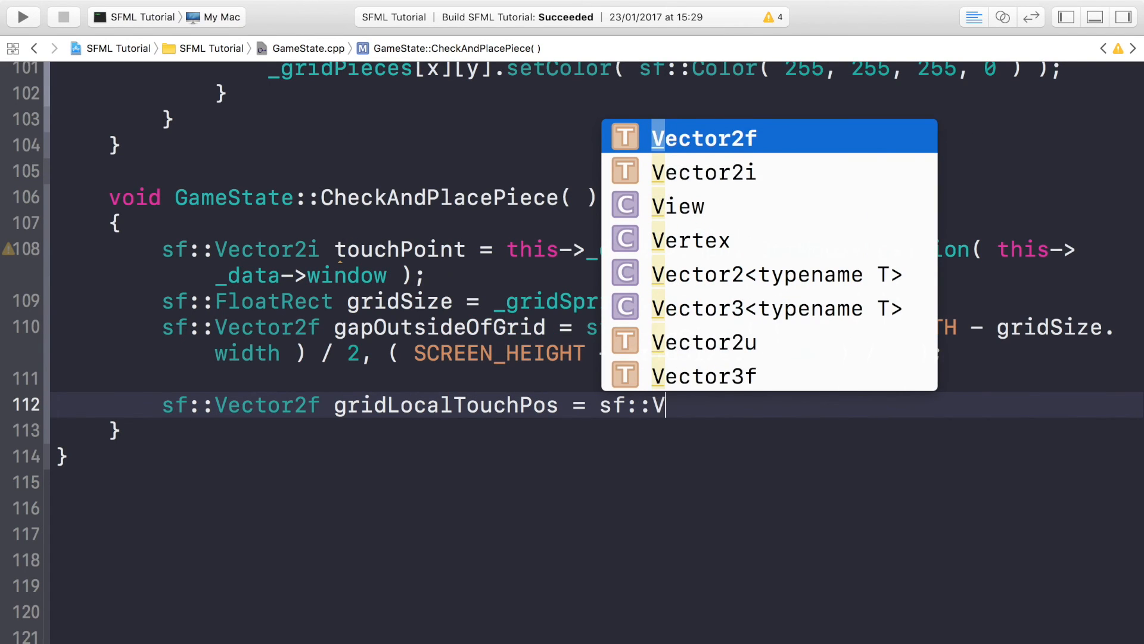
{"action": "type", "text": "ector2f(  );"}
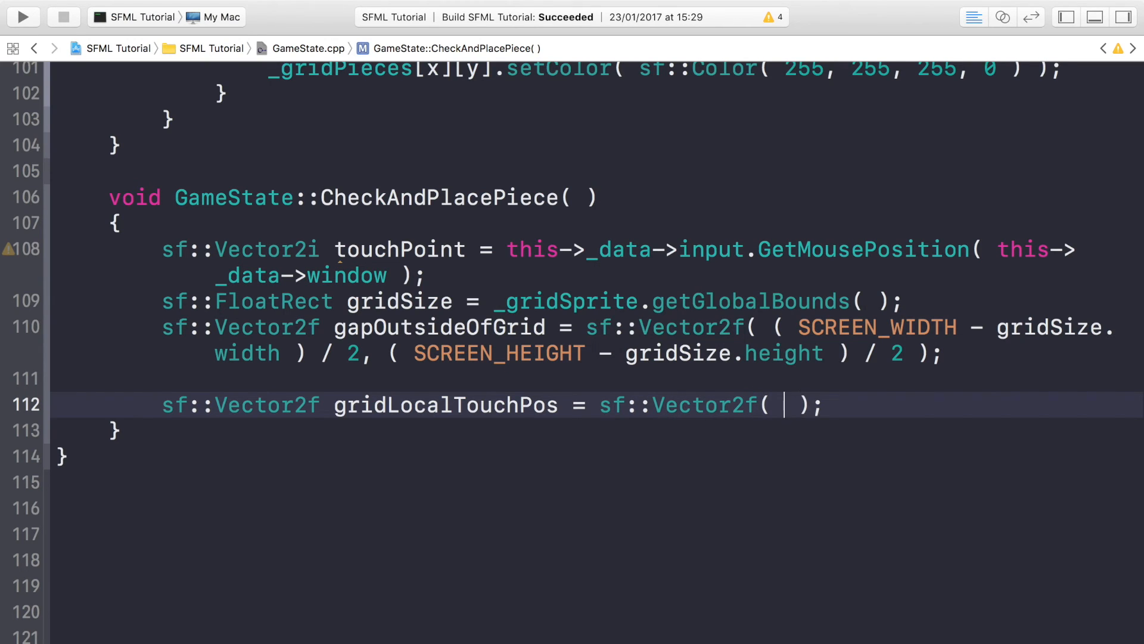
- Fill gridLocalTouchPos with touchPoint.x - gapOutsideOfGrid.x, touchPoint.y - gapOutsideOfGrid.y
{"action": "type", "text": "touchPoint.x"}
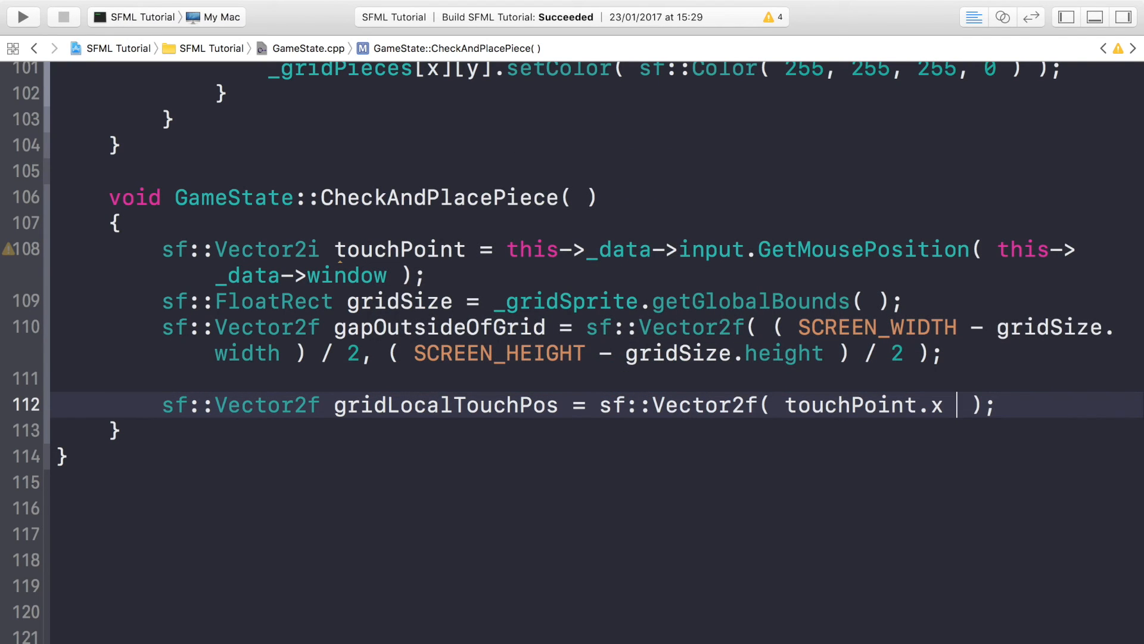
{"action": "type", "text": "- gapOutsideOfGrid"}
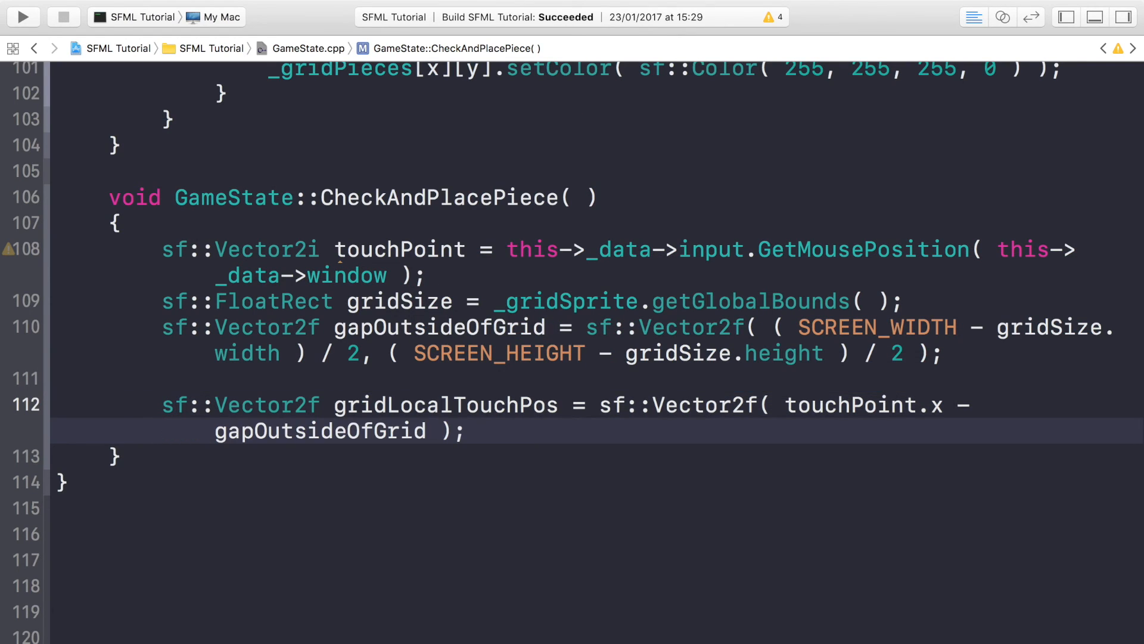
{"action": "type", "text": ".x"}
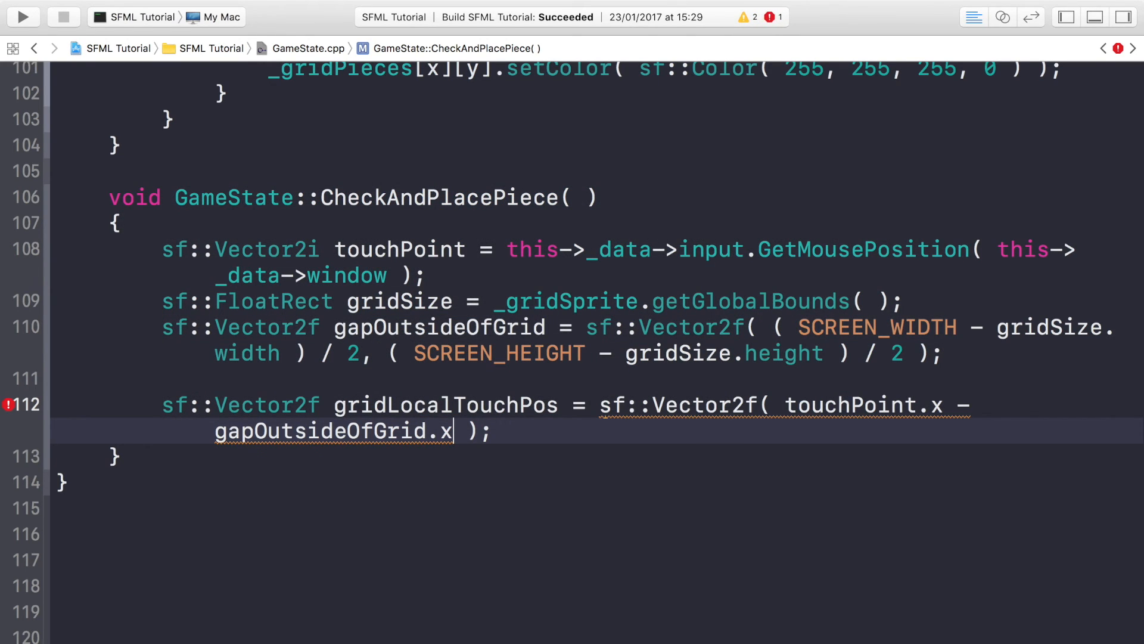
{"action": "type", "text": ", touchPoint."}
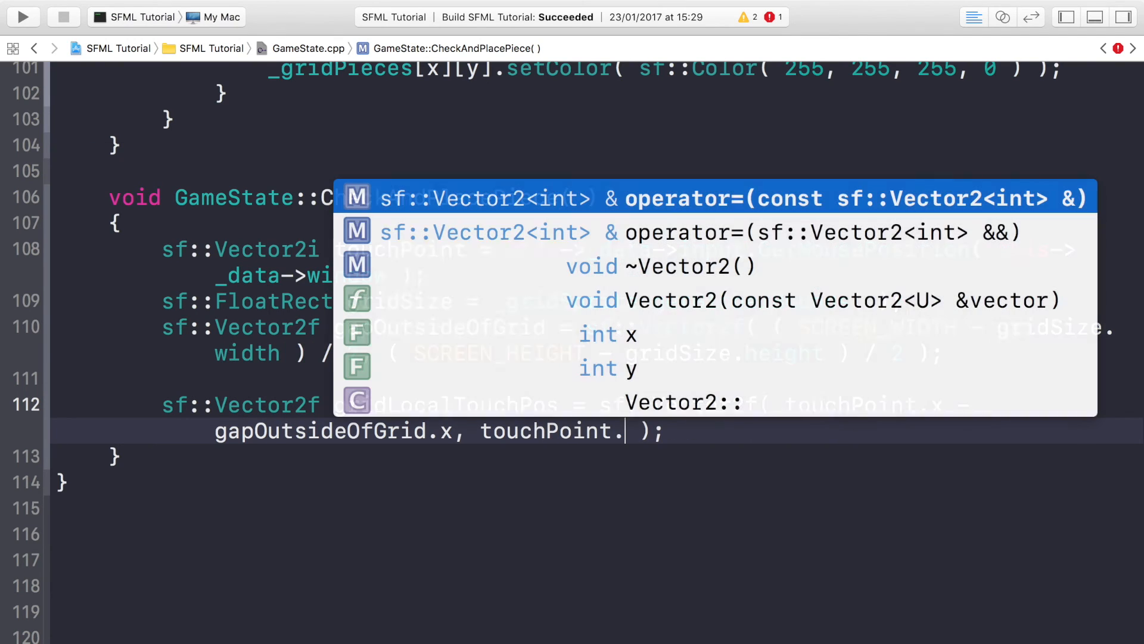
{"action": "type", "text": "y"}
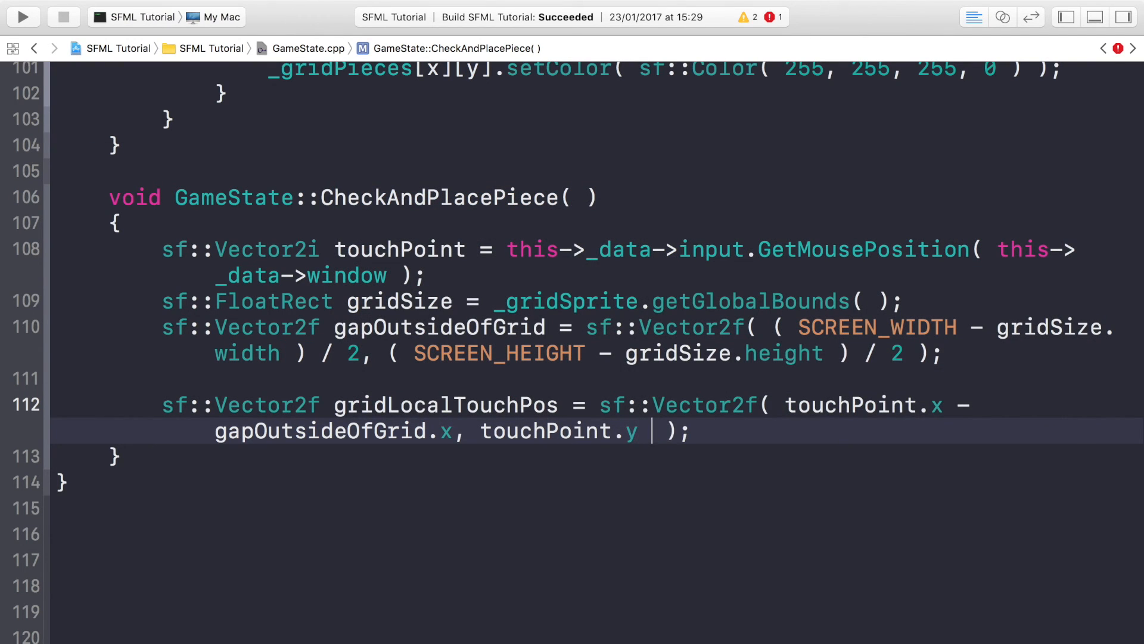
{"action": "type", "text": "- gapOutsideOfGrid"}
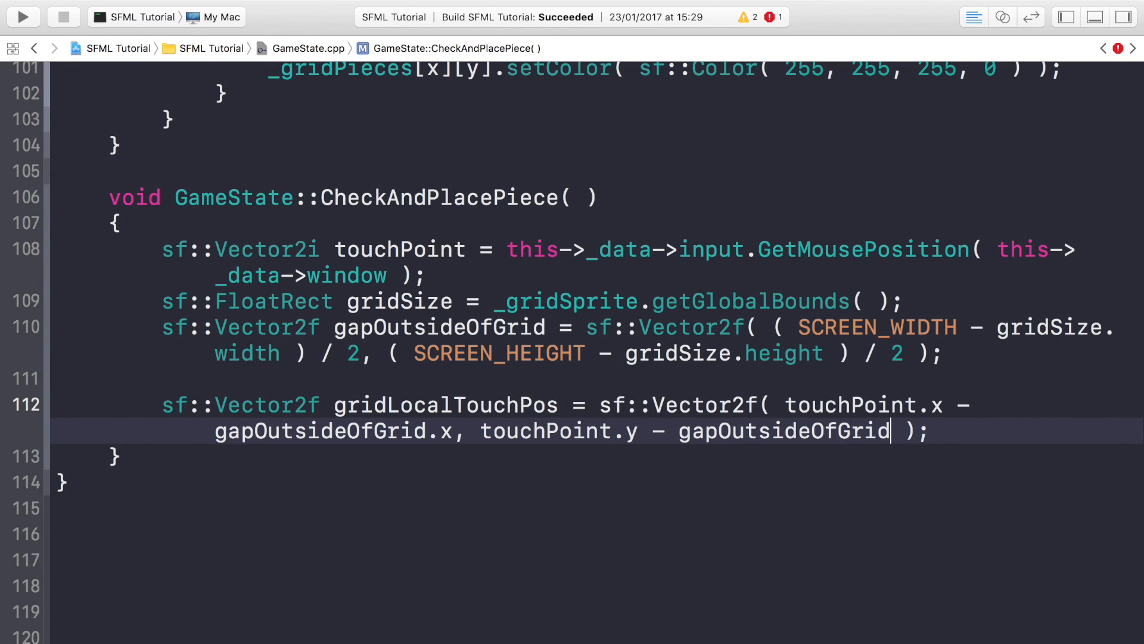
{"action": "type", "text": ".y"}
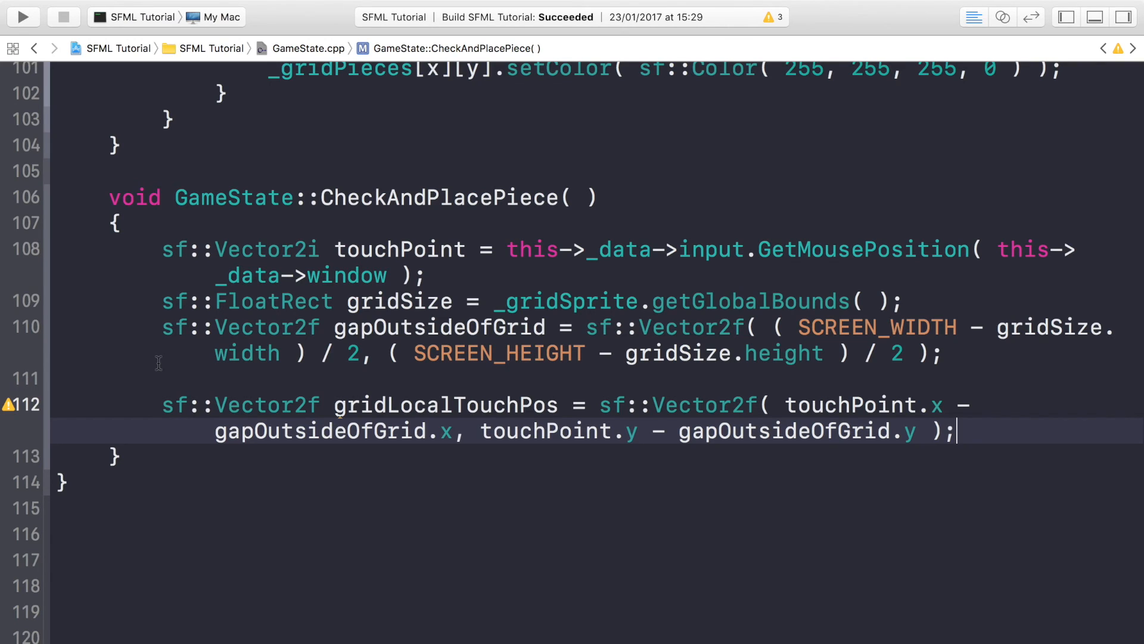
- Declare the integer variables column and row
{"action": "type", "text": "int colum"}
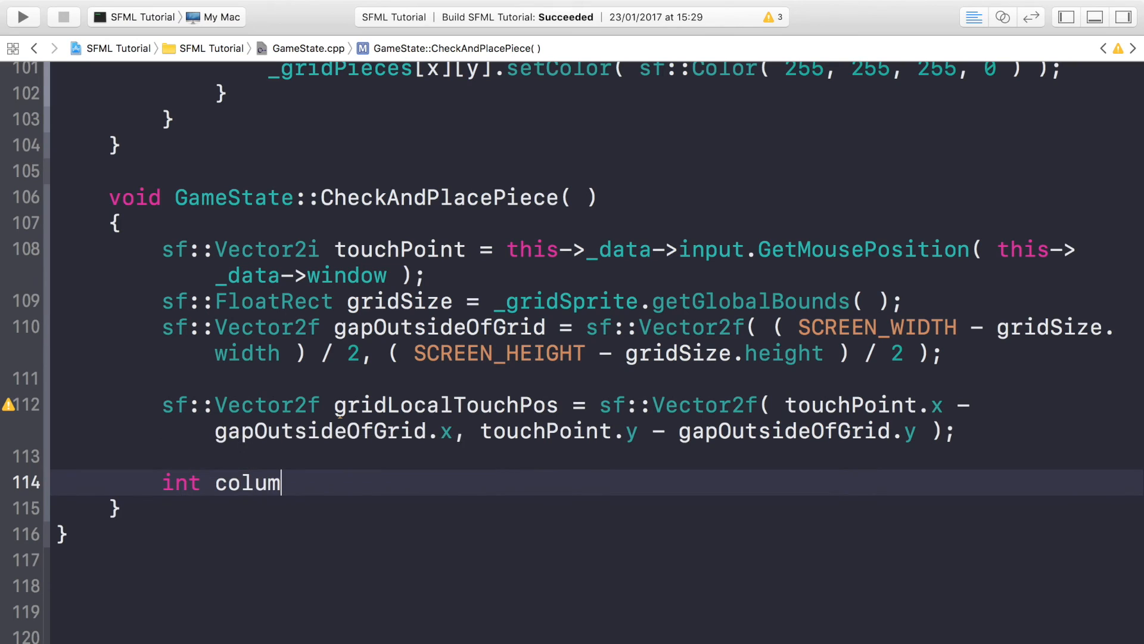
{"action": "type", "text": "n, row;"}
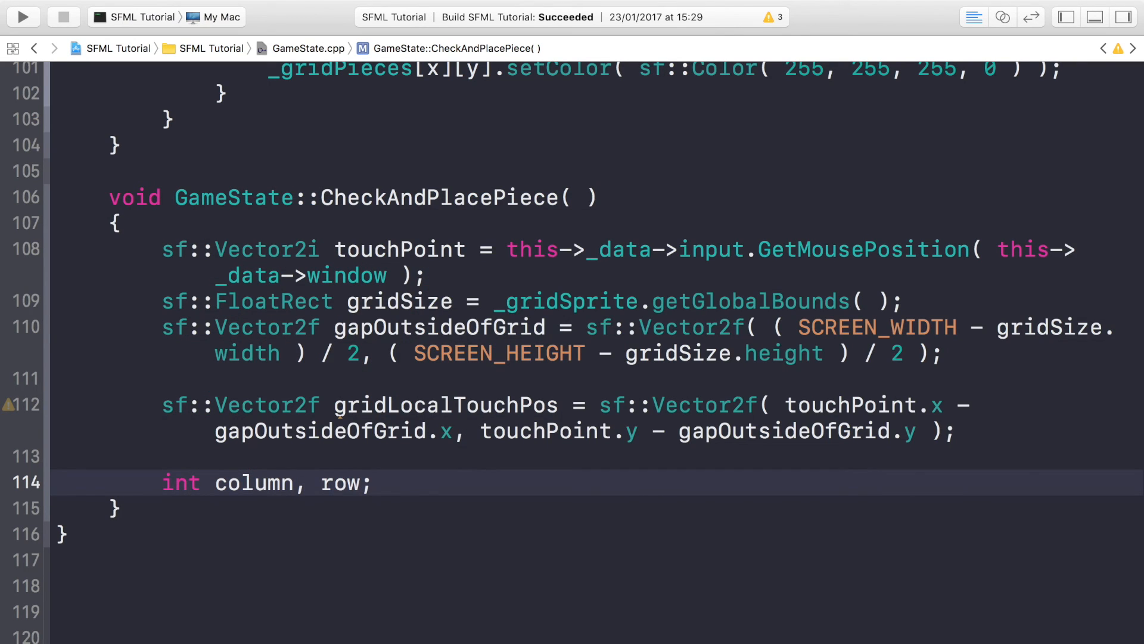
{"action": "left_click", "coordinate": [374, 483]}
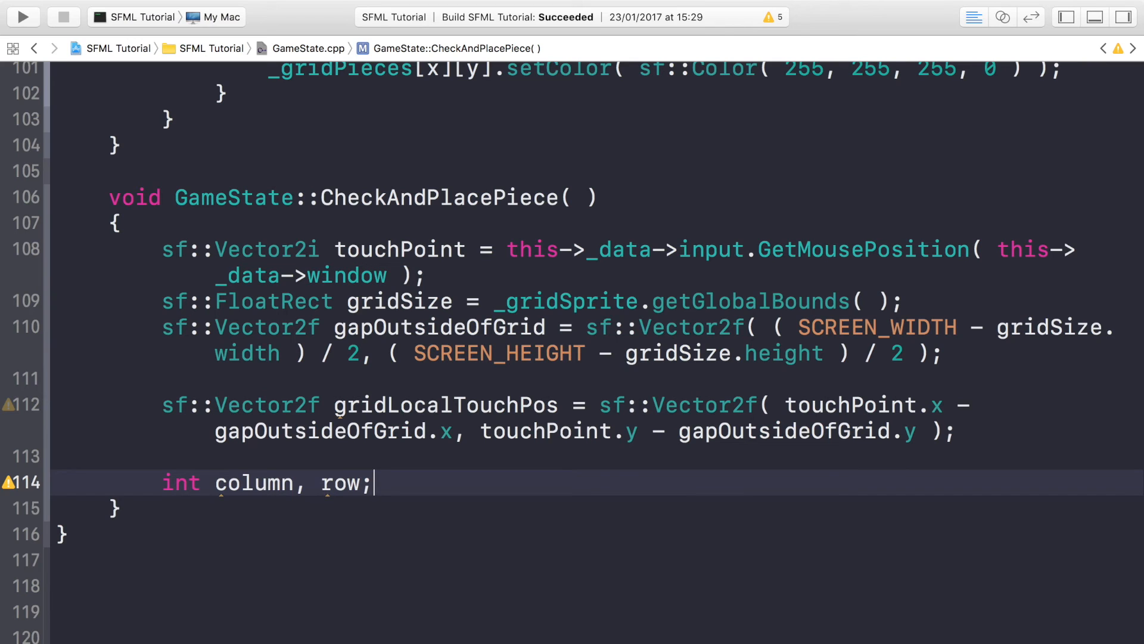
- Begin an if condition testing gridLocalTouchPos.x < gridSize..
{"action": "type", "text": "if ("}
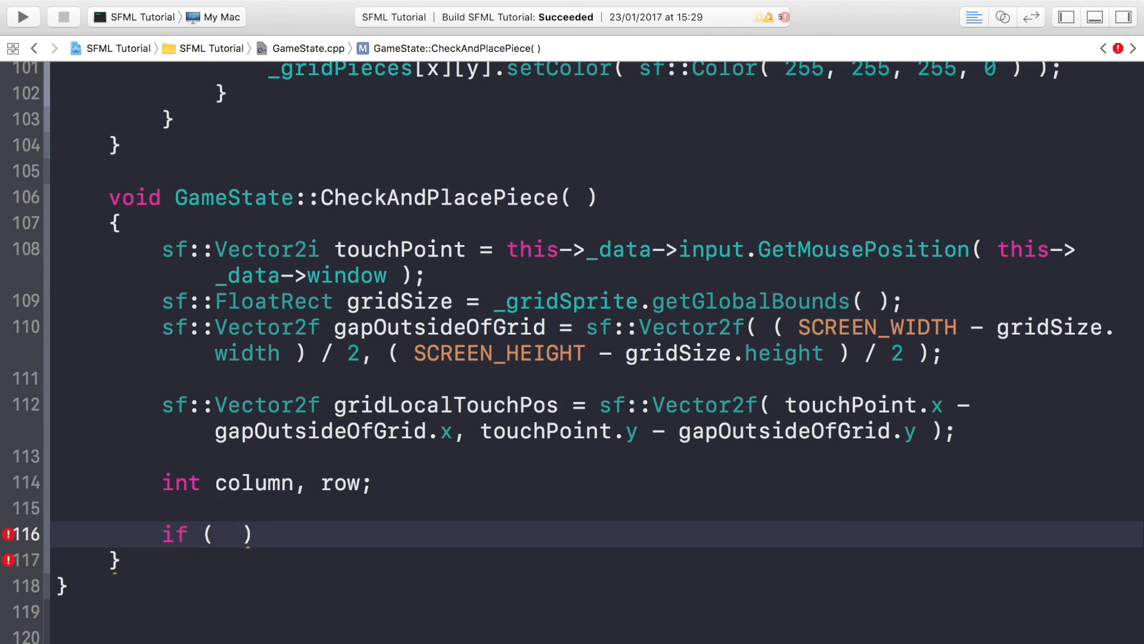
{"action": "type", "text": "gridLocalTouchPos.x"}
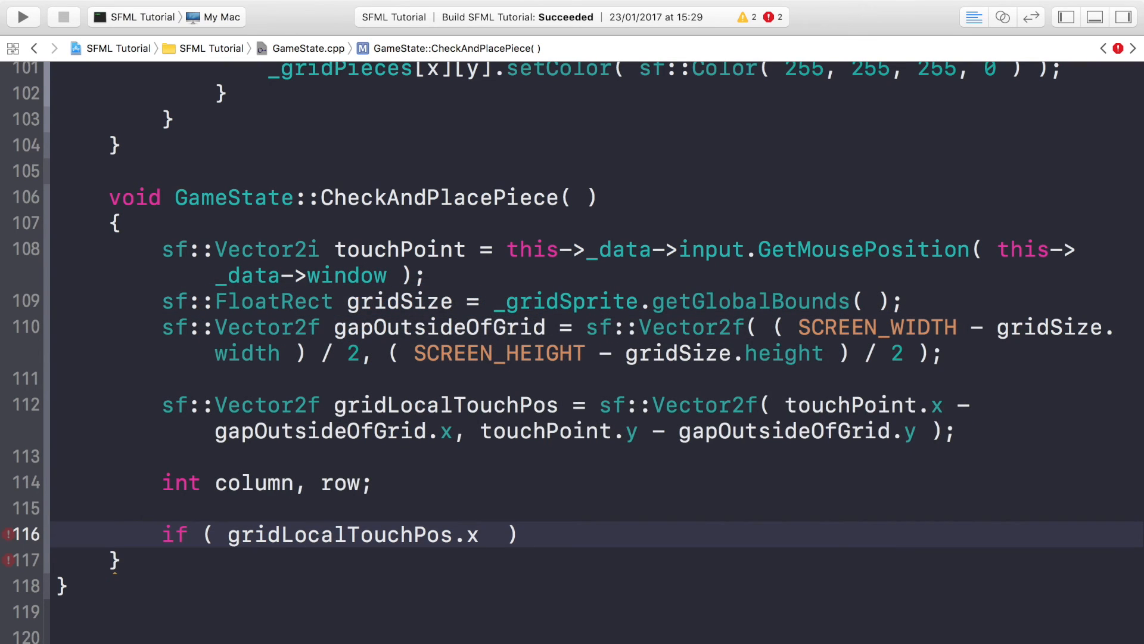
{"action": "type", "text": "< g"}
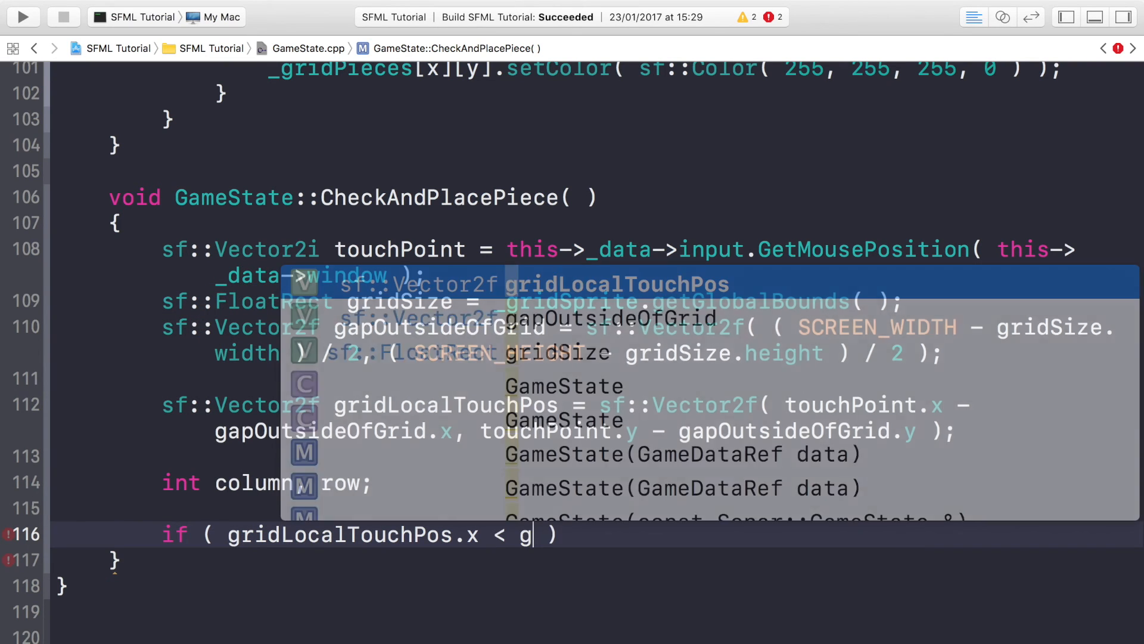
{"action": "type", "text": "ridse"}
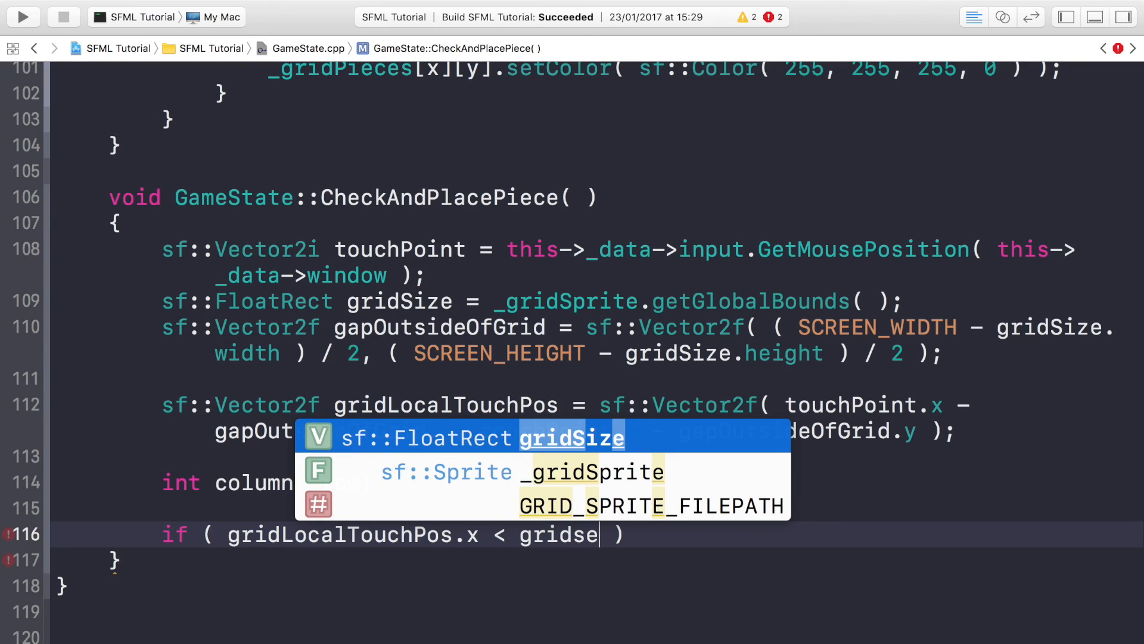
- Above int column, row, declare gridSectionSize = sf::Vector2f(gridSize.width / 3, gridSize.height / 3)
{"action": "left_click", "coordinate": [295, 276]}
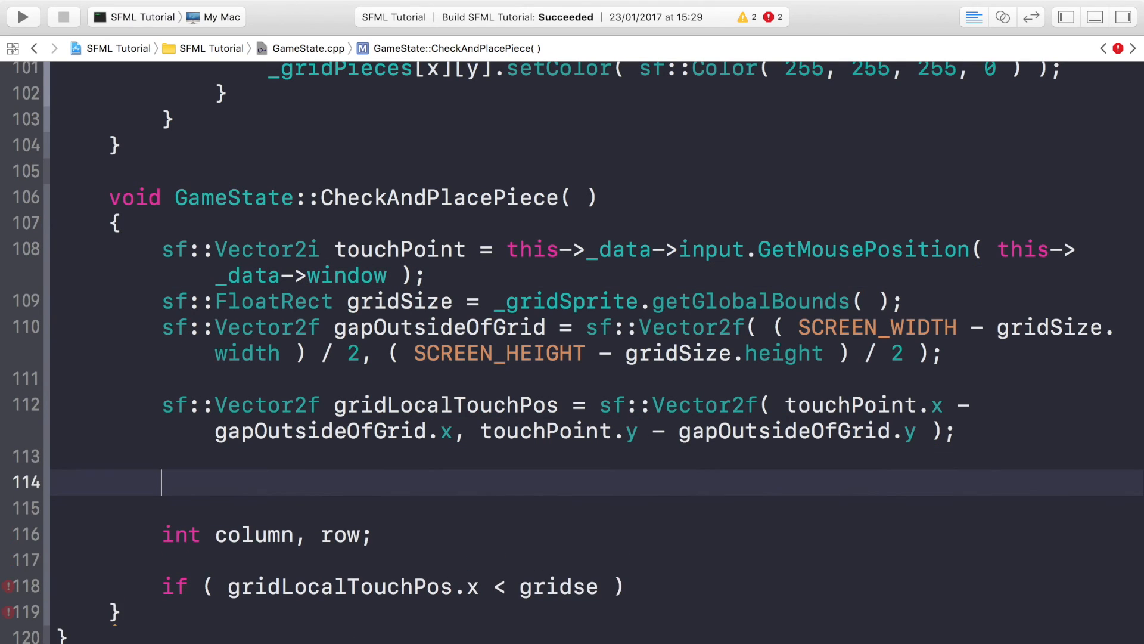
{"action": "type", "text": "sf::"}
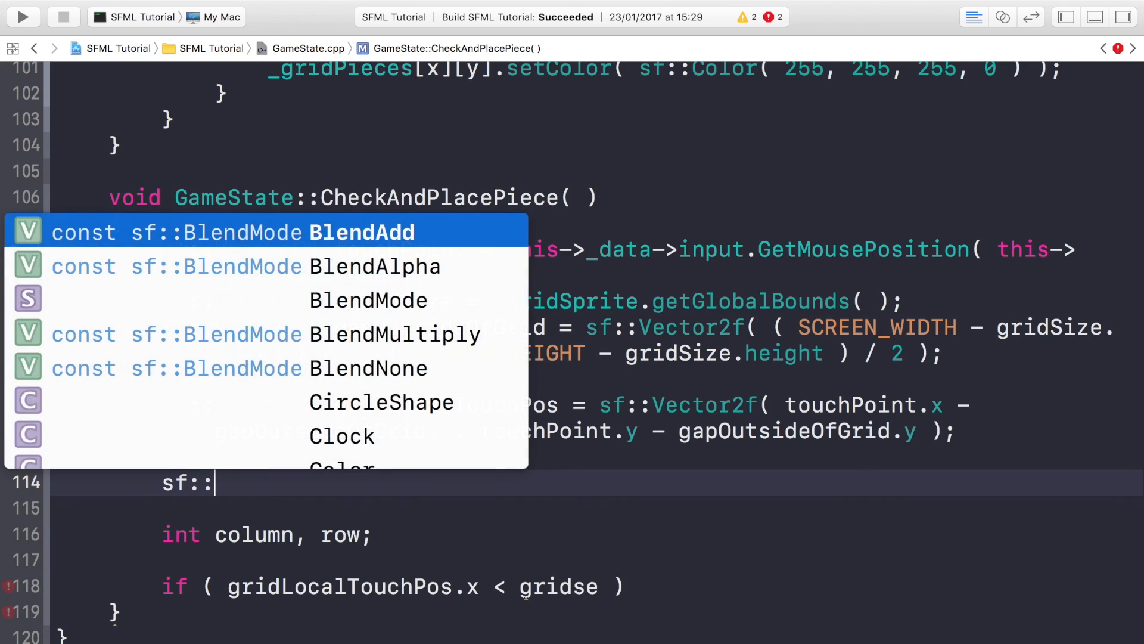
{"action": "type", "text": "vect"}
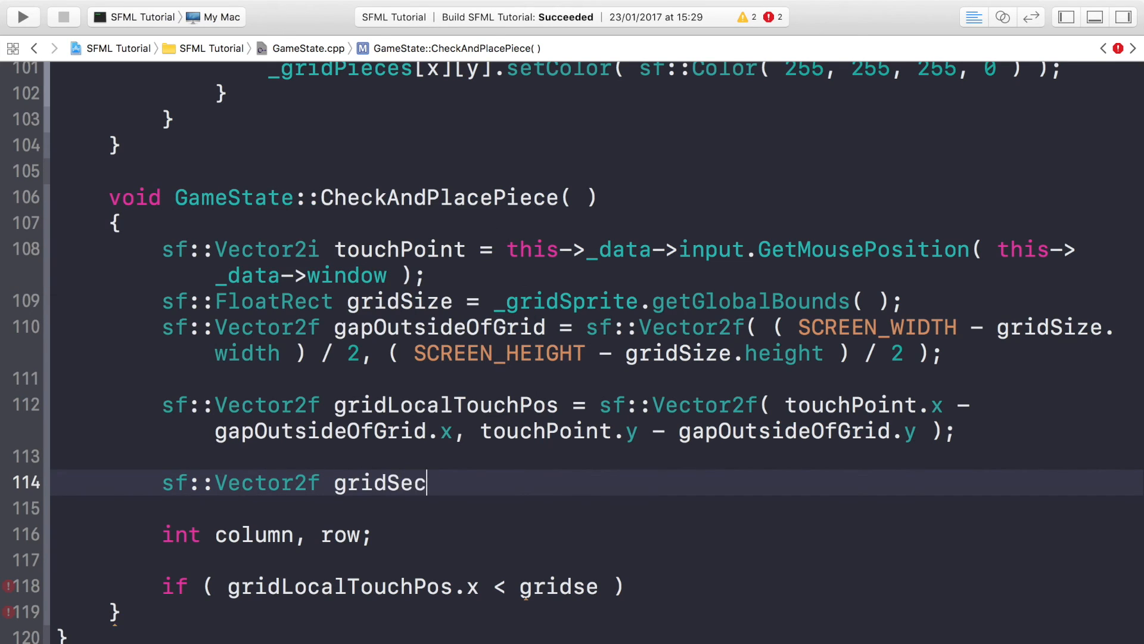
{"action": "type", "text": "tionSize ="}
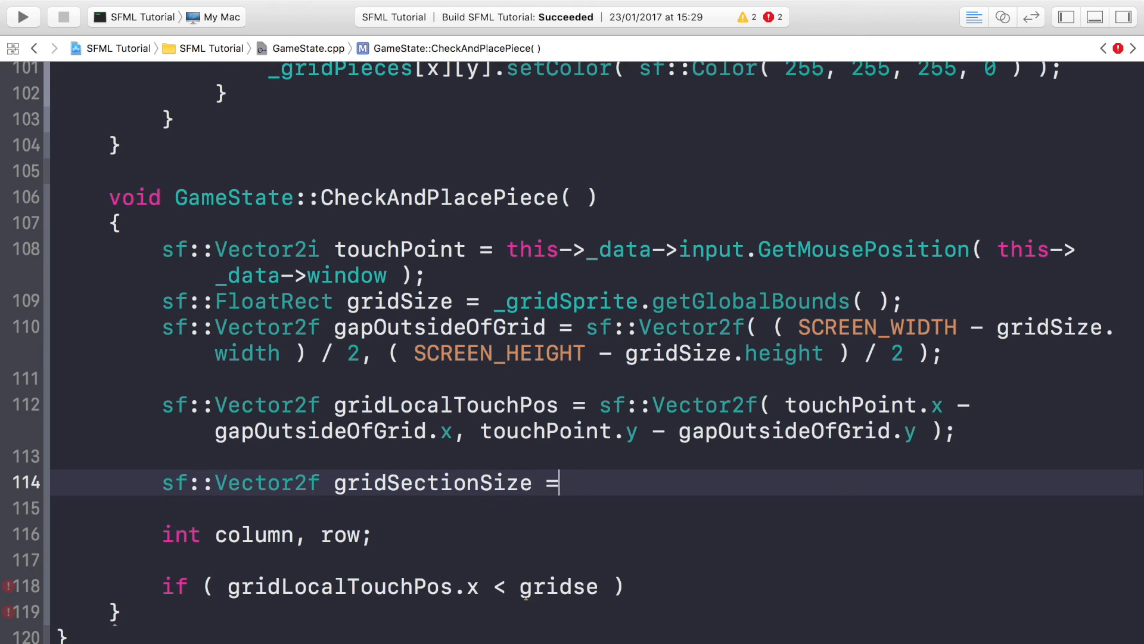
{"action": "type", "text": "sf::Vector2f();"}
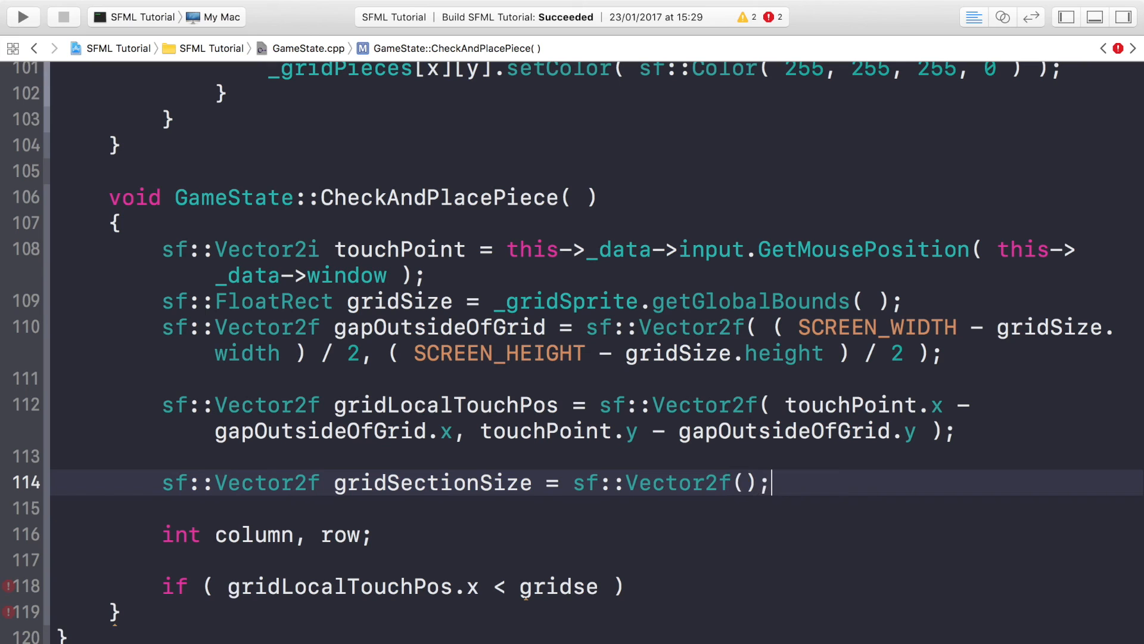
{"action": "type", "text": "gridSize.width"}
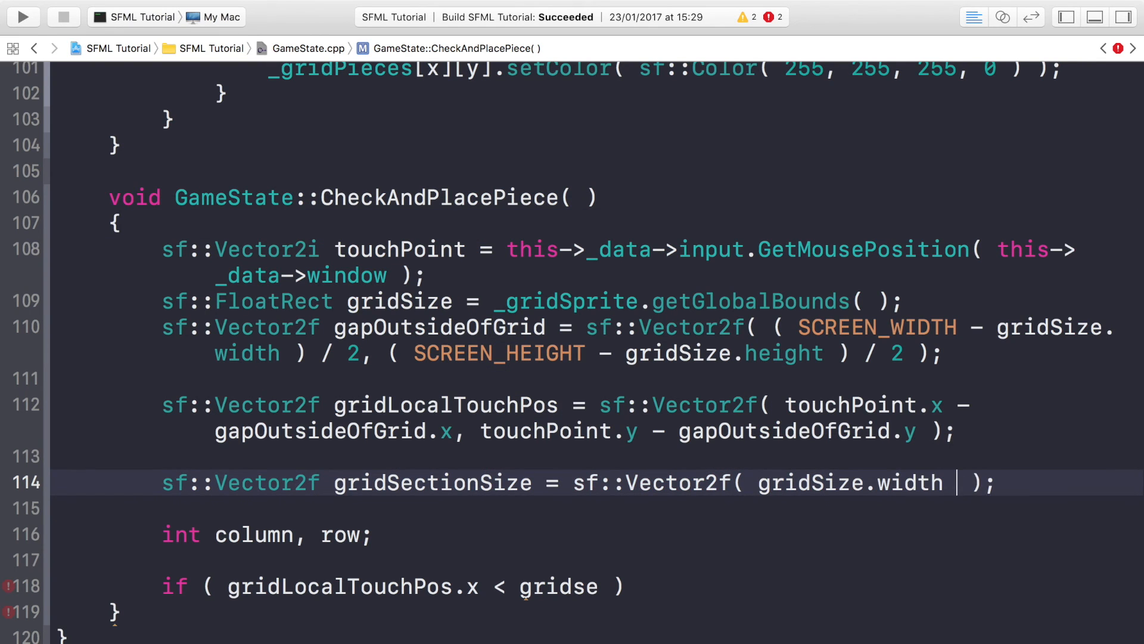
{"action": "type", "text": "/ 3,"}
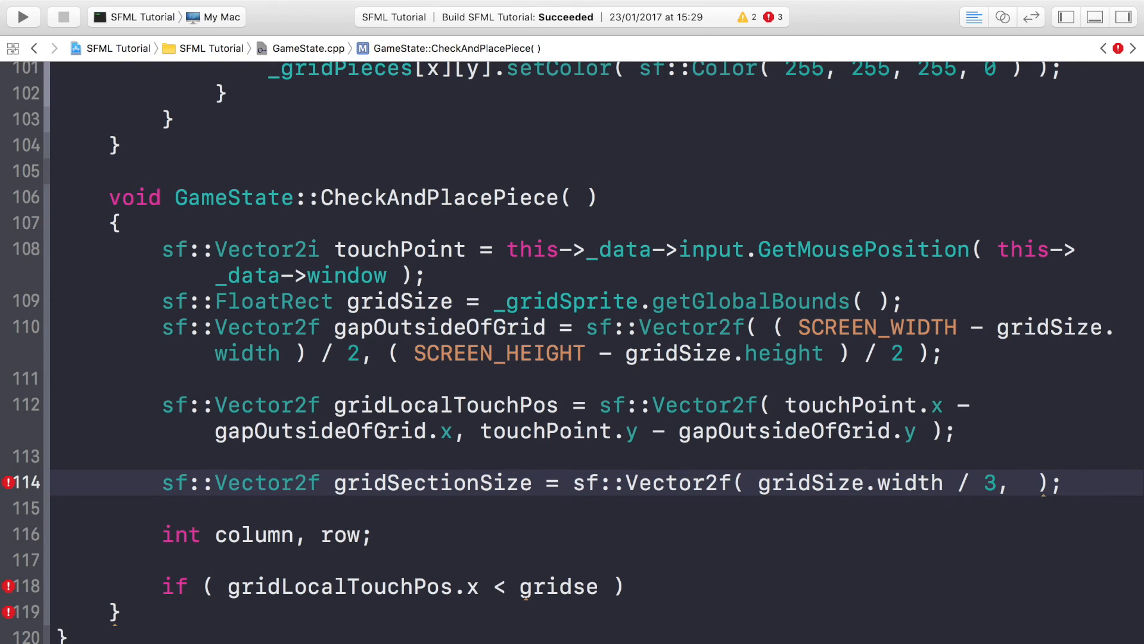
{"action": "type", "text": "gridSize.height / 3"}
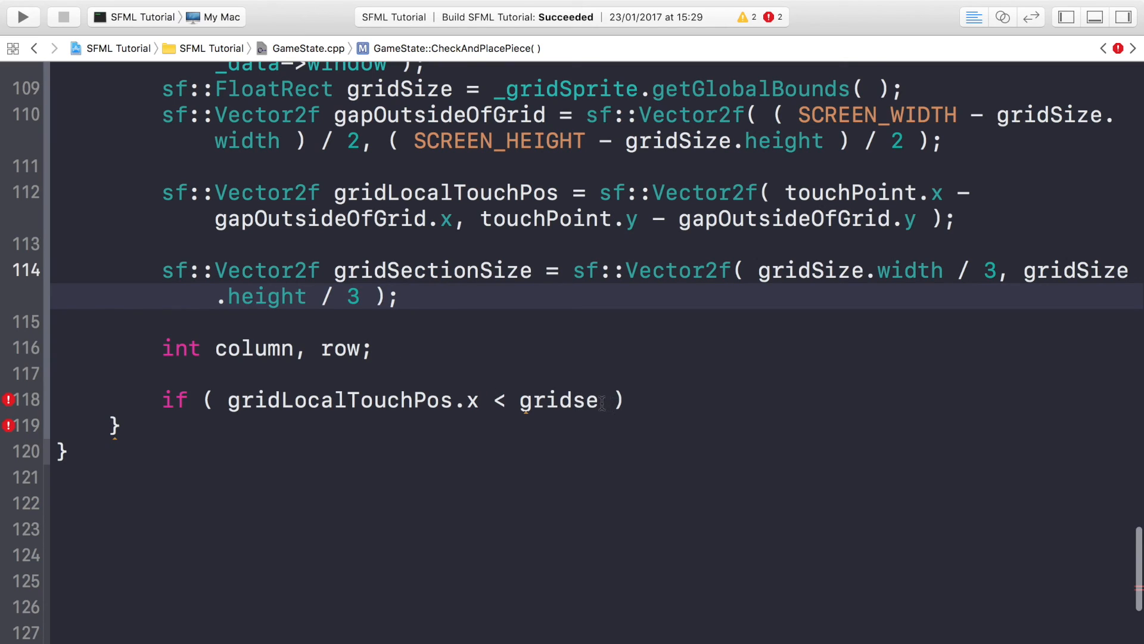
- Set column = 1 when gridLocalTouchPos.x < gridSectionSize.x
{"action": "type", "text": "ectionSiz"}
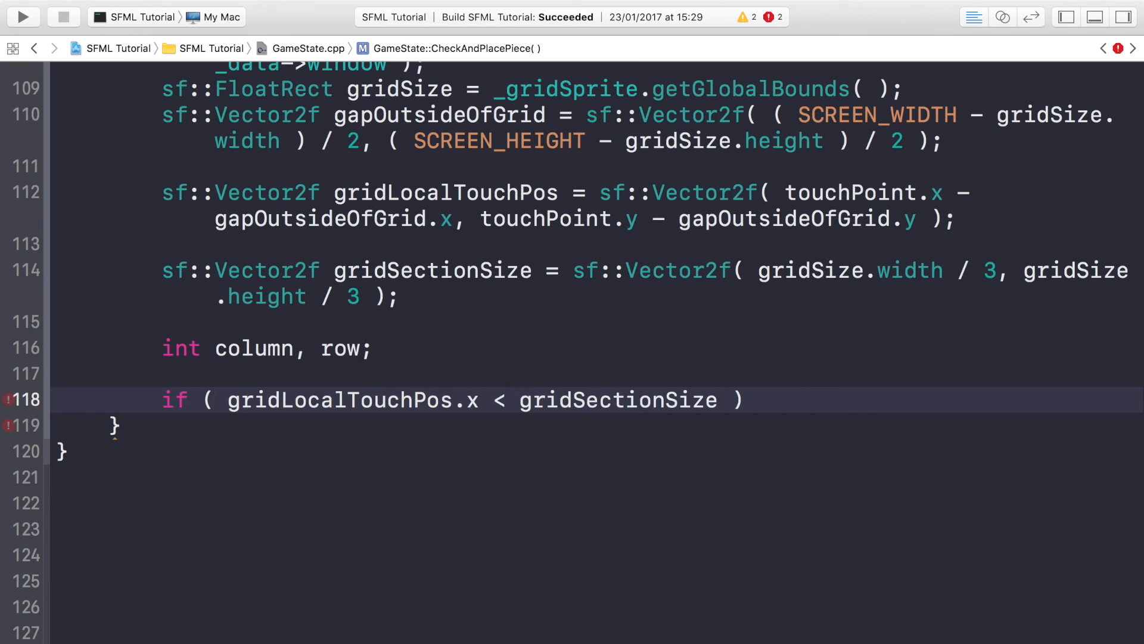
{"action": "type", "text": ".x"}
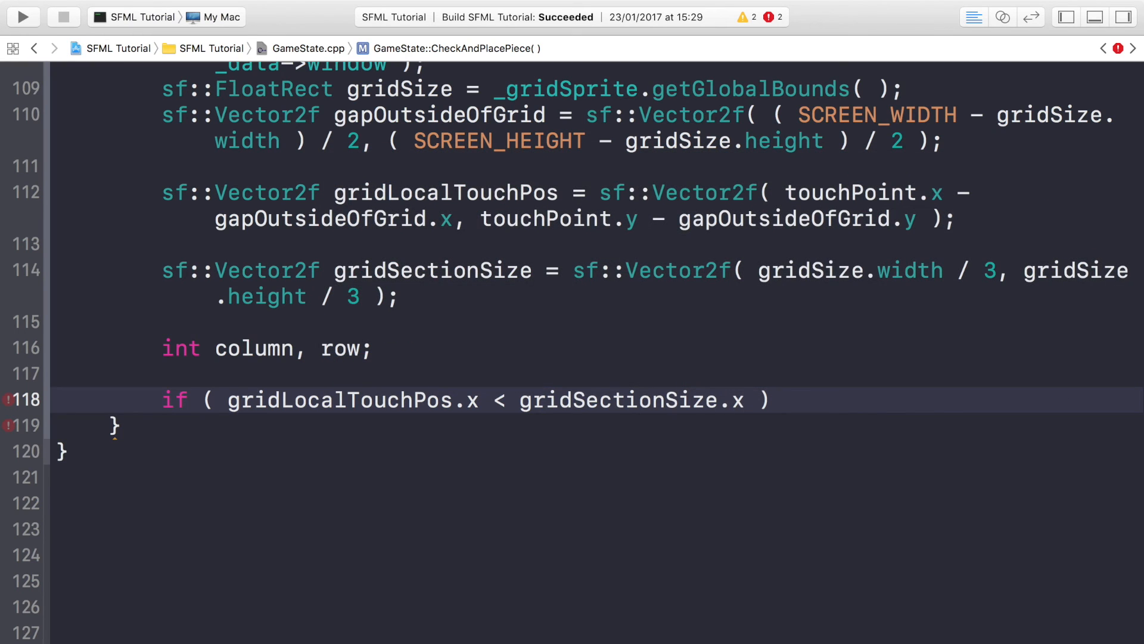
{"action": "left_click", "coordinate": [740, 399]}
{"action": "type", "text": "{"}
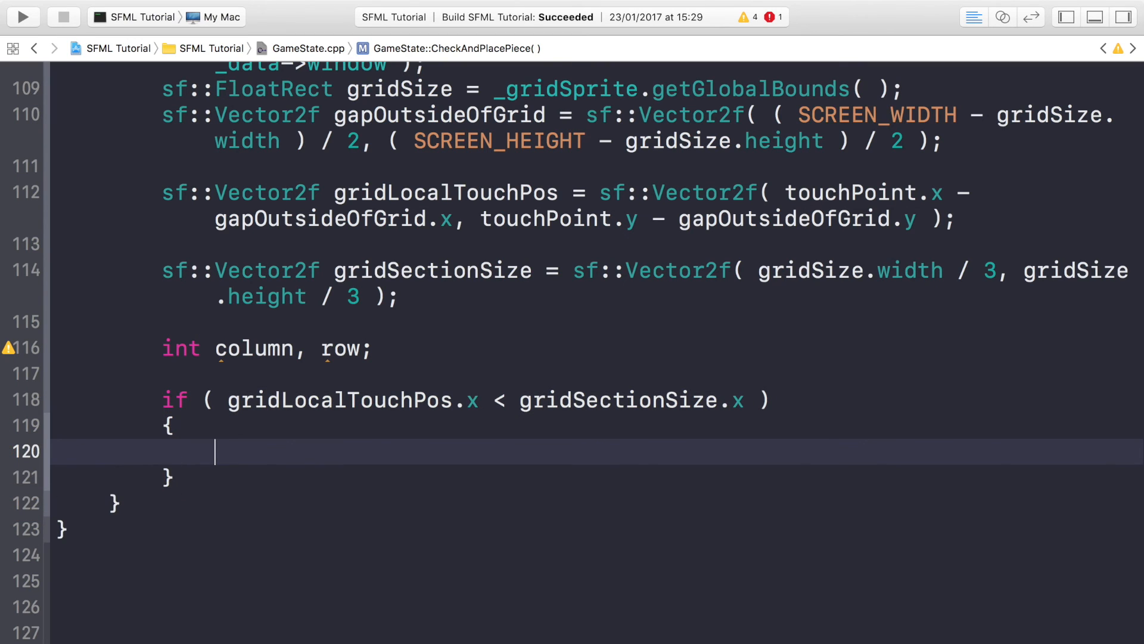
{"action": "type", "text": "column = 1;"}
{"action": "type", "text": "el"}
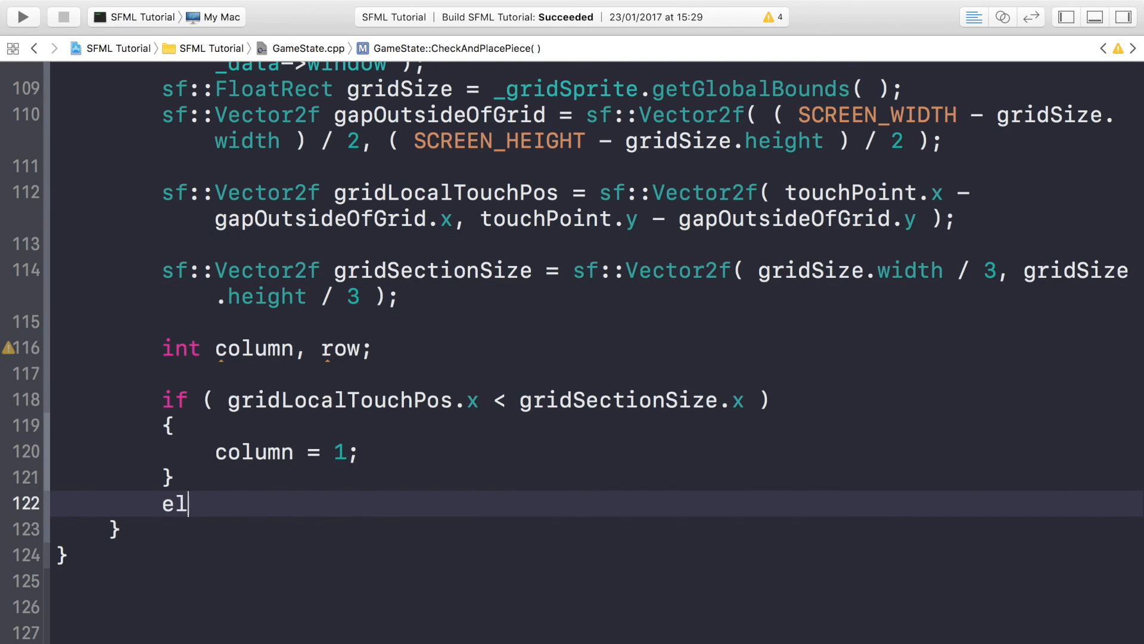
- Add an else-if for gridLocalTouchPos.x < gridSectionSize.x * 2 setting column
{"action": "type", "text": "se if ("}
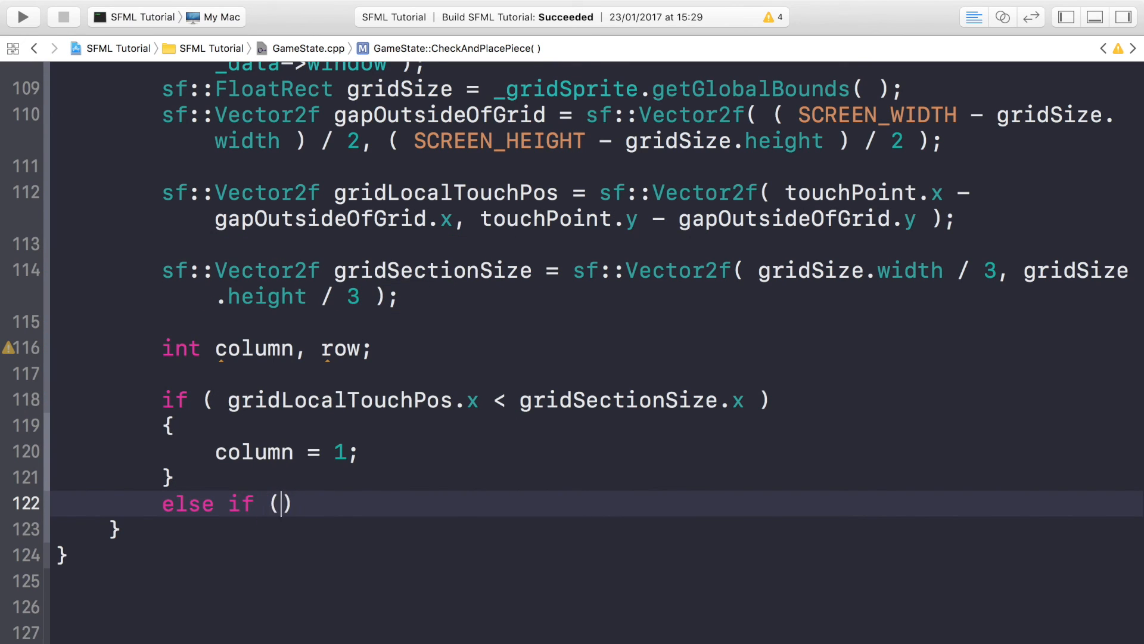
{"action": "type", "text": "gridl"}
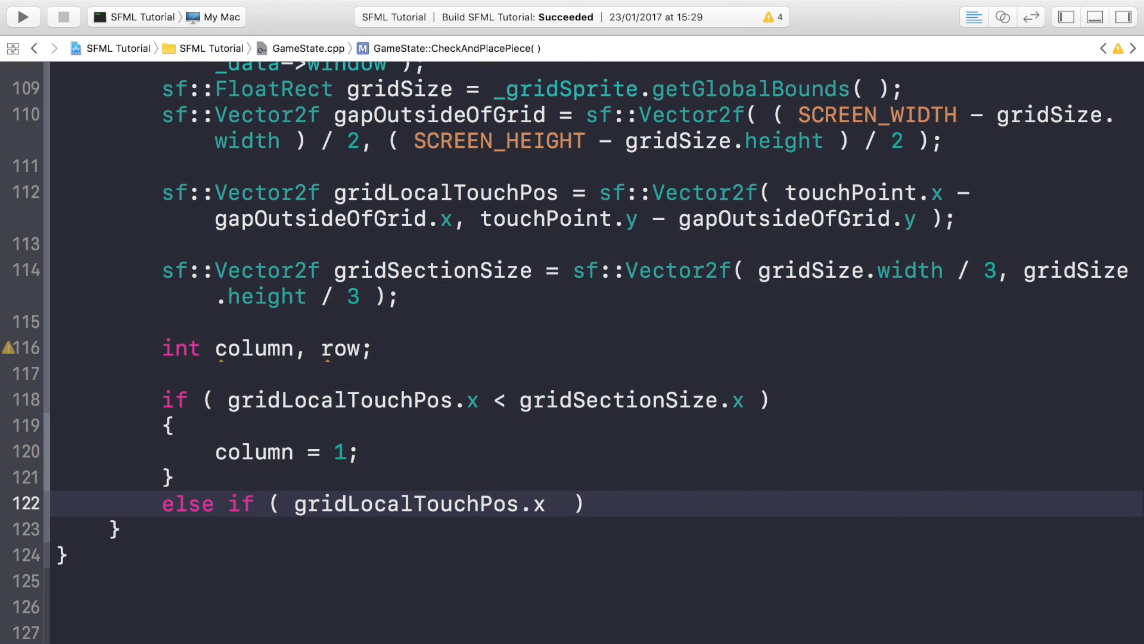
{"action": "type", "text": "< gridSectionSize"}
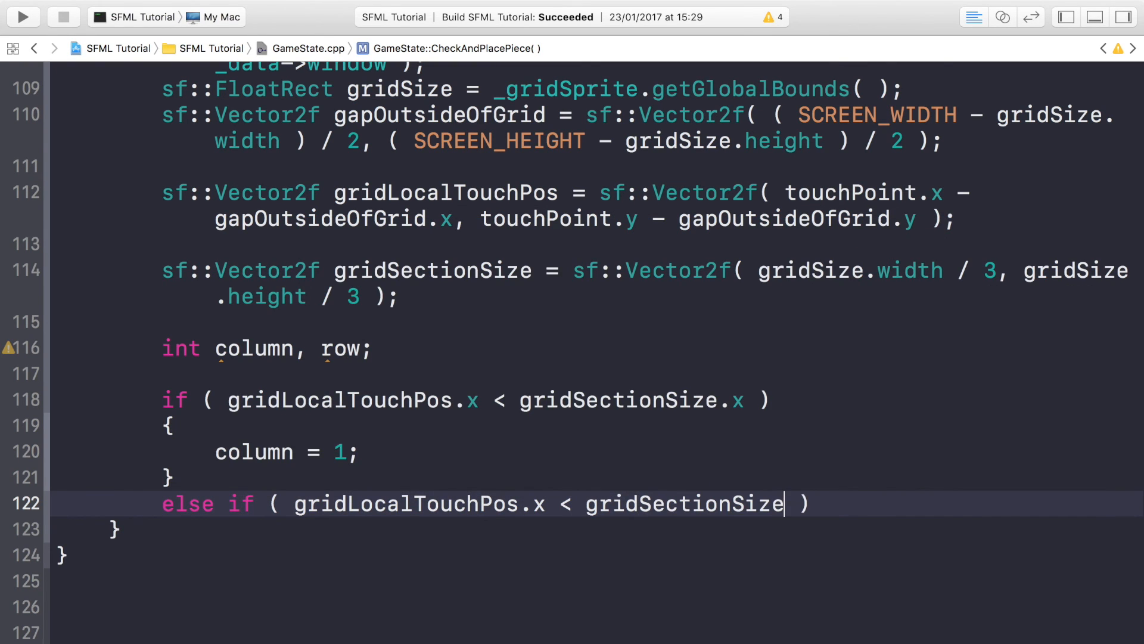
{"action": "type", "text": ".x * 2"}
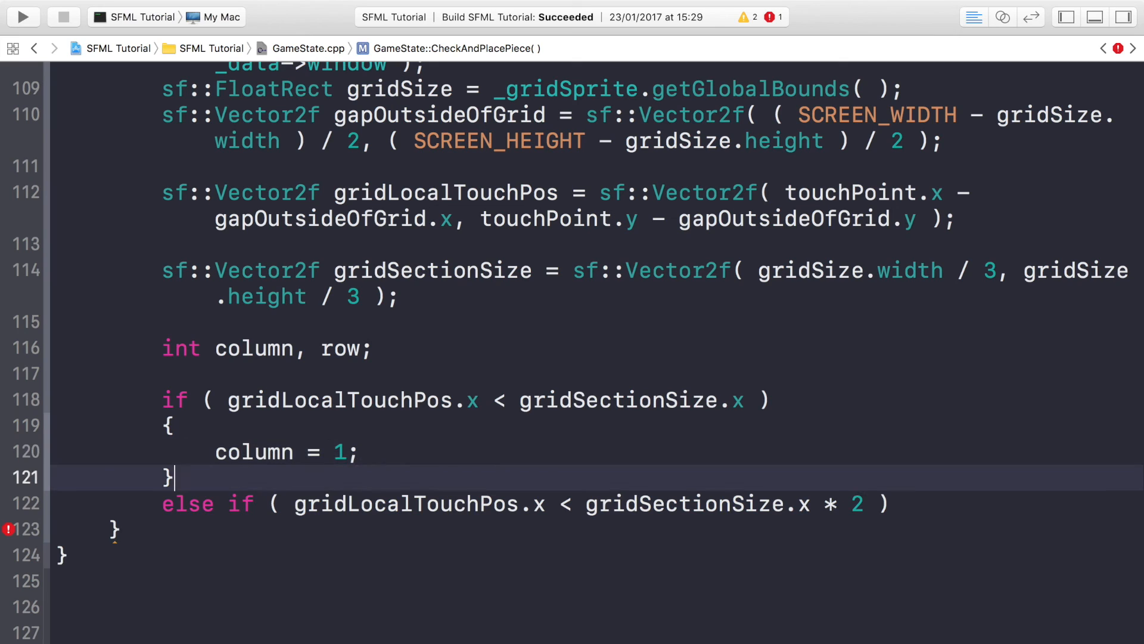
{"action": "type", "text": "column"}
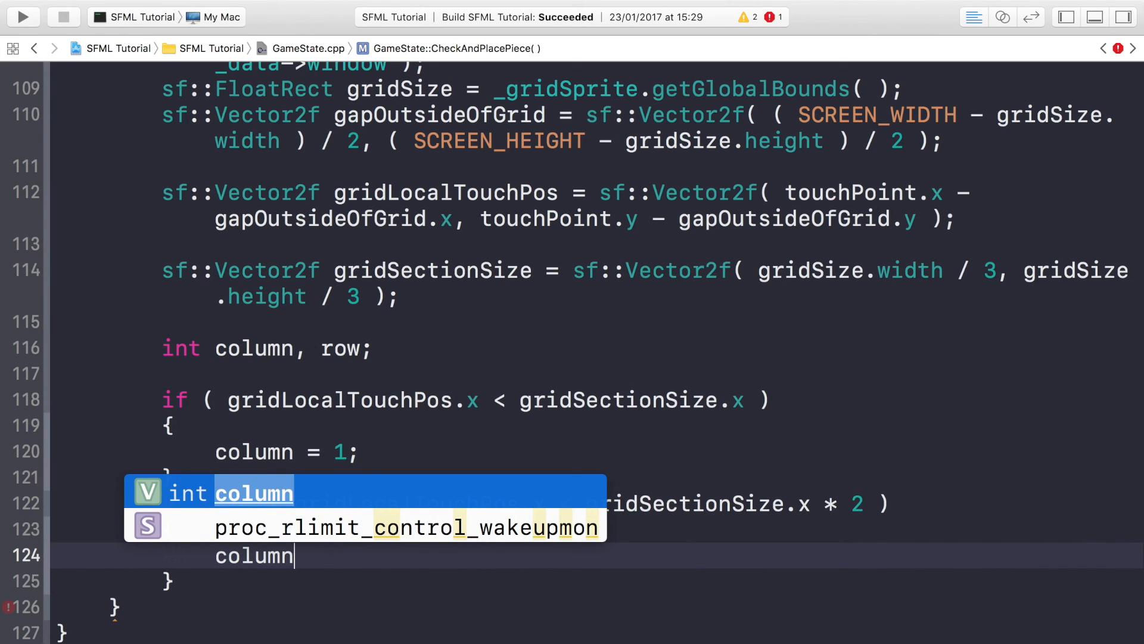
{"action": "mouse_move", "coordinate": [800, 244]}
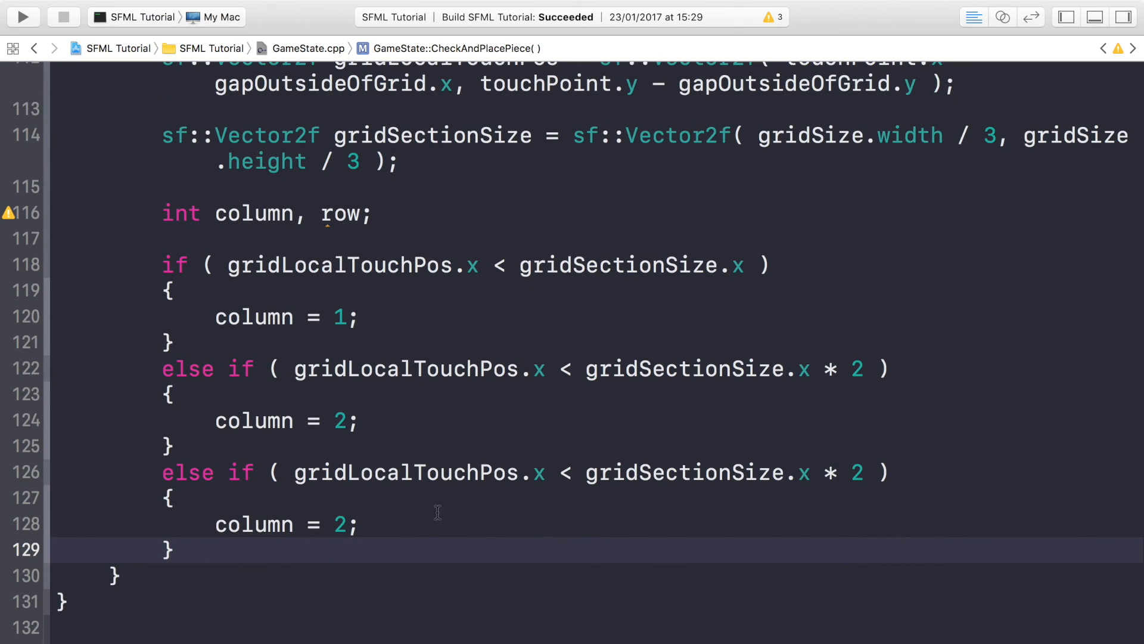
- Change the duplicated else-if's limit to gridSize.width and set column = 3
{"action": "double_click", "coordinate": [685, 472]}
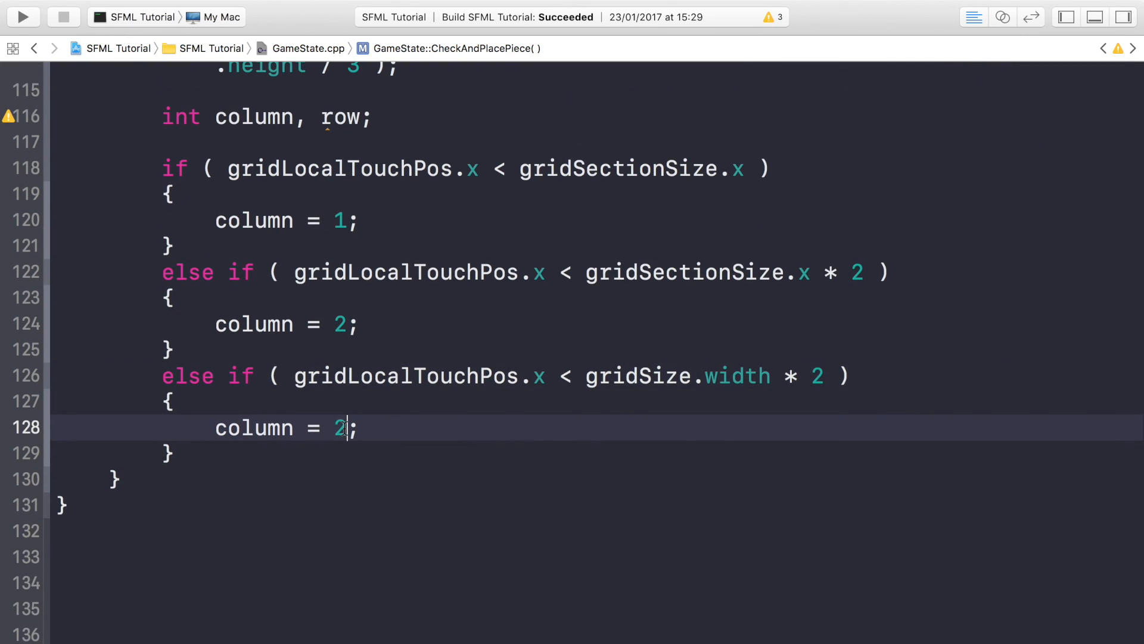
{"action": "type", "text": "3"}
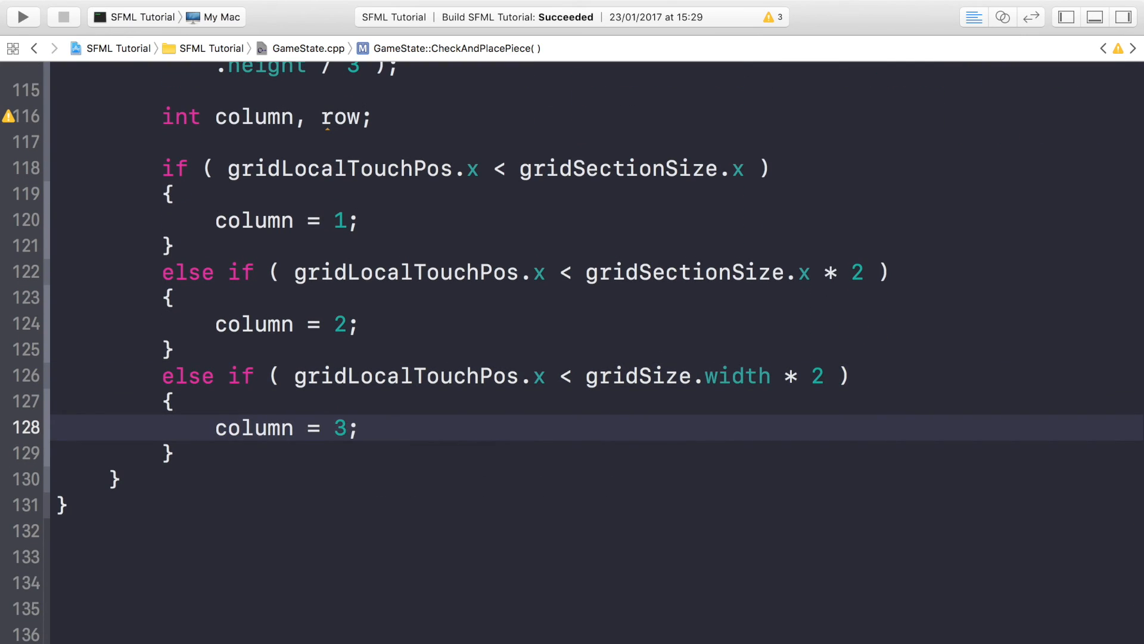
{"action": "left_click", "coordinate": [350, 428]}
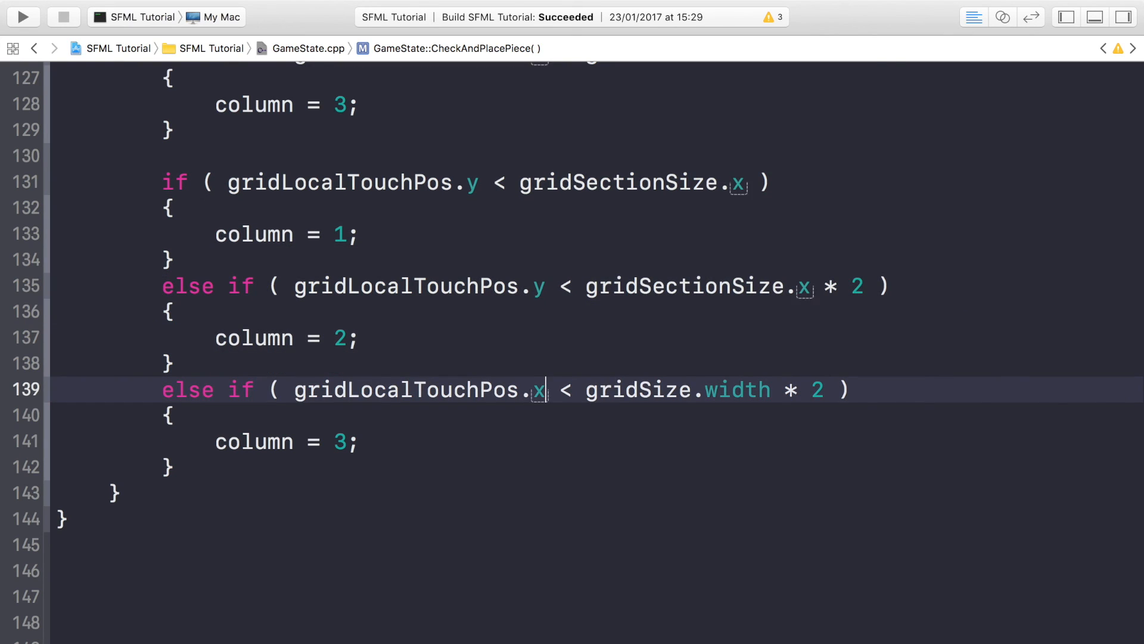
- Convert the pasted column chain to row checks using gridLocalTouchPos.y and gridSize.height
{"action": "type", "text": "y"}
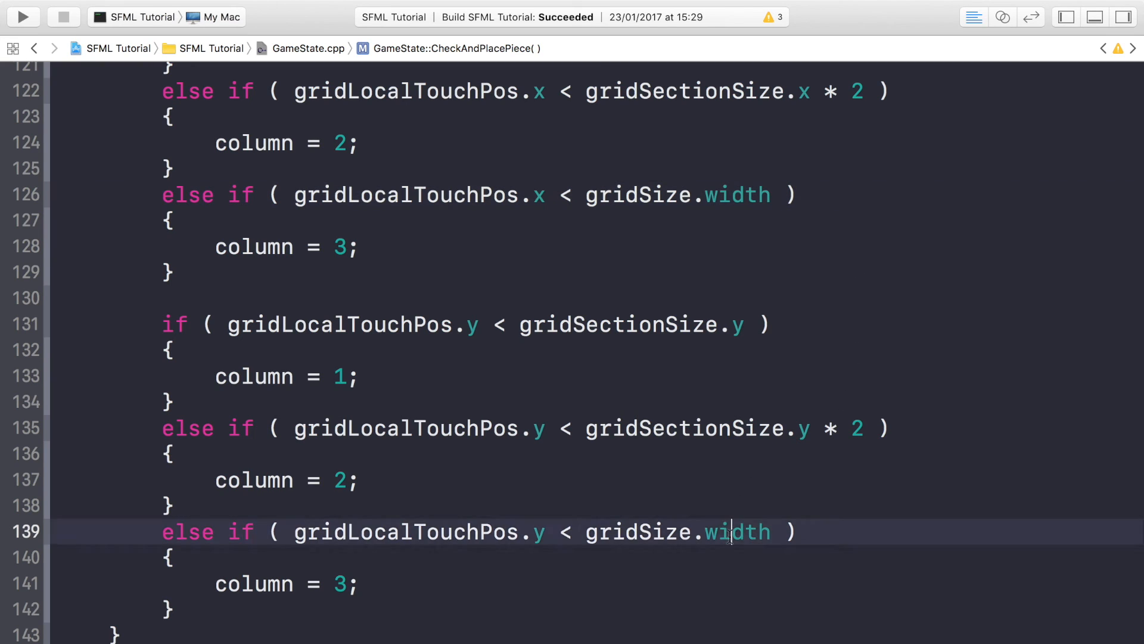
{"action": "type", "text": "height"}
{"action": "left_click", "coordinate": [287, 376]}
{"action": "type", "text": "row"}
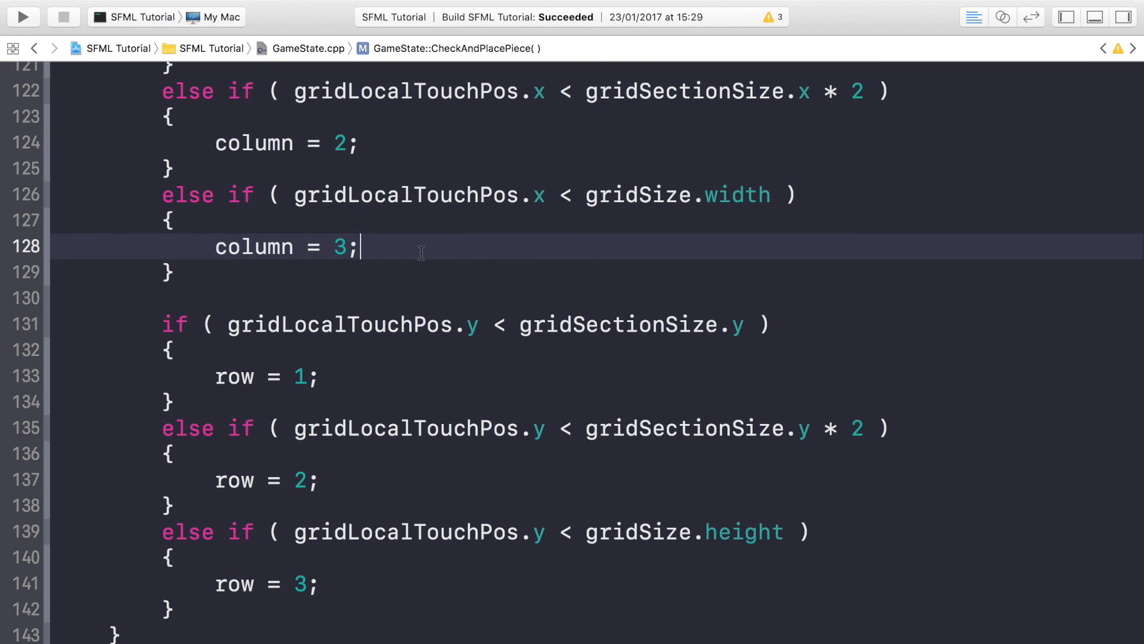
{"action": "scroll", "scroll_direction": "down", "scroll_amount": 3}
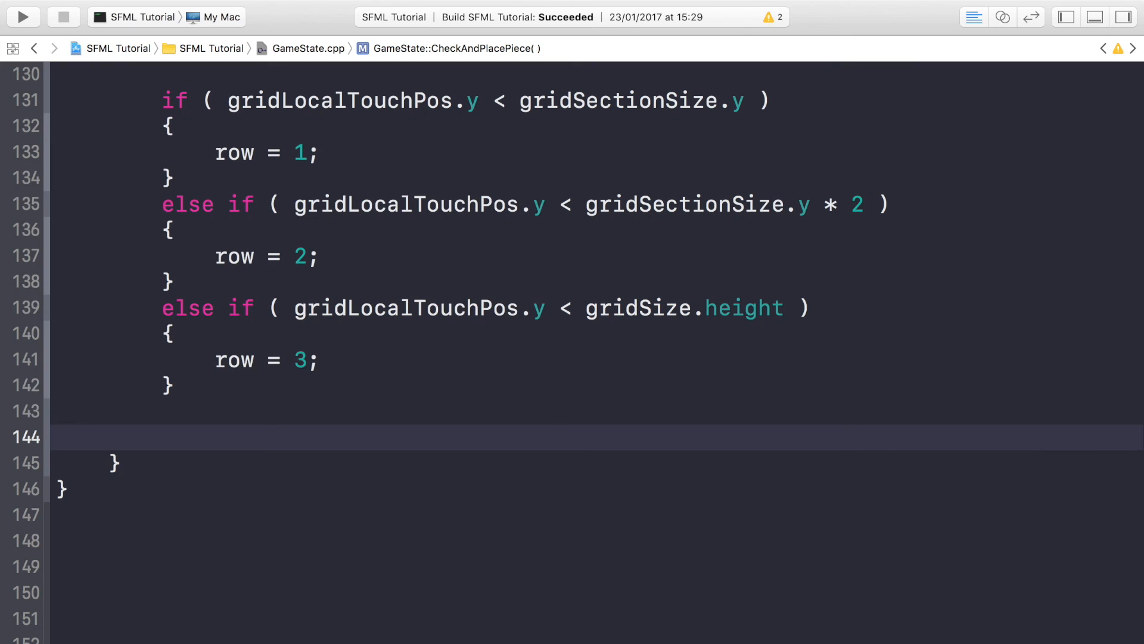
- Add an EMPTY check on the grid cell [column - 1][row - 1] that stores turn there
{"action": "type", "text": "if"}
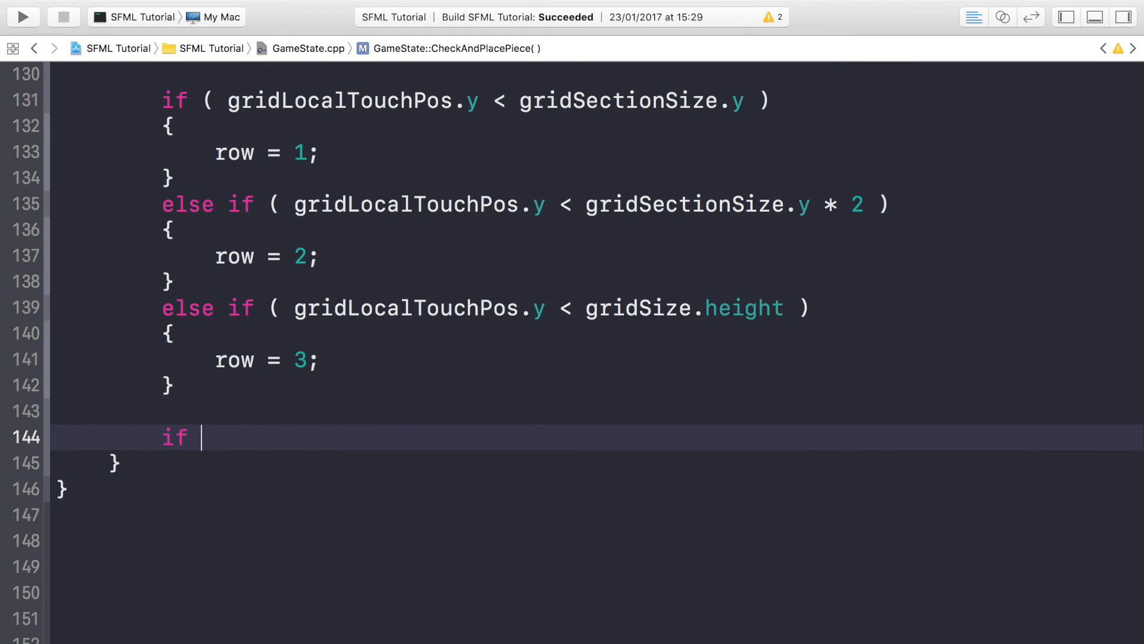
{"action": "type", "text": "()"}
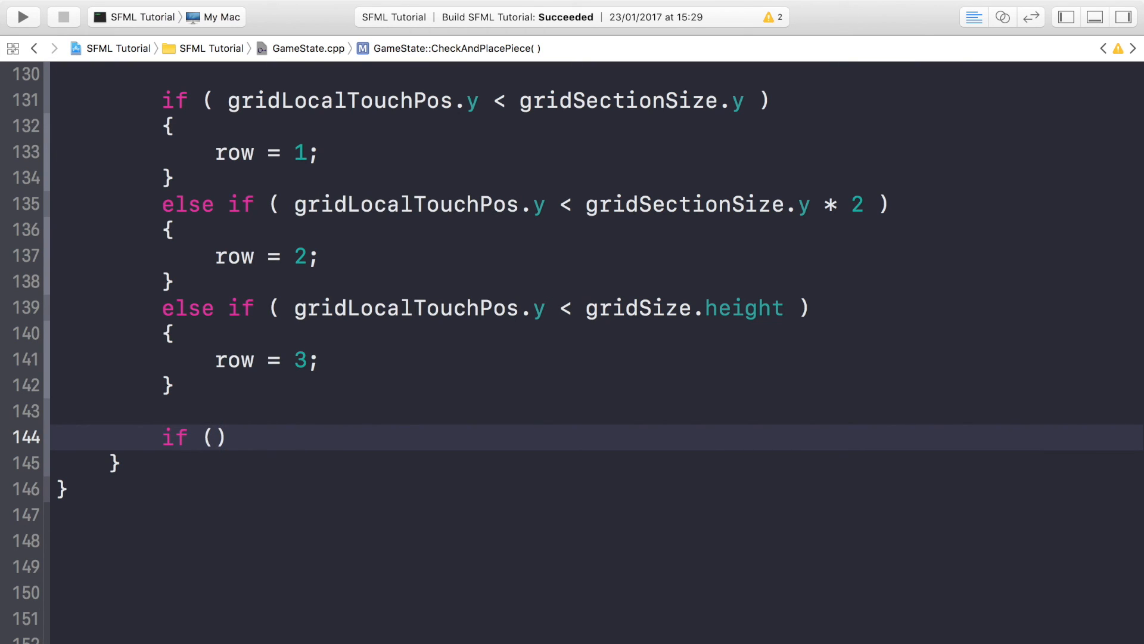
{"action": "type", "text": "gridArray"}
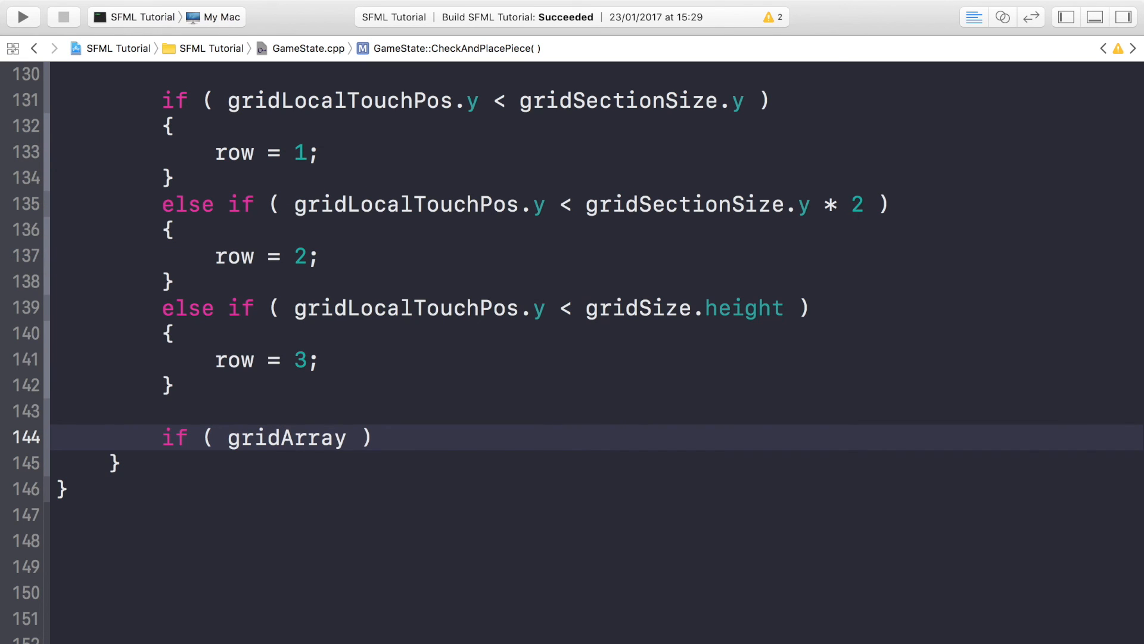
{"action": "type", "text": "[column - 1"}
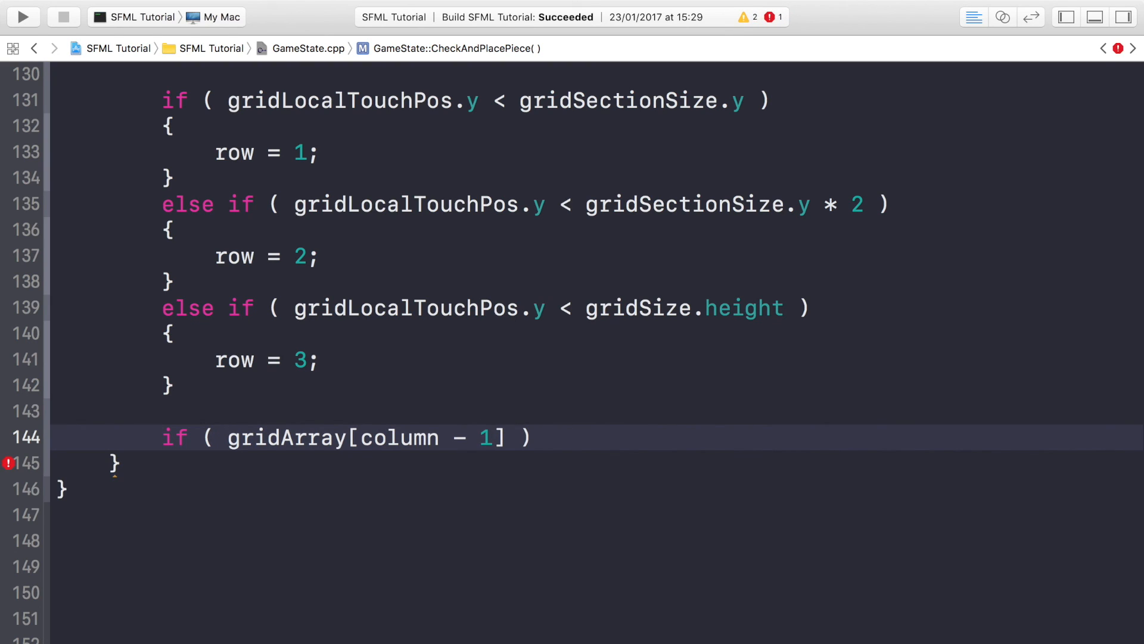
{"action": "left_click", "coordinate": [493, 437]}
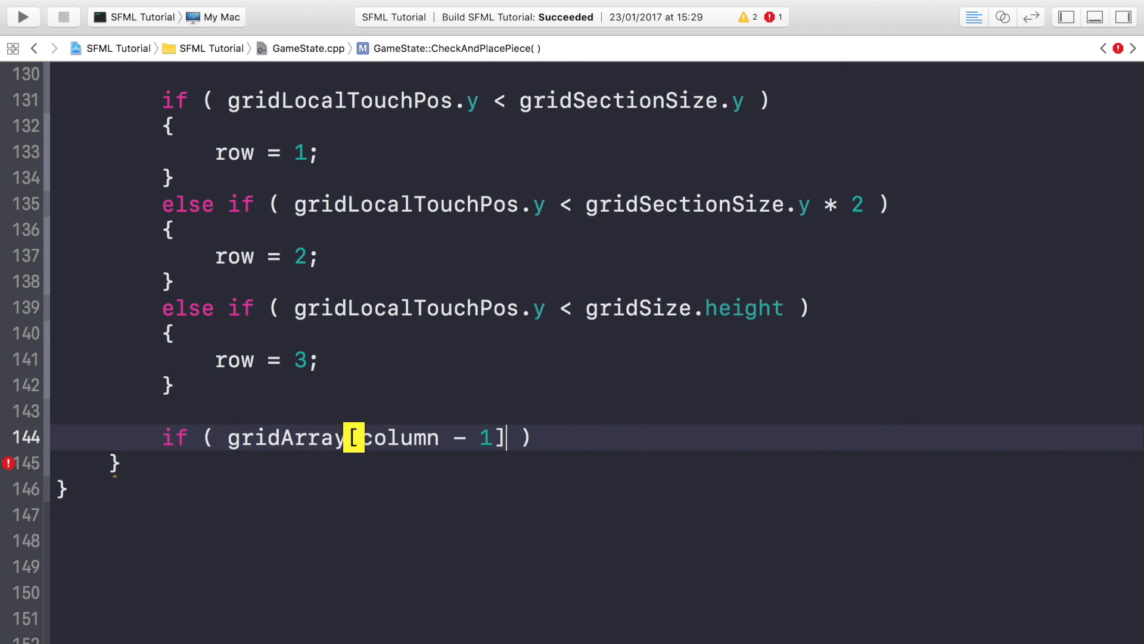
{"action": "type", "text": "[row - 1"}
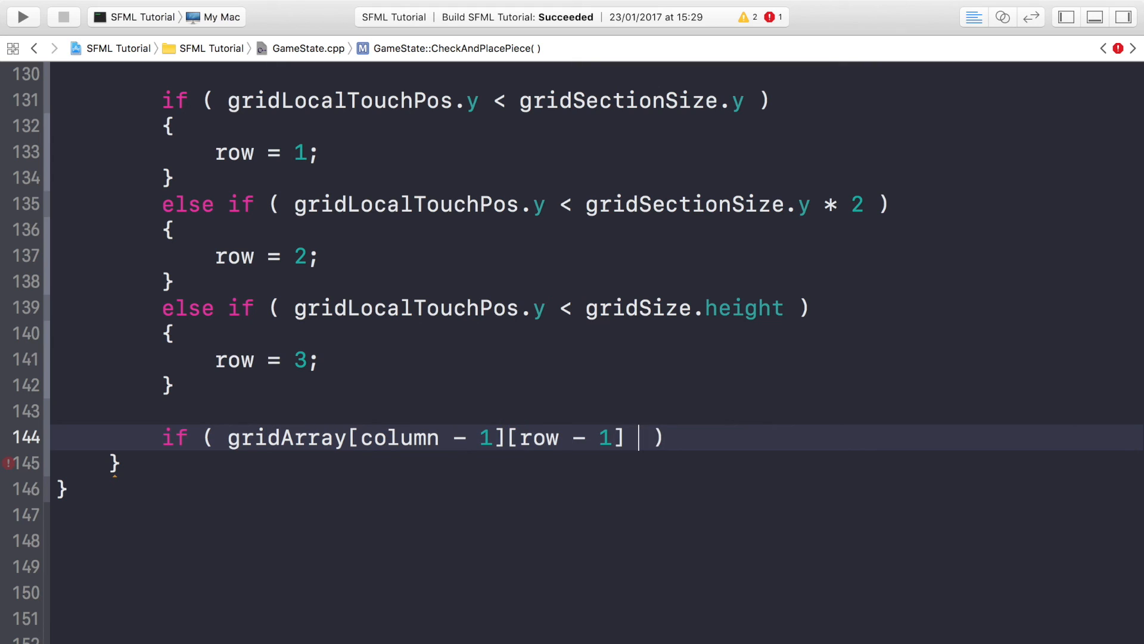
{"action": "type", "text": "== empt"}
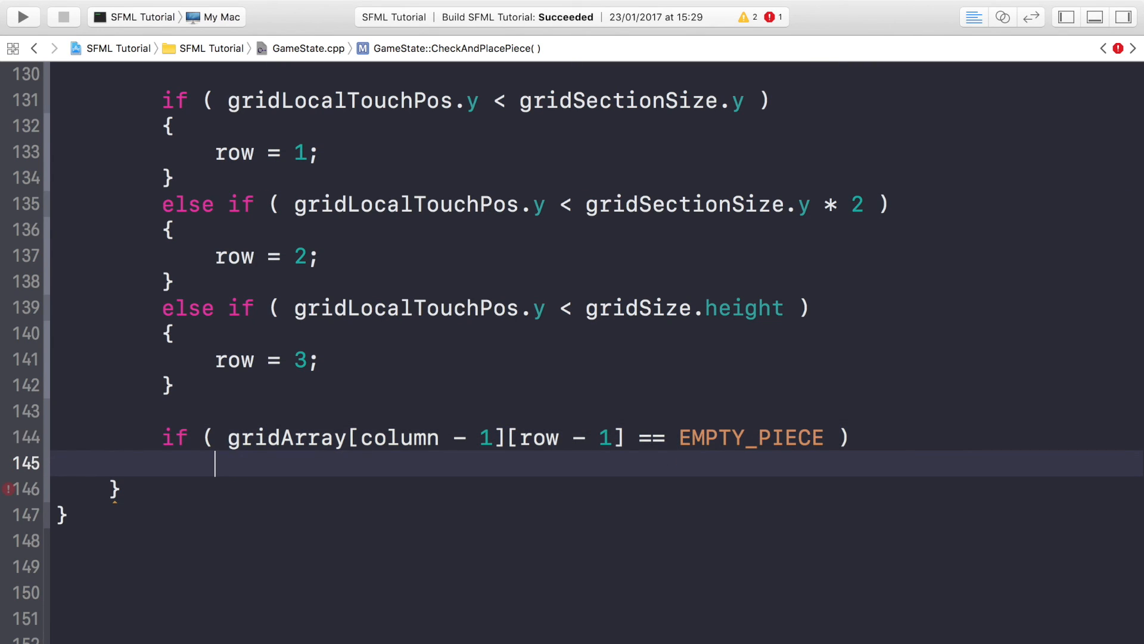
{"action": "type", "text": "gridArray"}
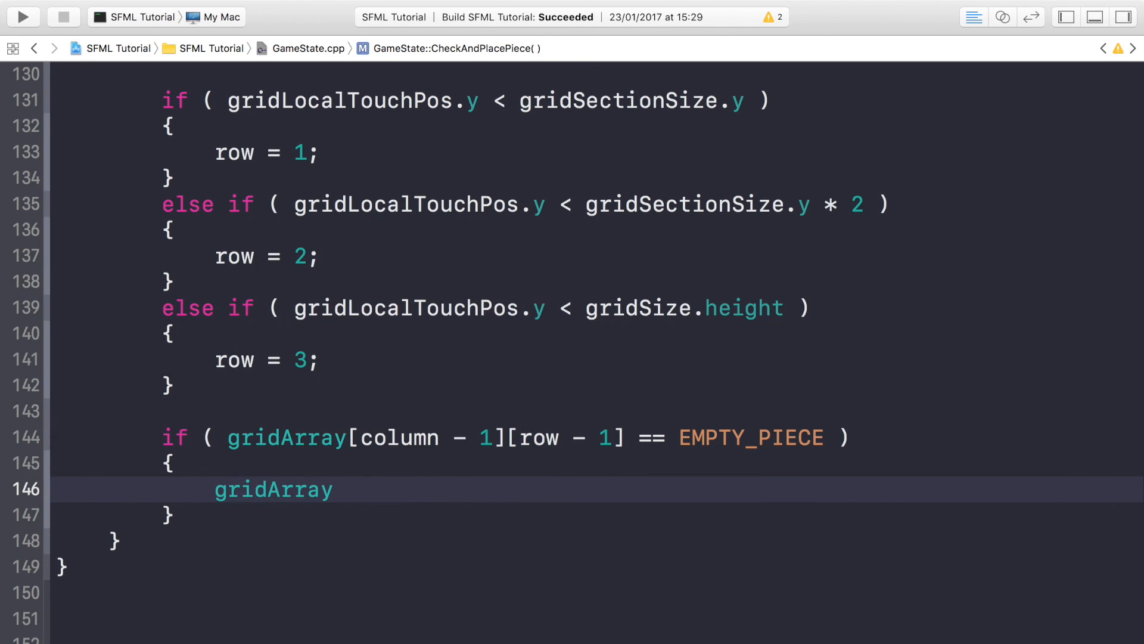
{"action": "type", "text": "[v"}
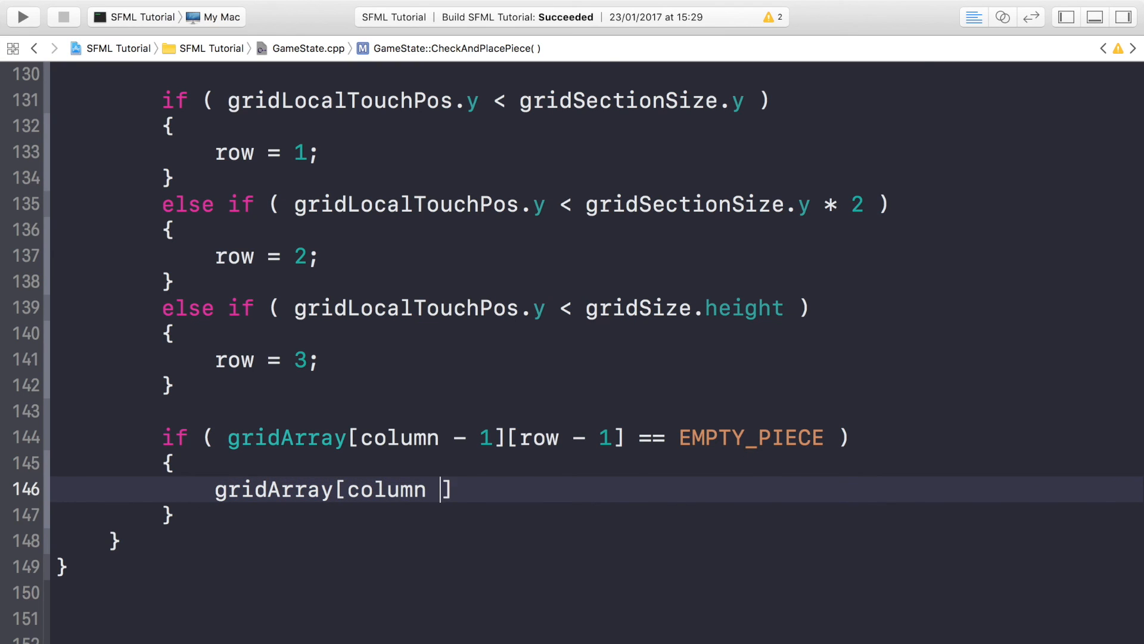
{"action": "type", "text": "- 1[]"}
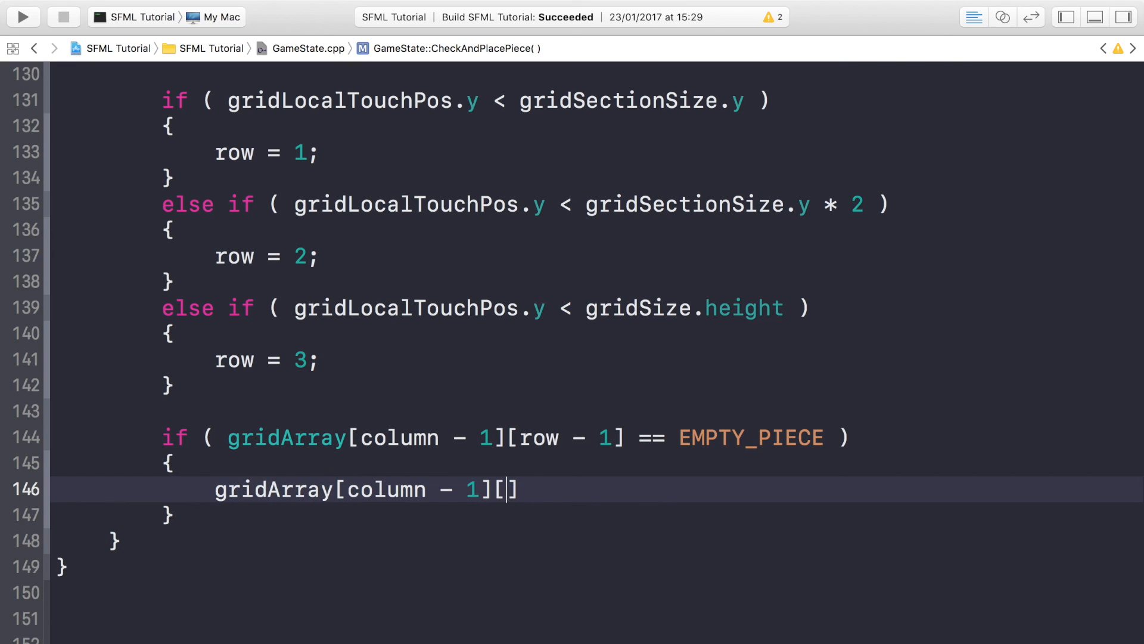
{"action": "type", "text": "row - 1"}
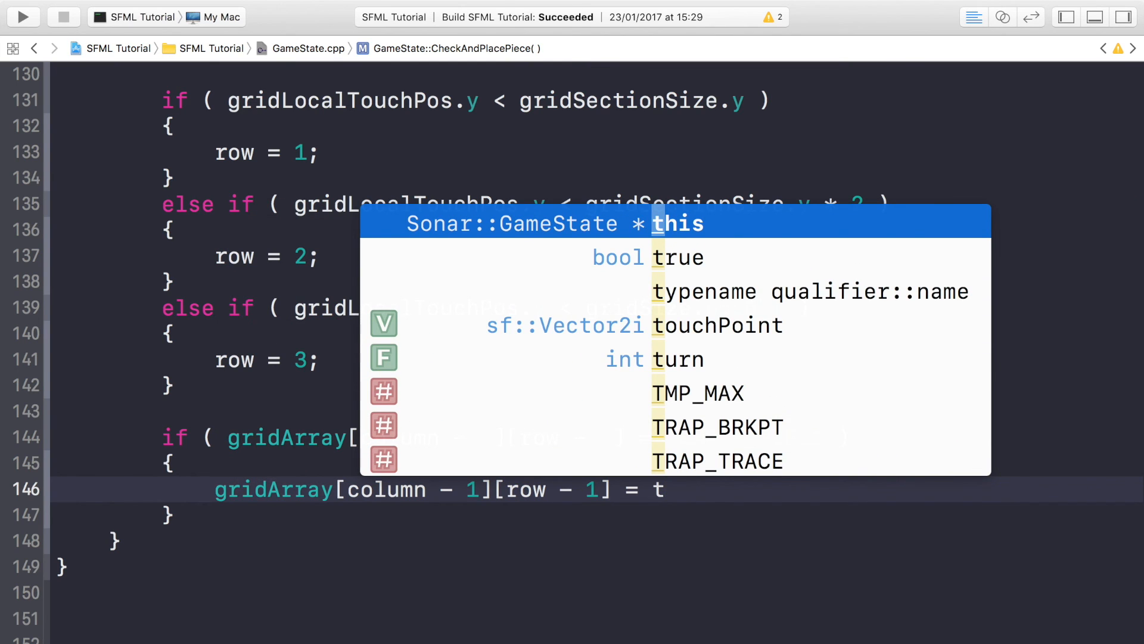
{"action": "type", "text": "turn;"}
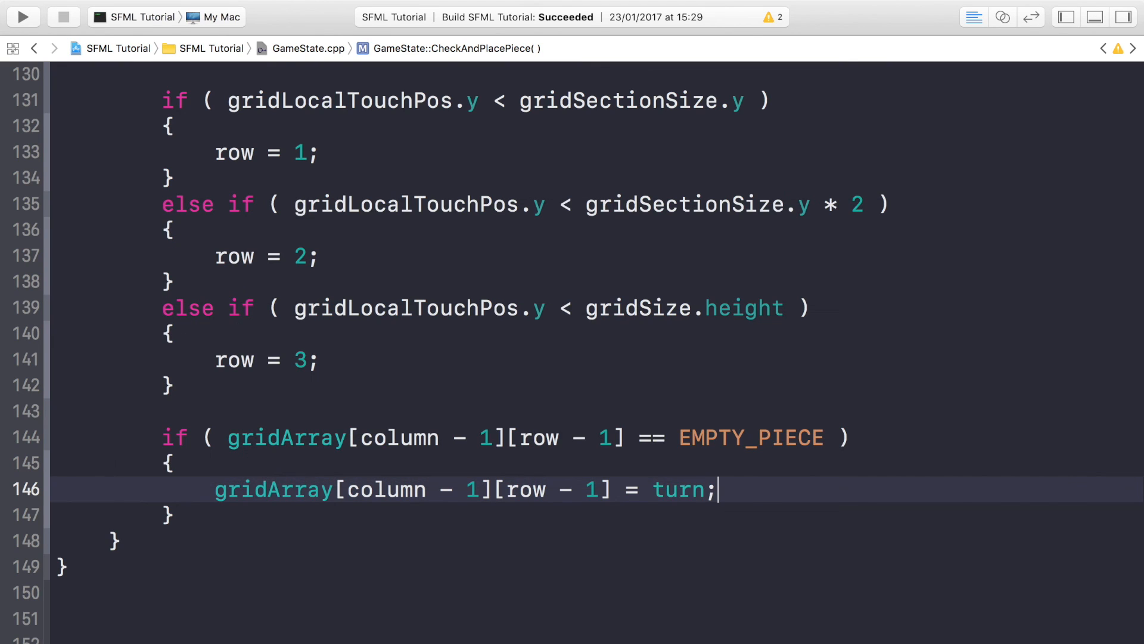
- In the PLAYER_PIECE branch, set _gridPieces[column - 1][row - 1] to the "X Piece" texture
{"action": "key", "text": "enter"}
{"action": "type", "text": "if (  "}
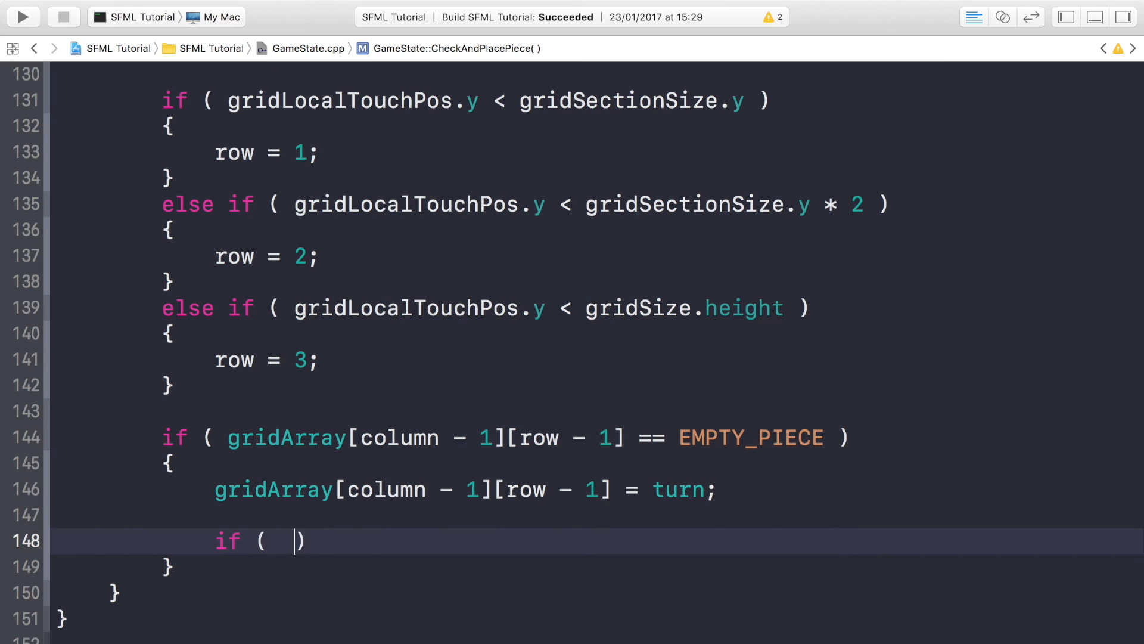
{"action": "type", "text": "PLAYER_PIECE == turn"}
{"action": "type", "text": "{"}
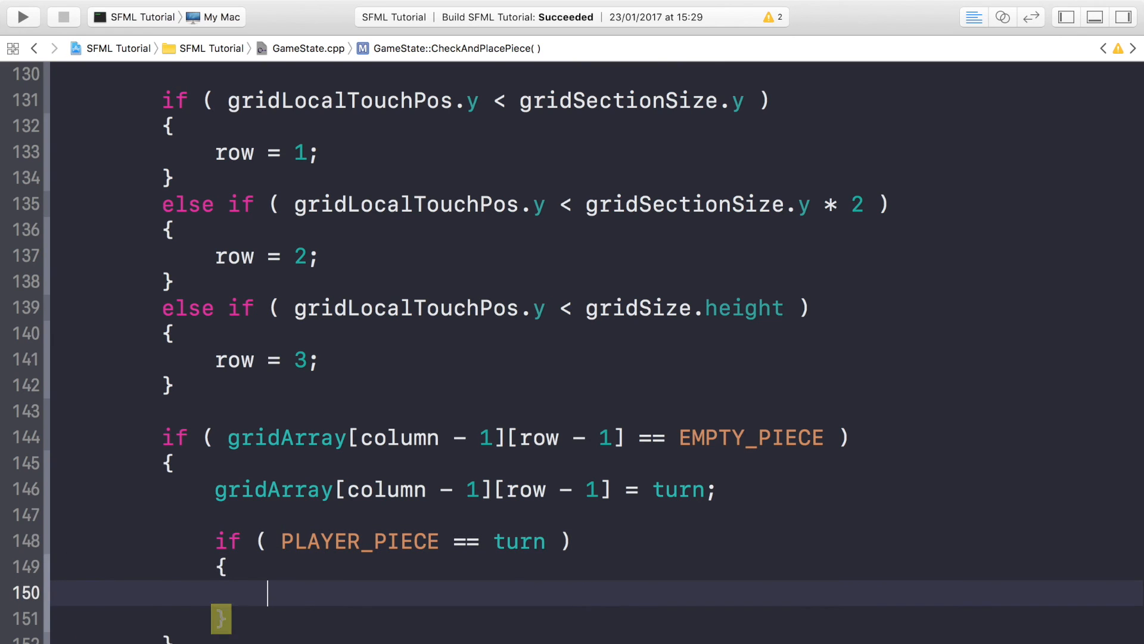
{"action": "type", "text": "_p"}
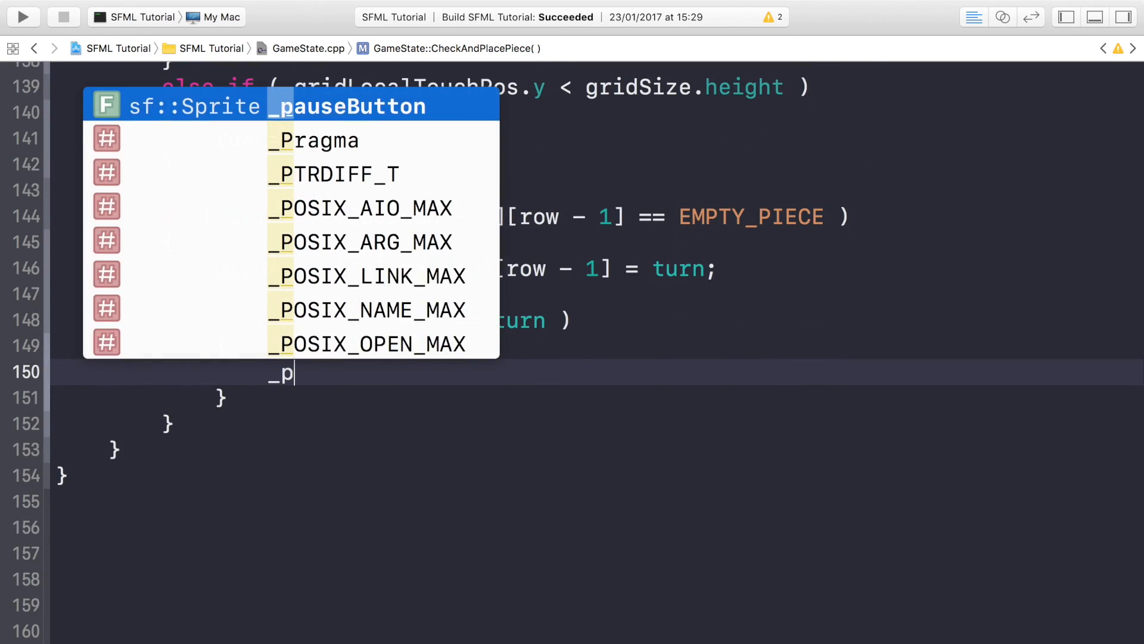
{"action": "type", "text": "gridPieces["}
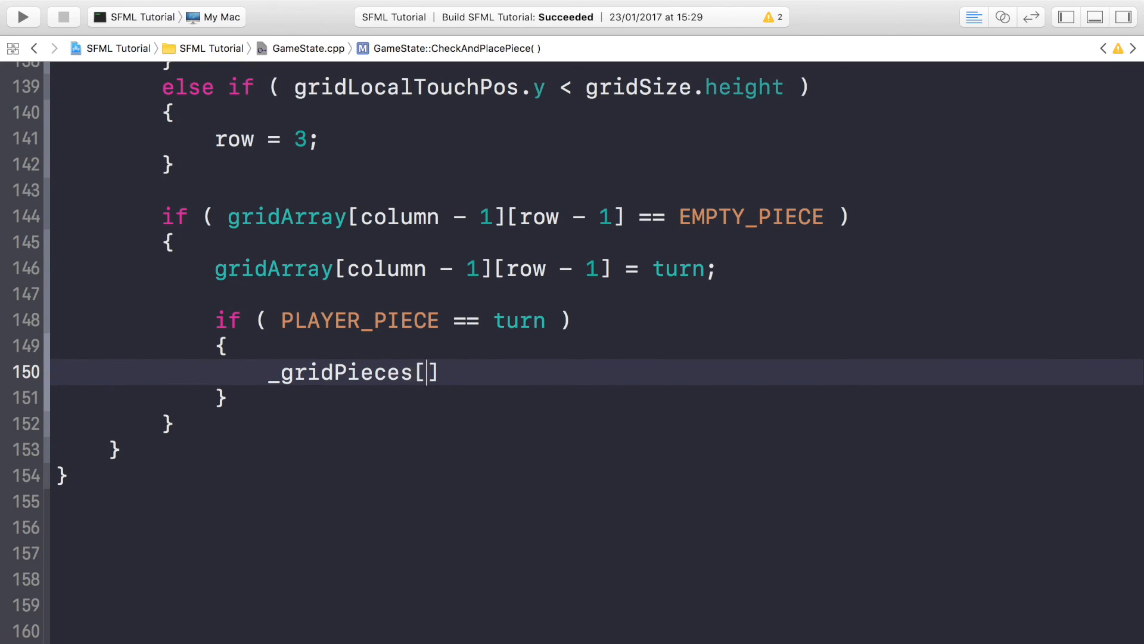
{"action": "type", "text": "column -"}
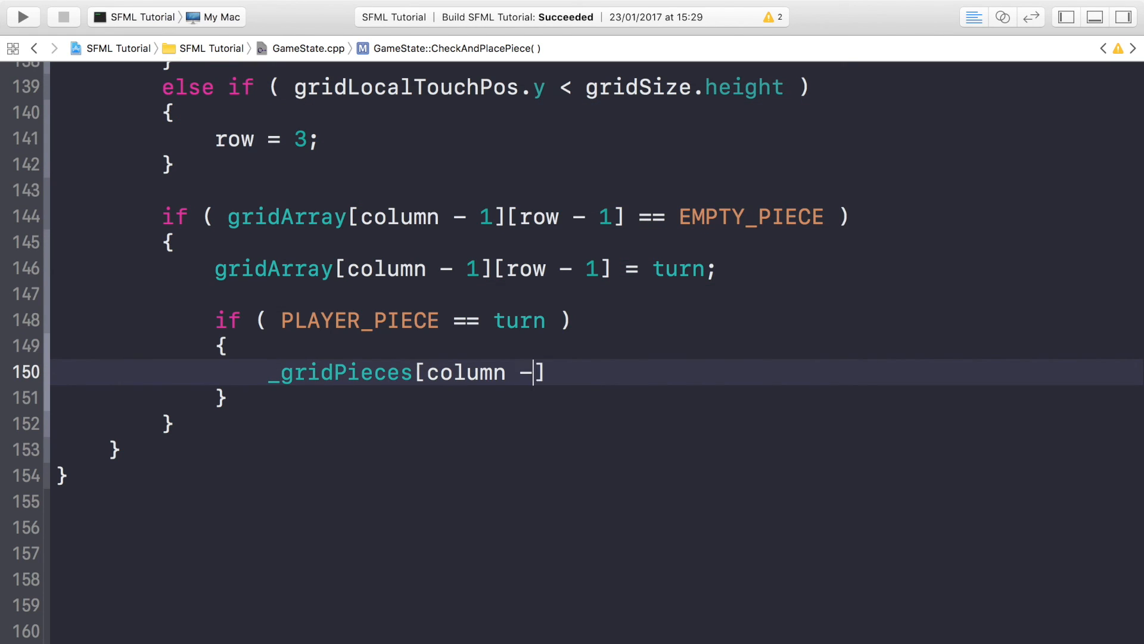
{"action": "type", "text": "1][row - 1]"}
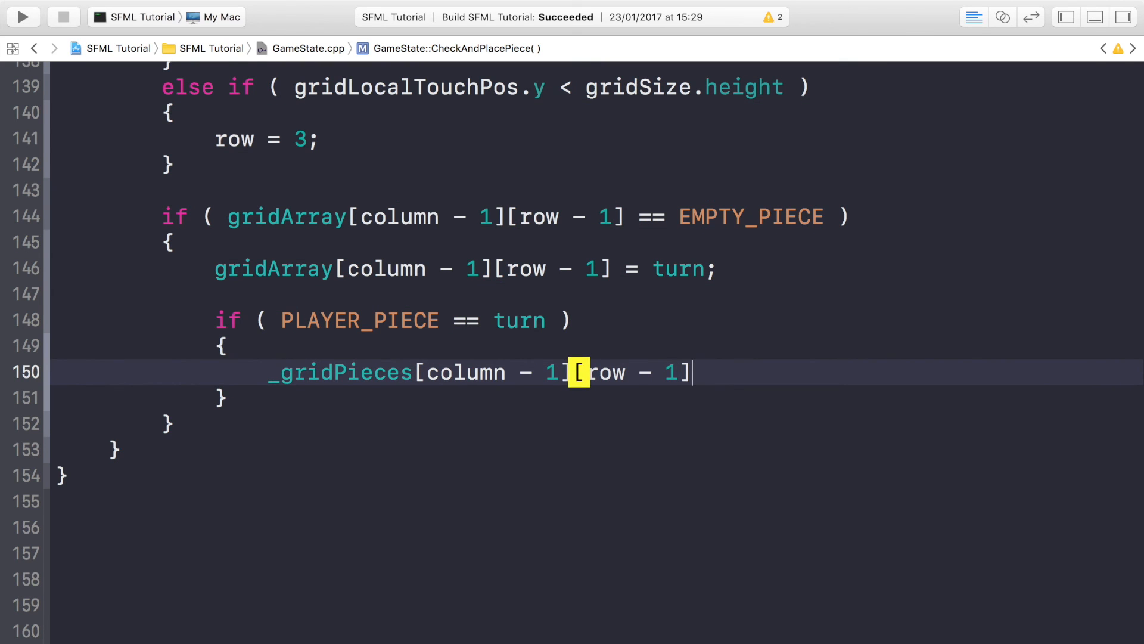
{"action": "type", "text": ".setTexture(const sf::Texture &texture"}
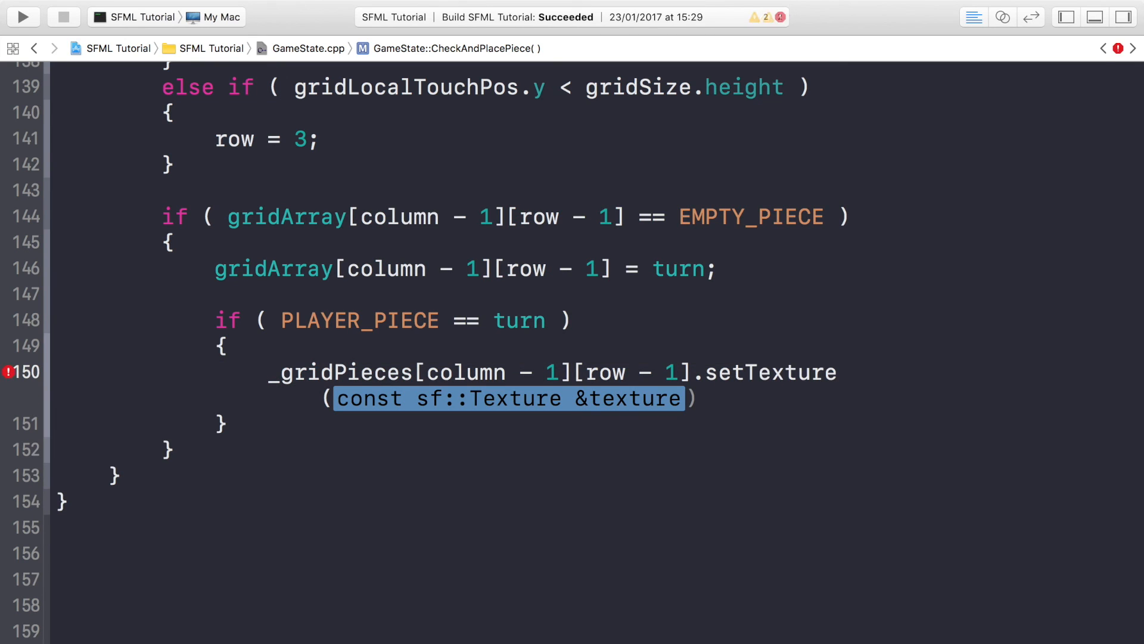
{"action": "type", "text": "this-"}
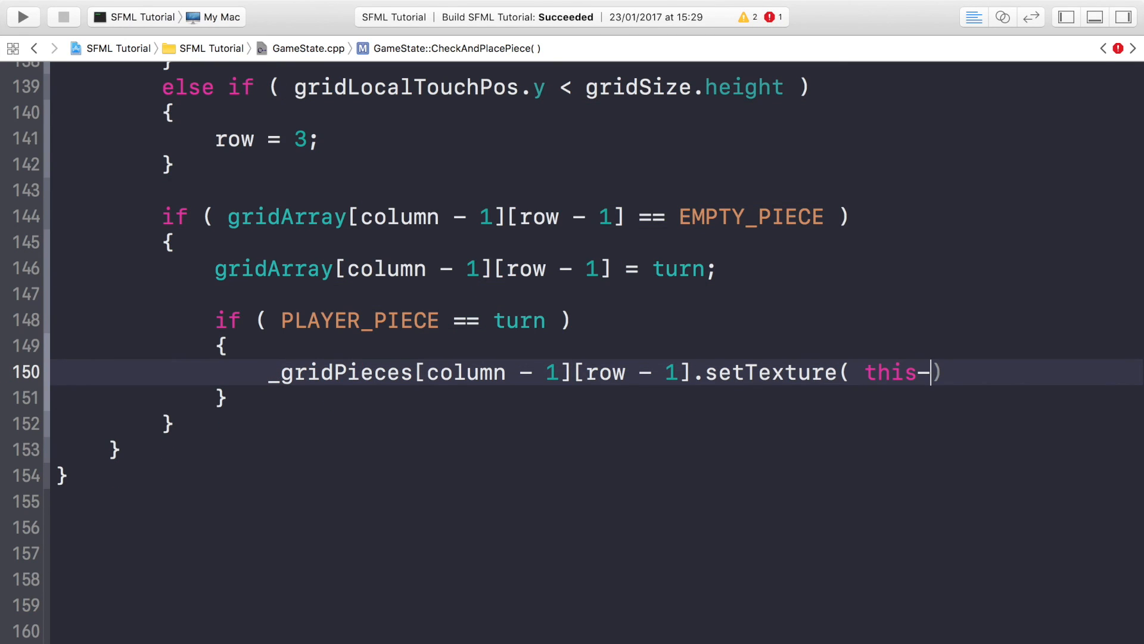
{"action": "type", "text": ">"}
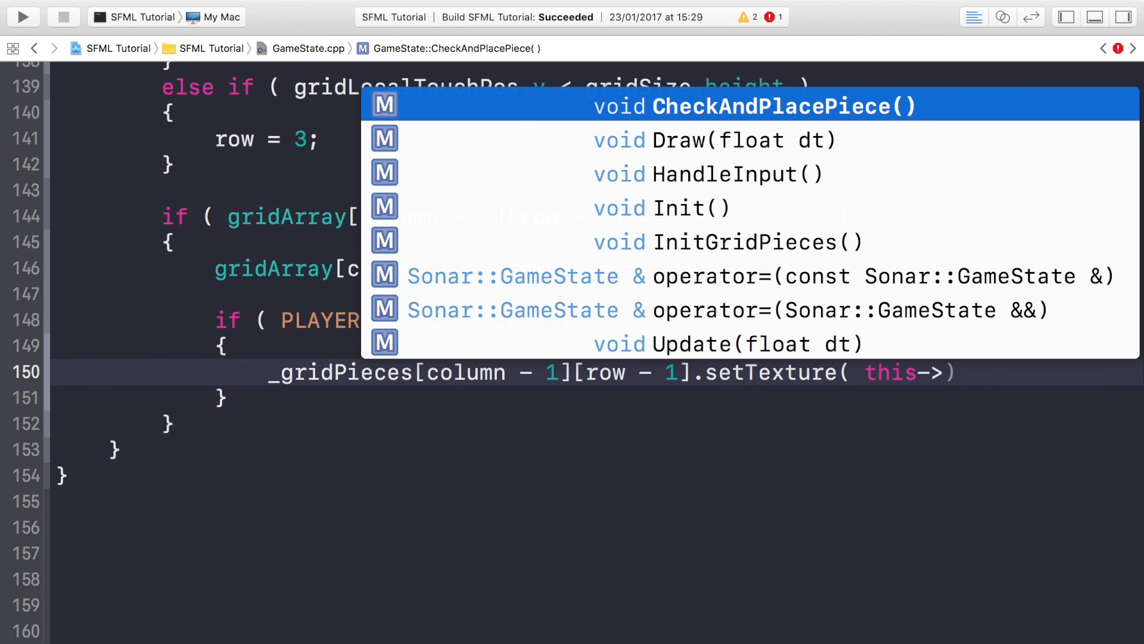
{"action": "type", "text": "_d"}
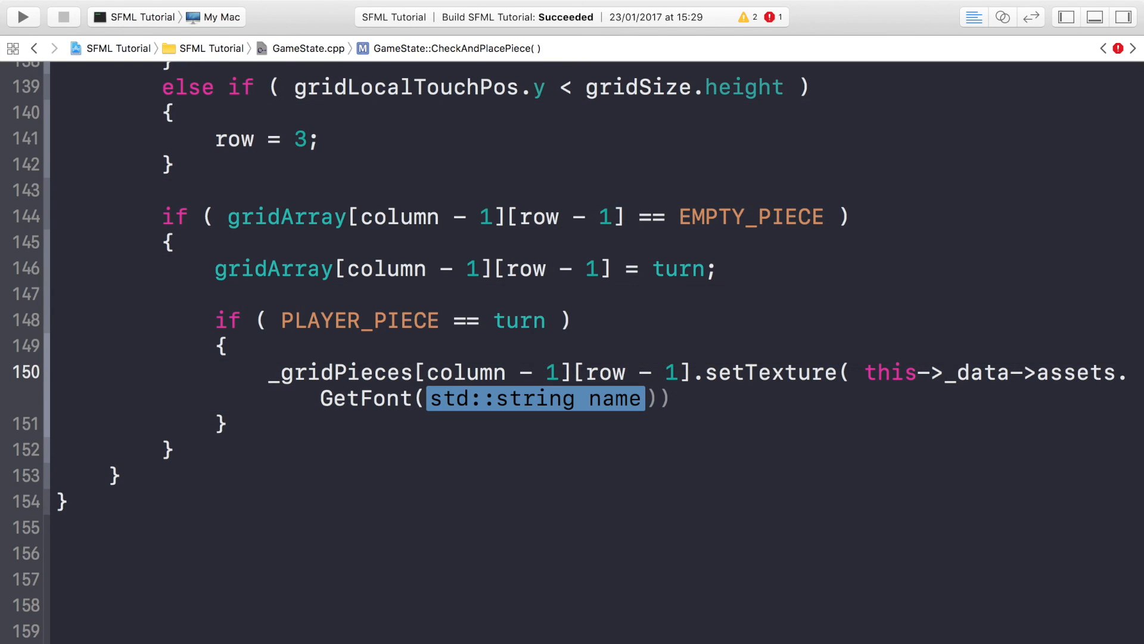
{"action": "key", "text": "delete"}
{"action": "type", "text": "Texture"}
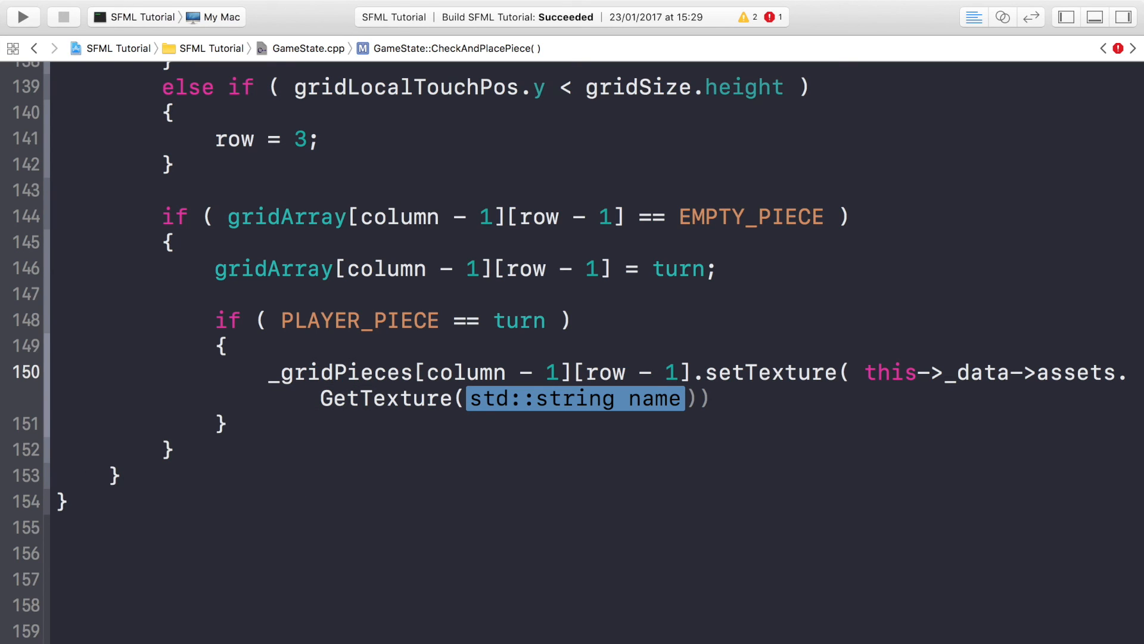
{"action": "type", "text": "\"X \""}
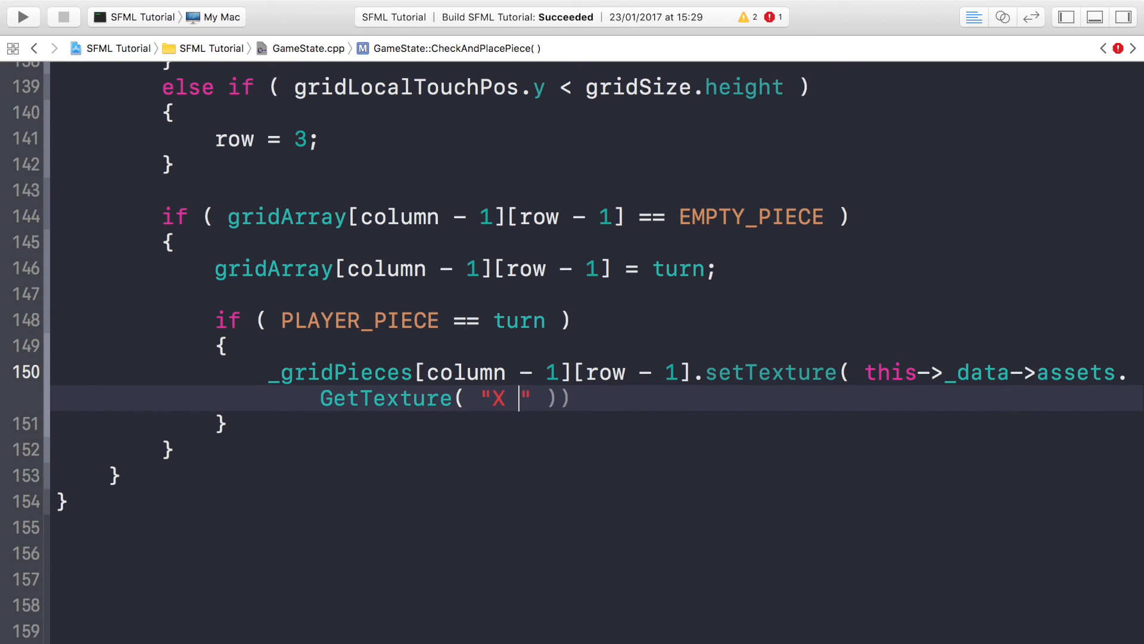
{"action": "type", "text": "Piece"}
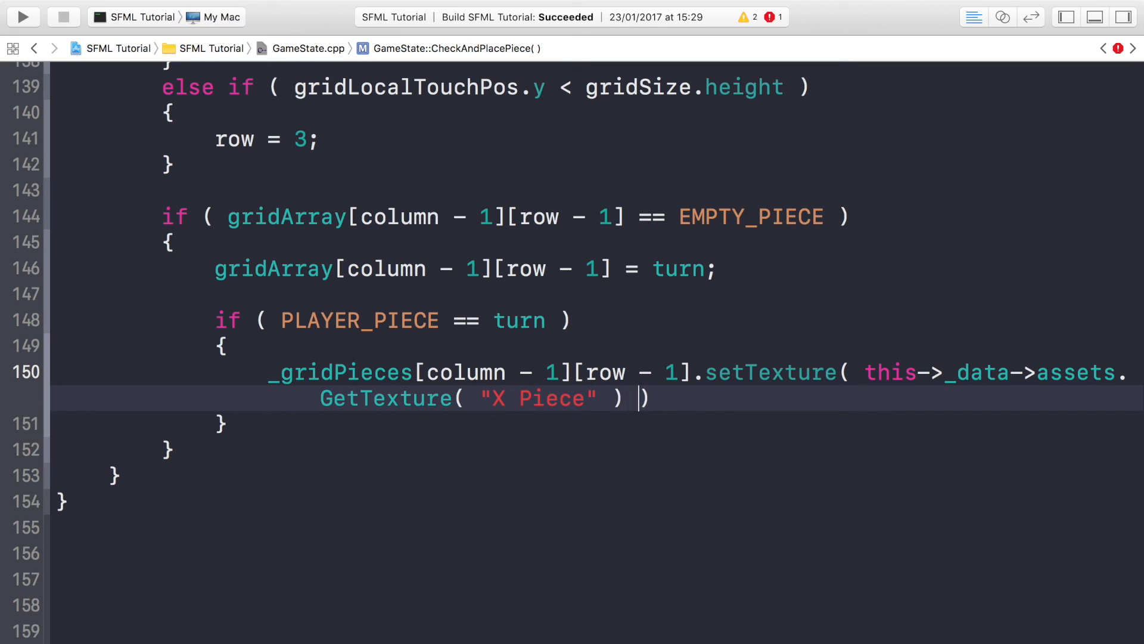
{"action": "type", "text": ";"}
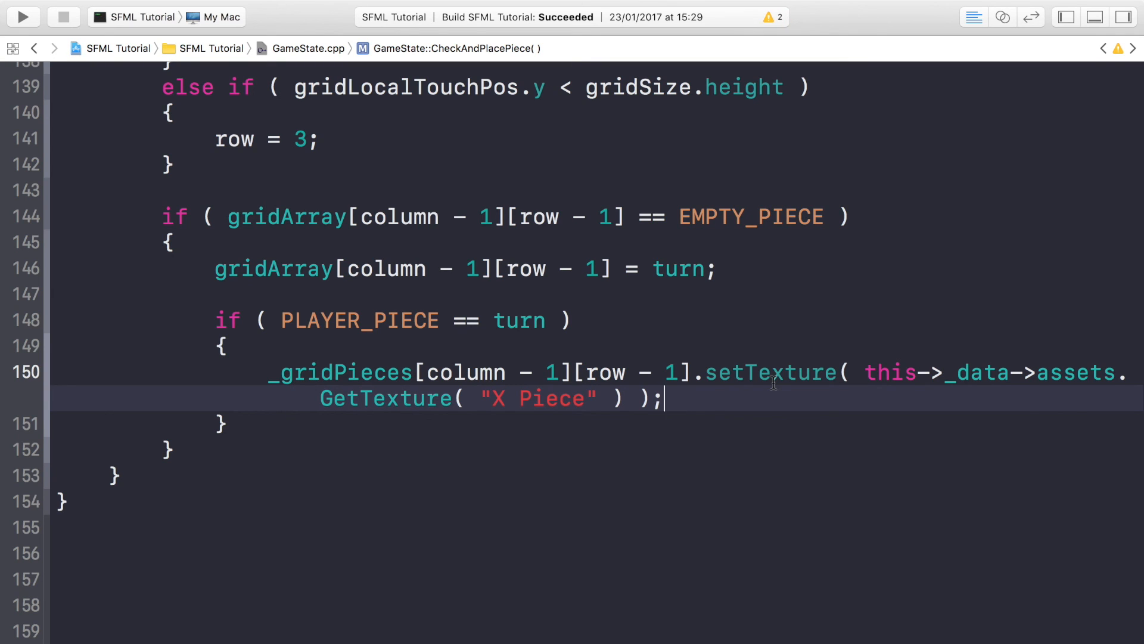
{"action": "type", "text": "turn ="}
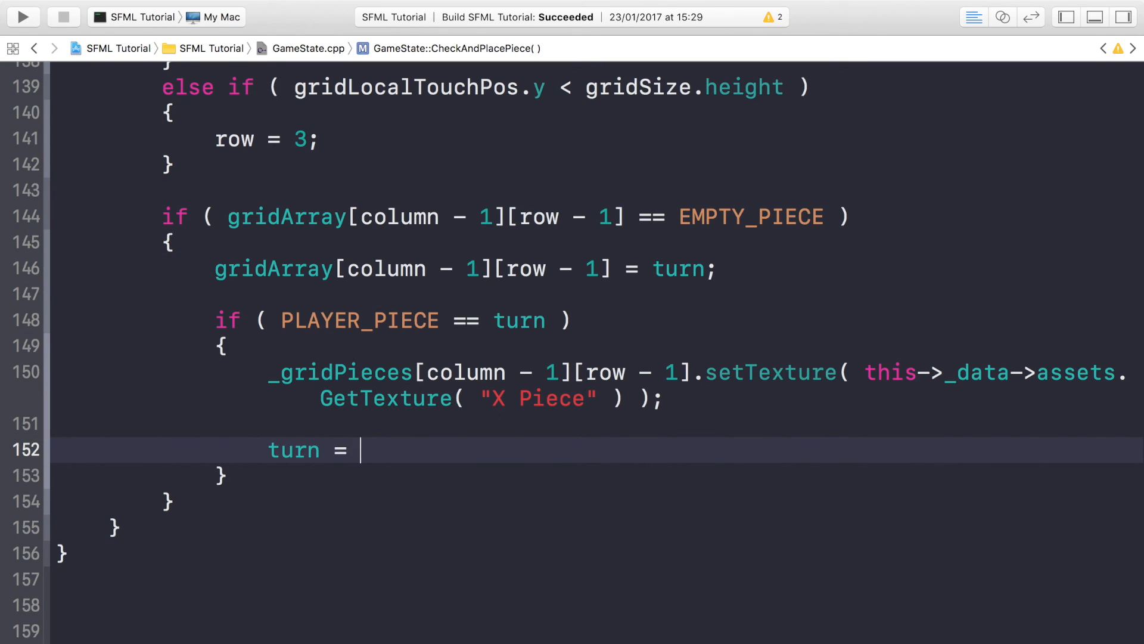
- Set turn = AI_PIECE, and add an AI_PIECE branch using "O Piece" that returns turn to PLAYER_PIECE
{"action": "type", "text": "AI"}
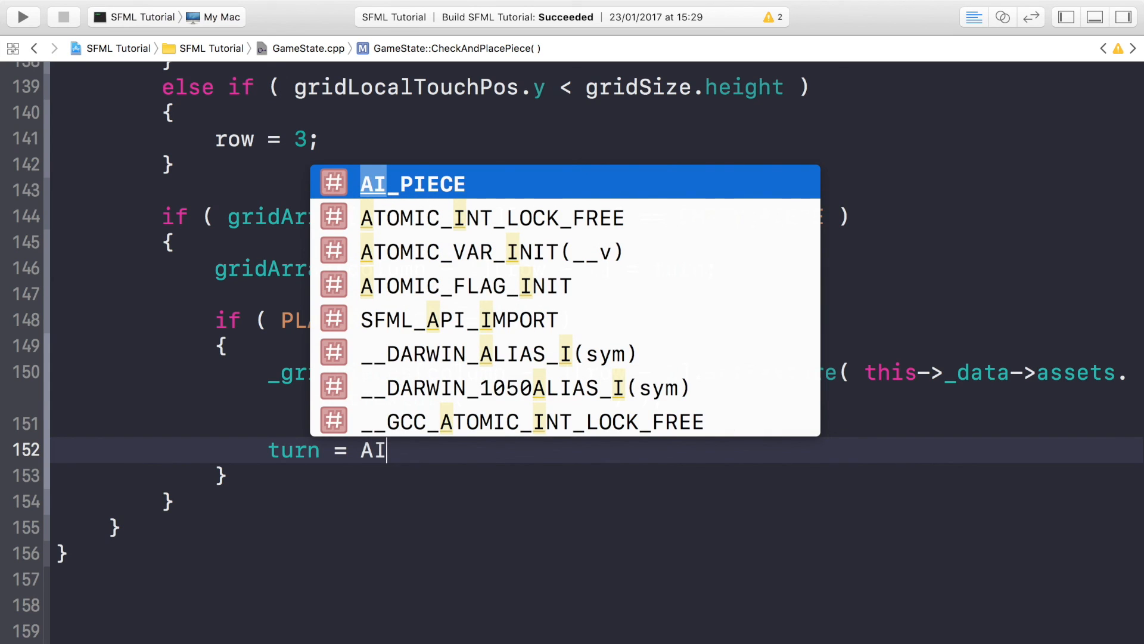
{"action": "type", "text": "_PIO"}
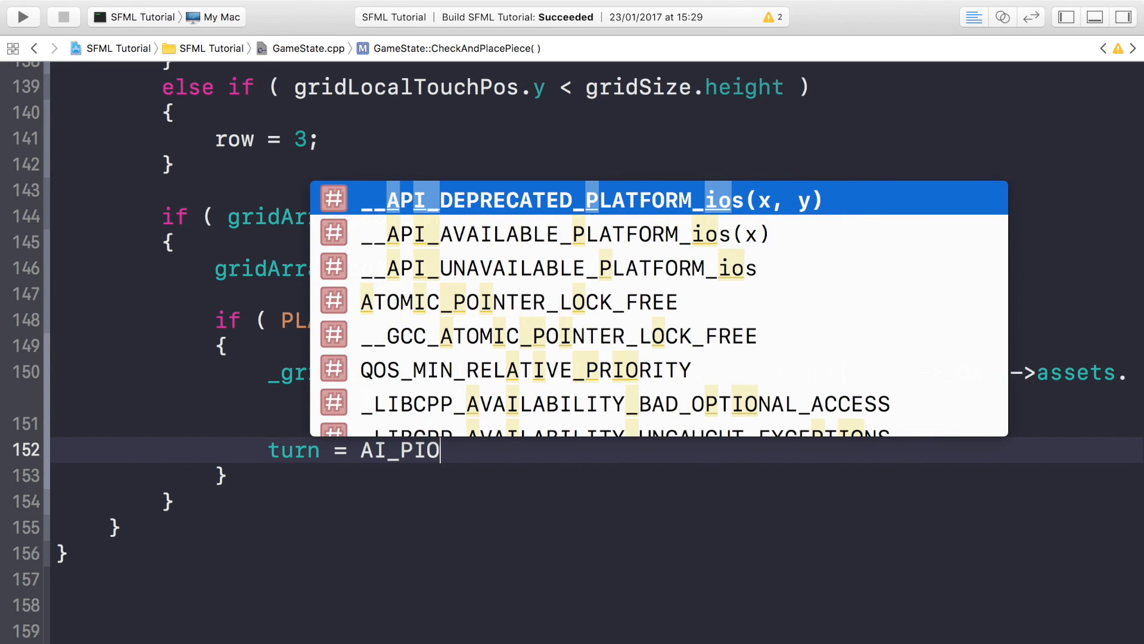
{"action": "type", "text": "ECE;"}
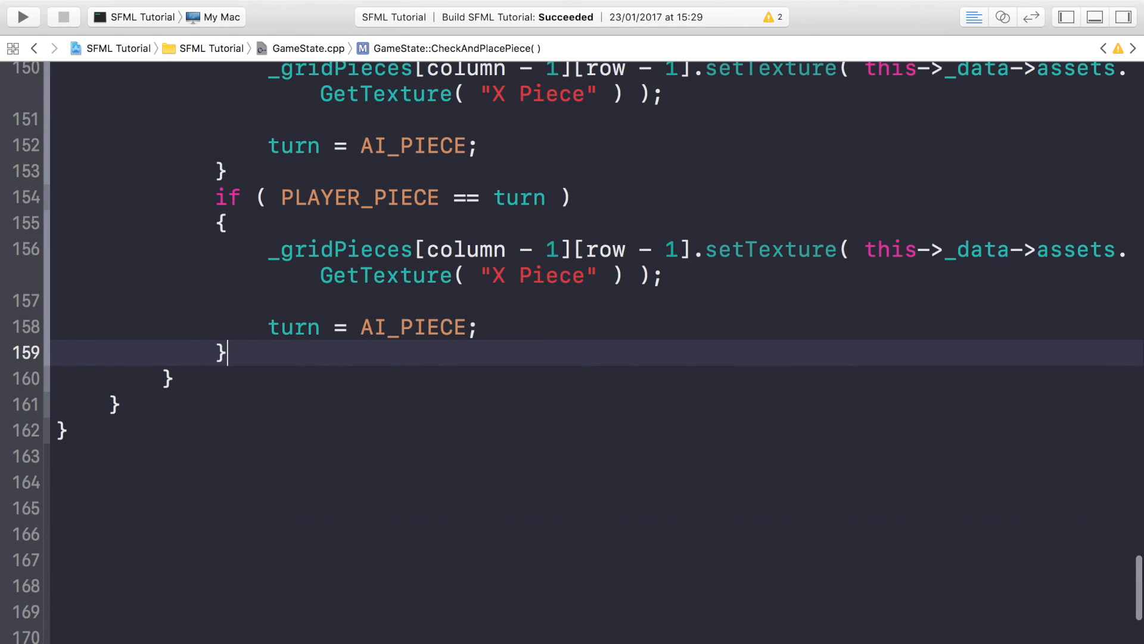
{"action": "type", "text": "else"}
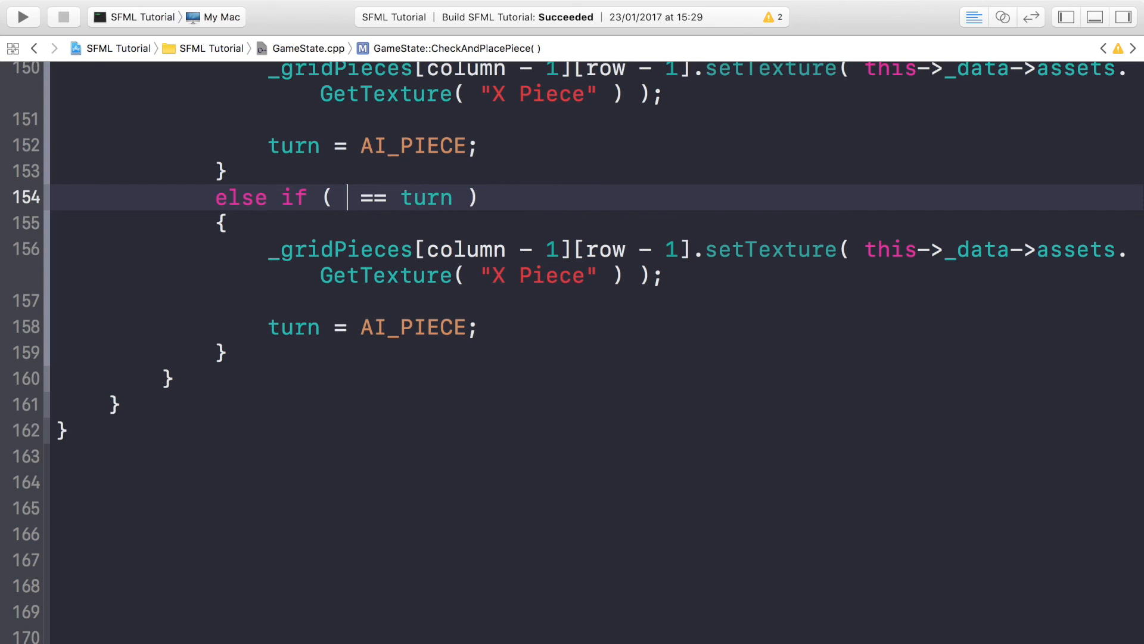
{"action": "type", "text": "AI_PIECE"}
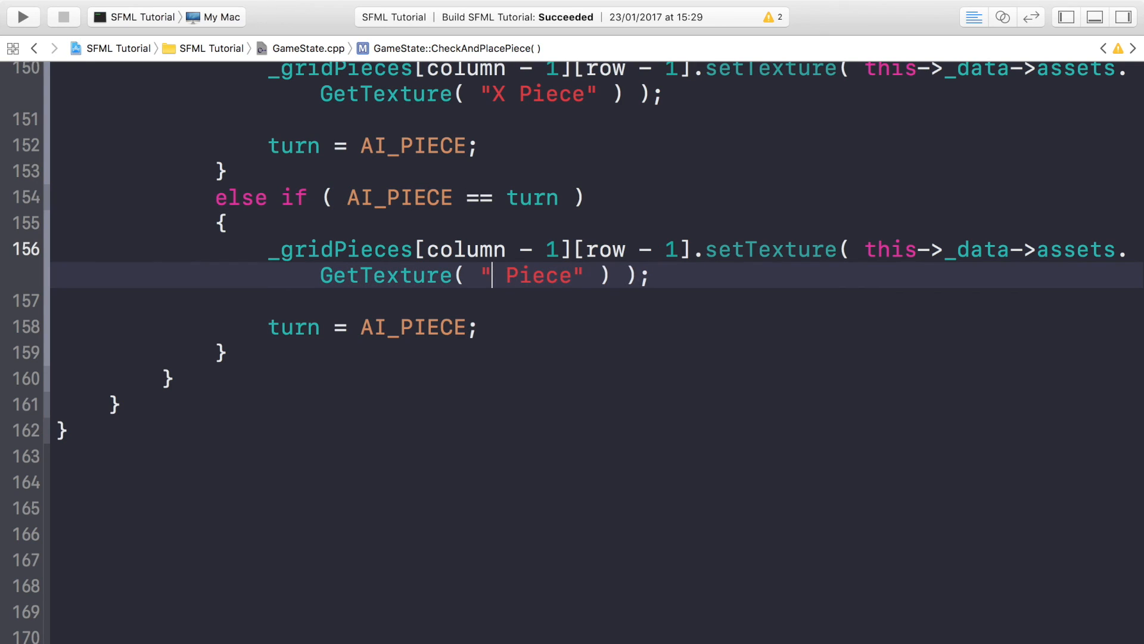
{"action": "type", "text": "O"}
{"action": "left_click", "coordinate": [373, 327]}
{"action": "type", "text": "PLAYER"}
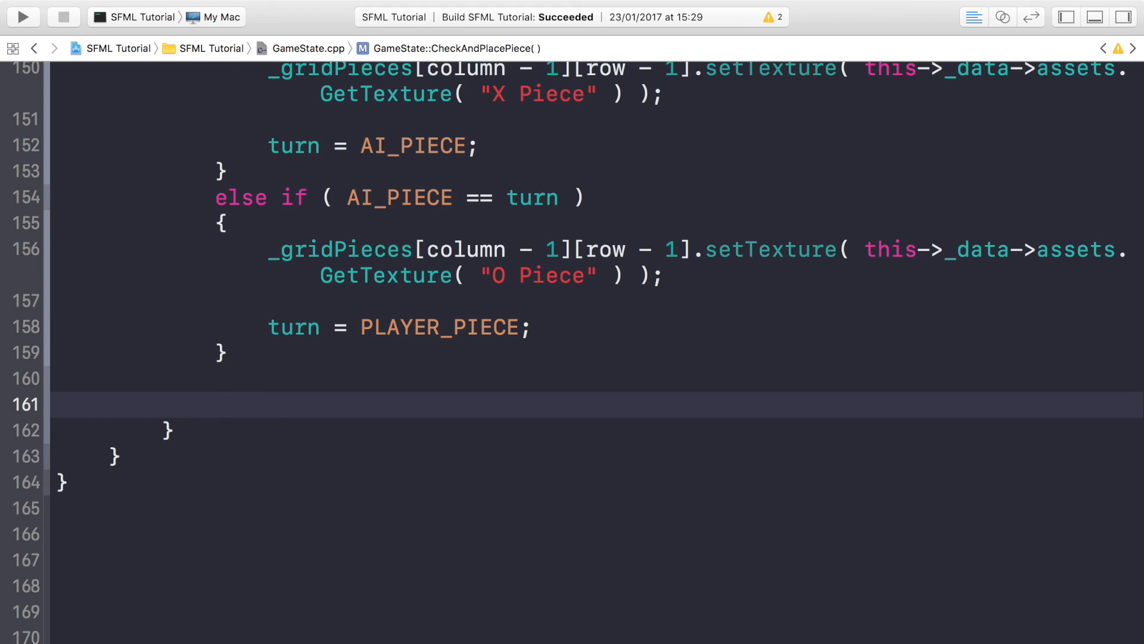
{"action": "left_click", "coordinate": [215, 404]}
{"action": "type", "text": "_gridPieces[column -"}
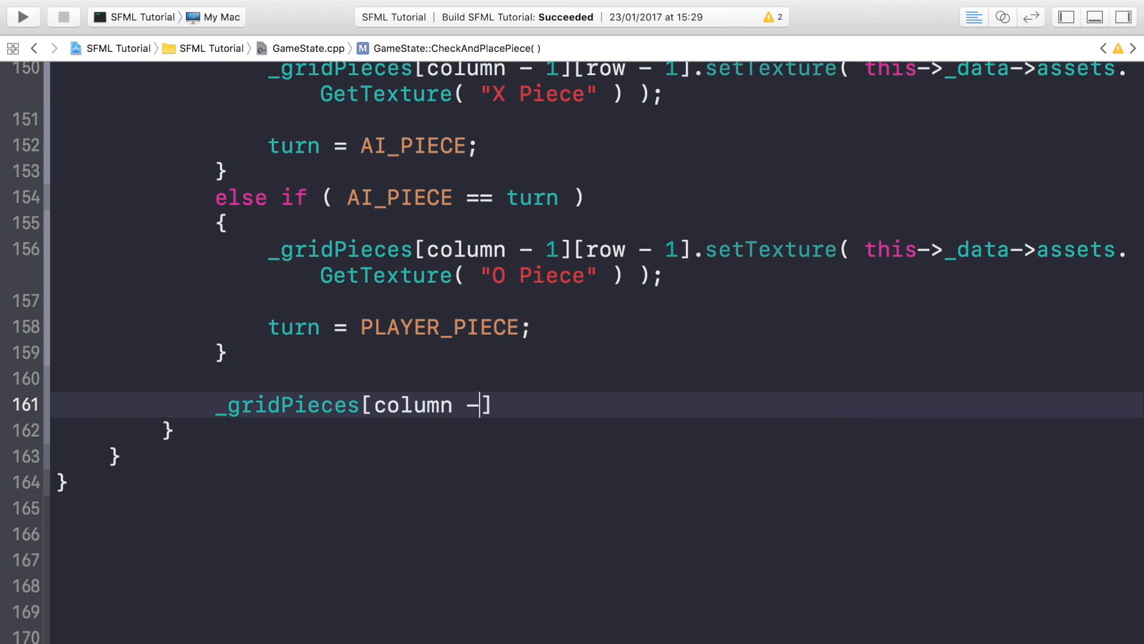
- Call setColor(sf::Color(255, 255, 255, 255)) on _gridPieces[column - 1][row - 1]
{"action": "type", "text": "1][]"}
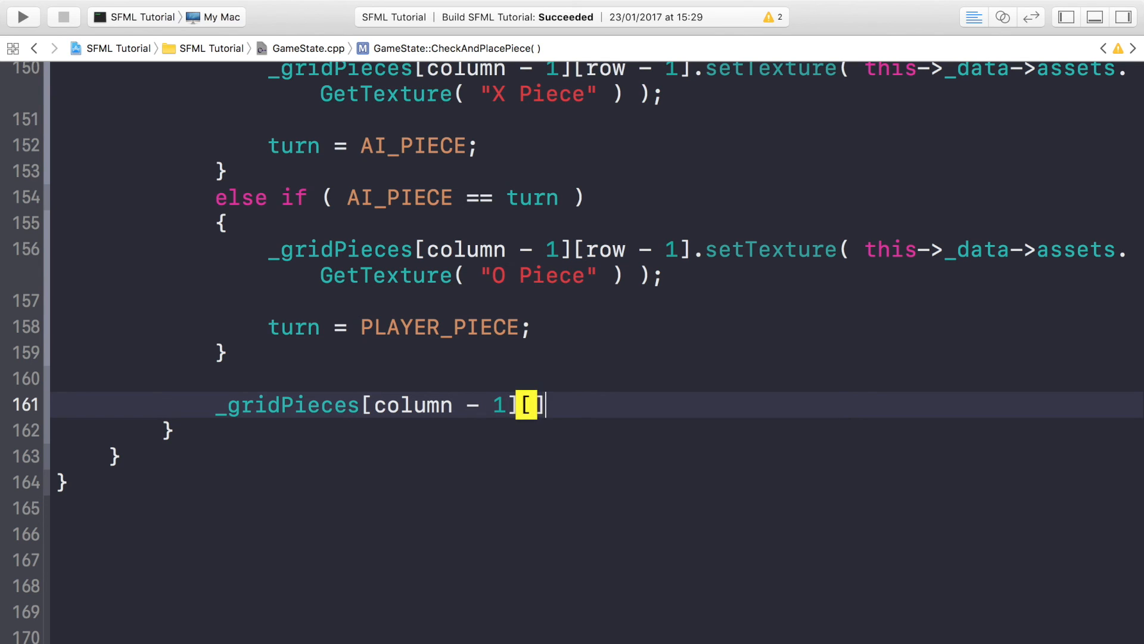
{"action": "type", "text": "row - 1]"}
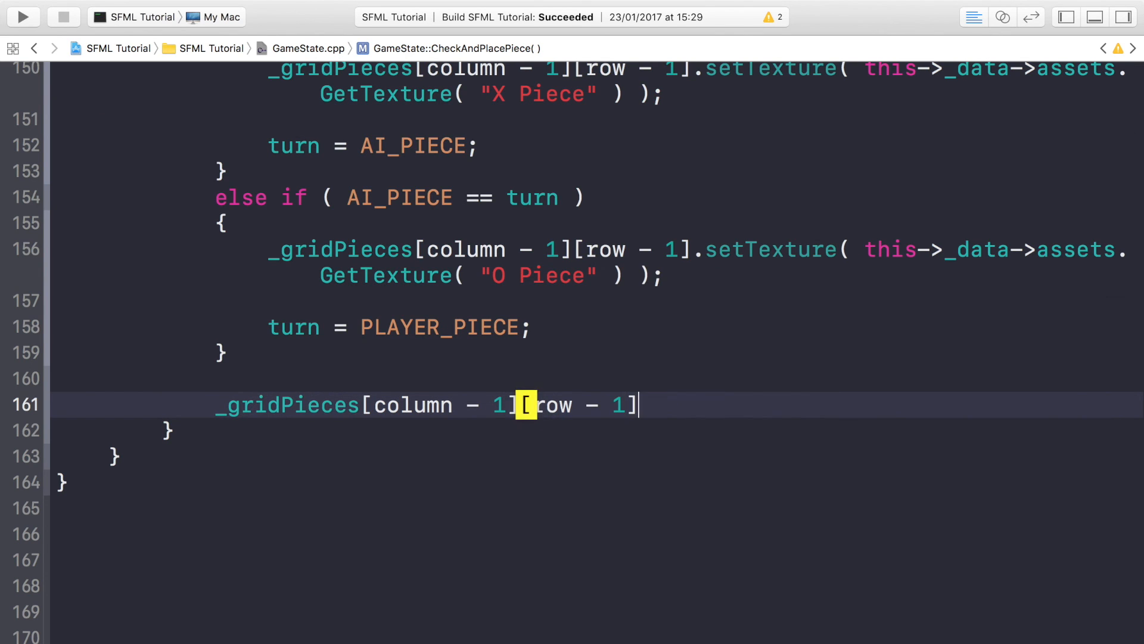
{"action": "type", "text": ".setColor("}
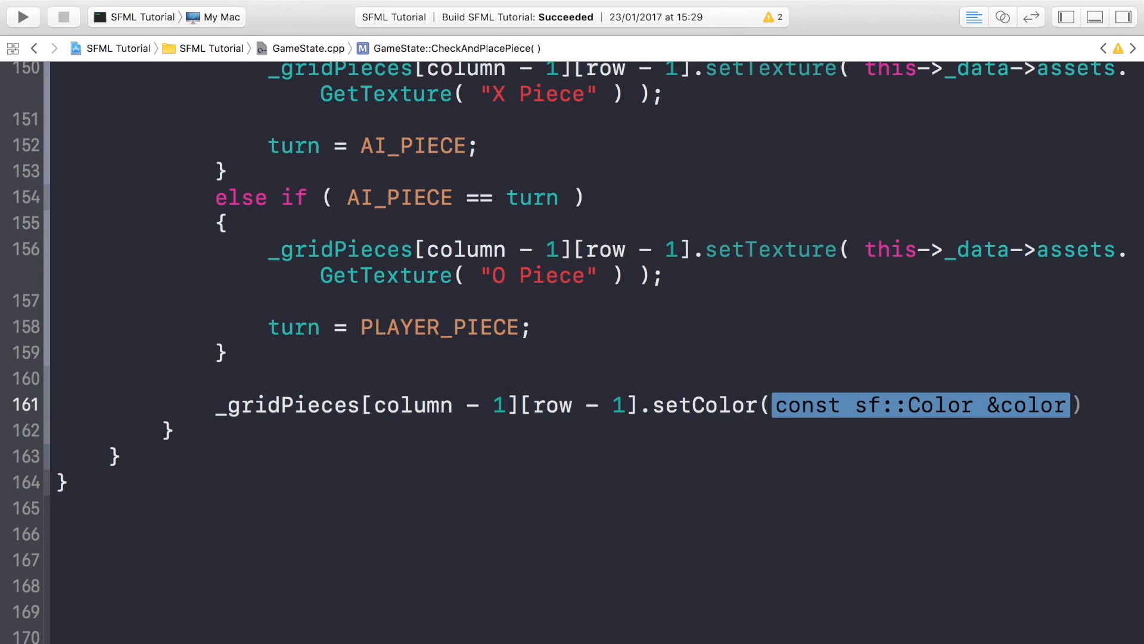
{"action": "key", "text": "Delete"}
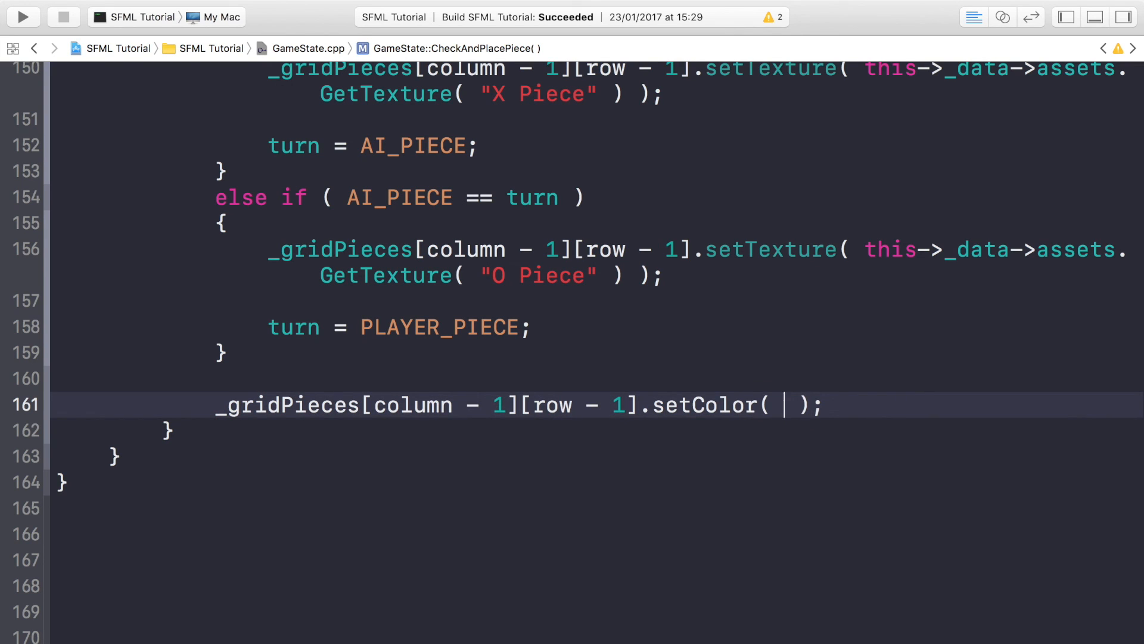
{"action": "type", "text": "sf::color("}
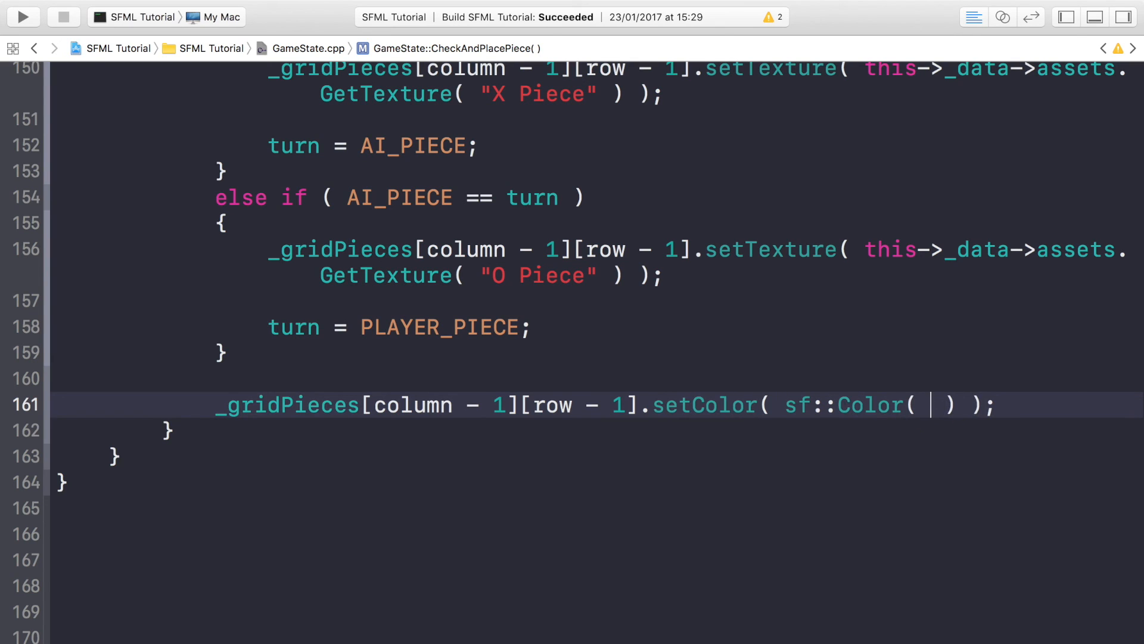
{"action": "type", "text": "255, 255,"}
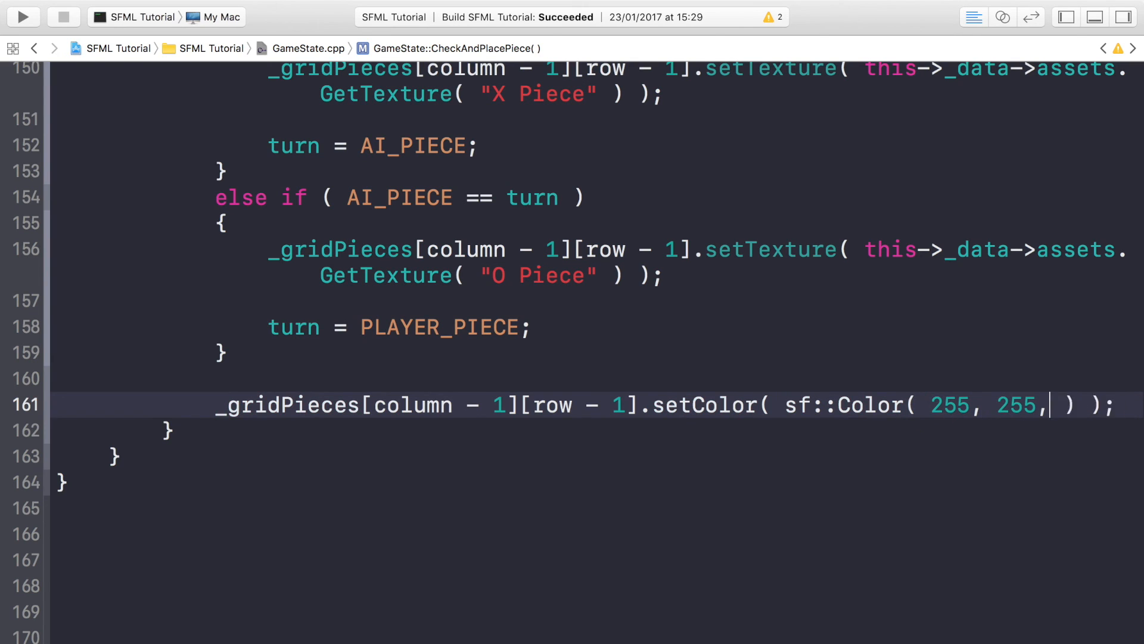
{"action": "type", "text": "255"}
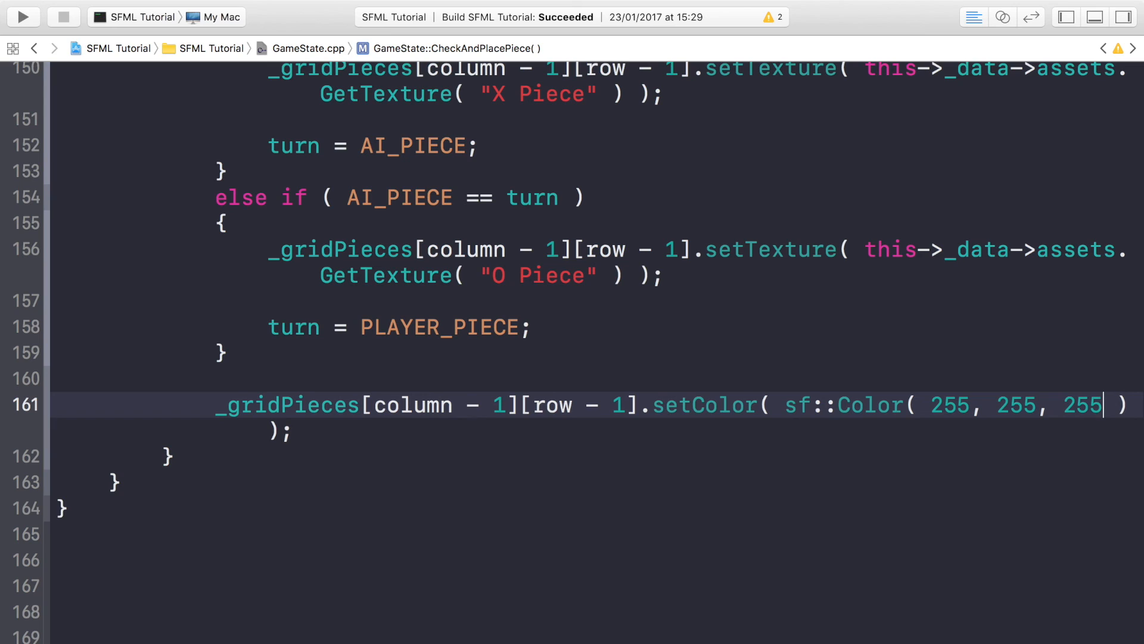
{"action": "type", "text": ", 255"}
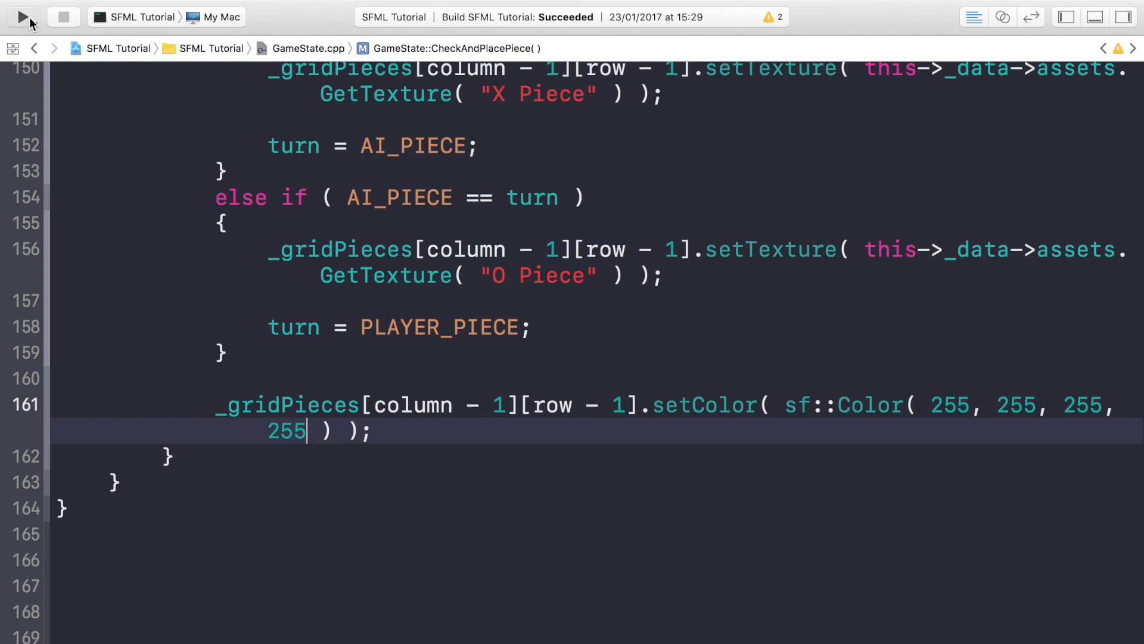
- Run the game from Xcode, start a match, and place alternating X and O pieces
{"action": "left_click", "coordinate": [22, 17]}
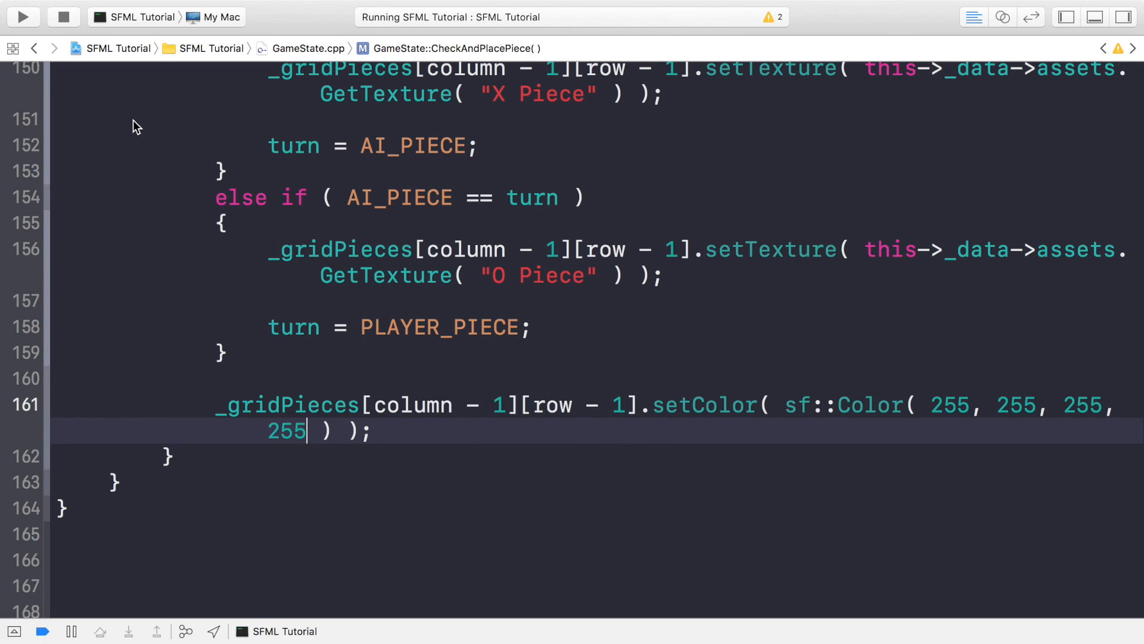
{"action": "left_click", "coordinate": [22, 17]}
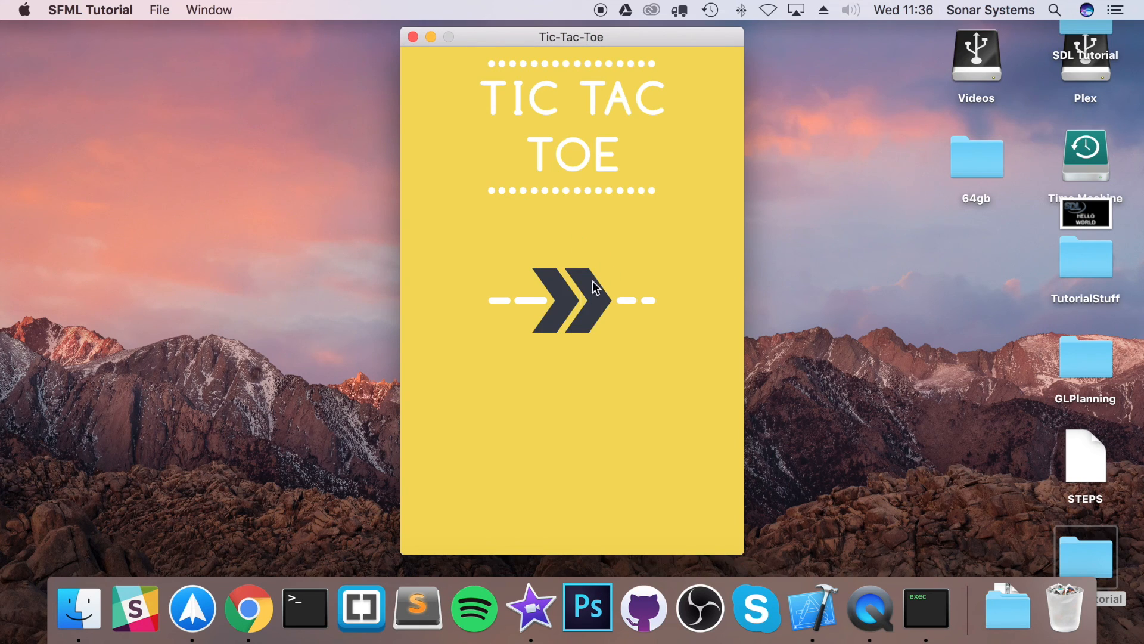
{"action": "left_click", "coordinate": [571, 299]}
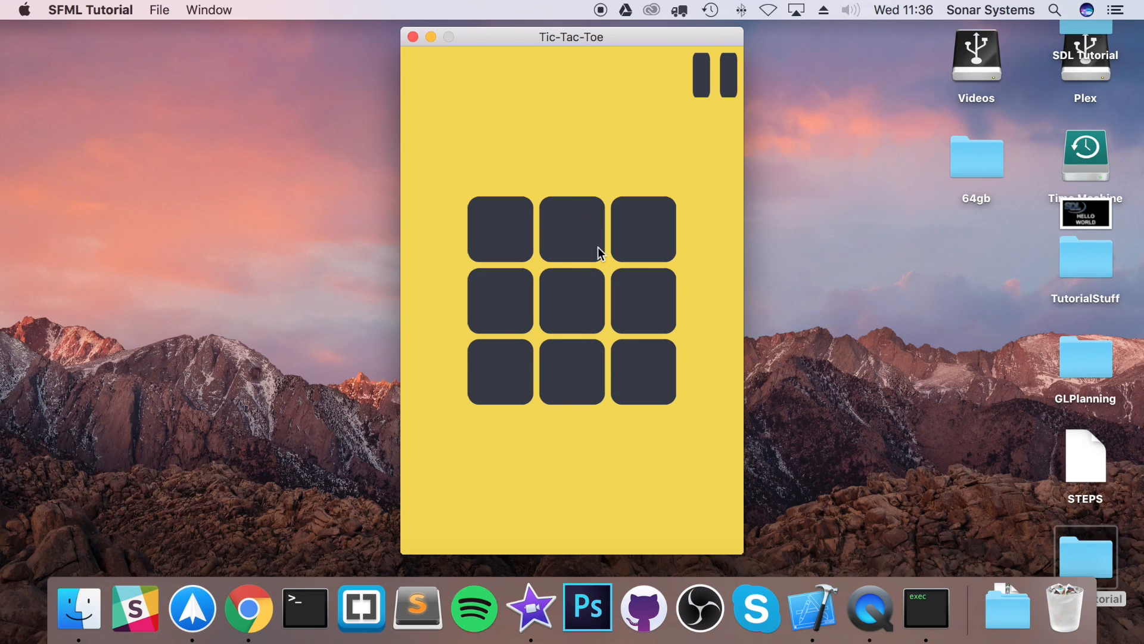
{"action": "mouse_move", "coordinate": [509, 245]}
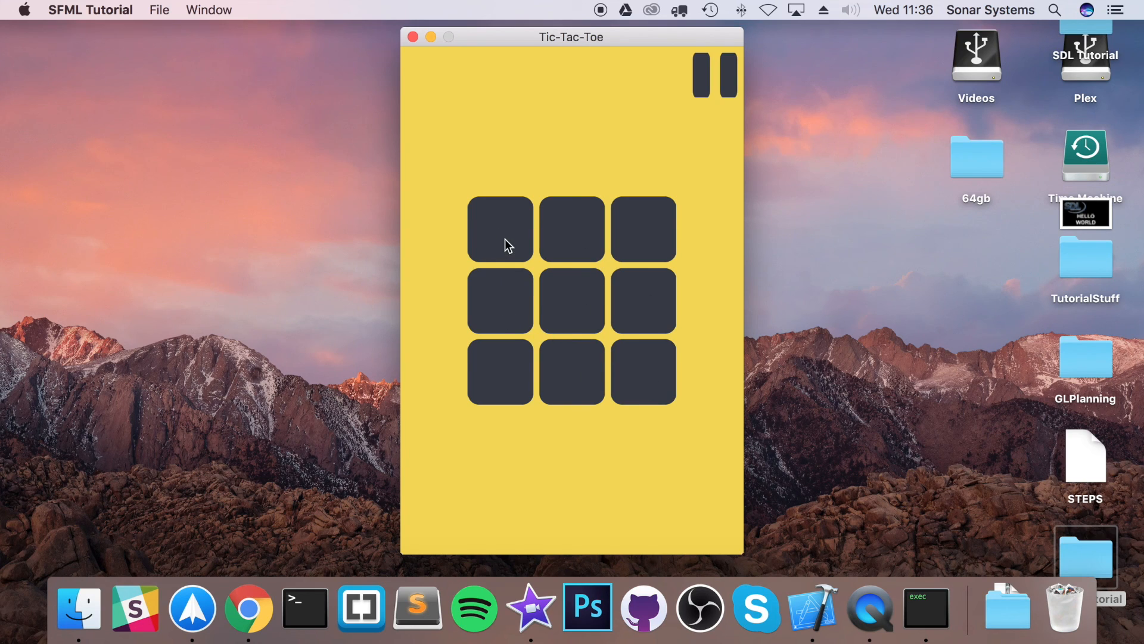
{"action": "left_click", "coordinate": [572, 300]}
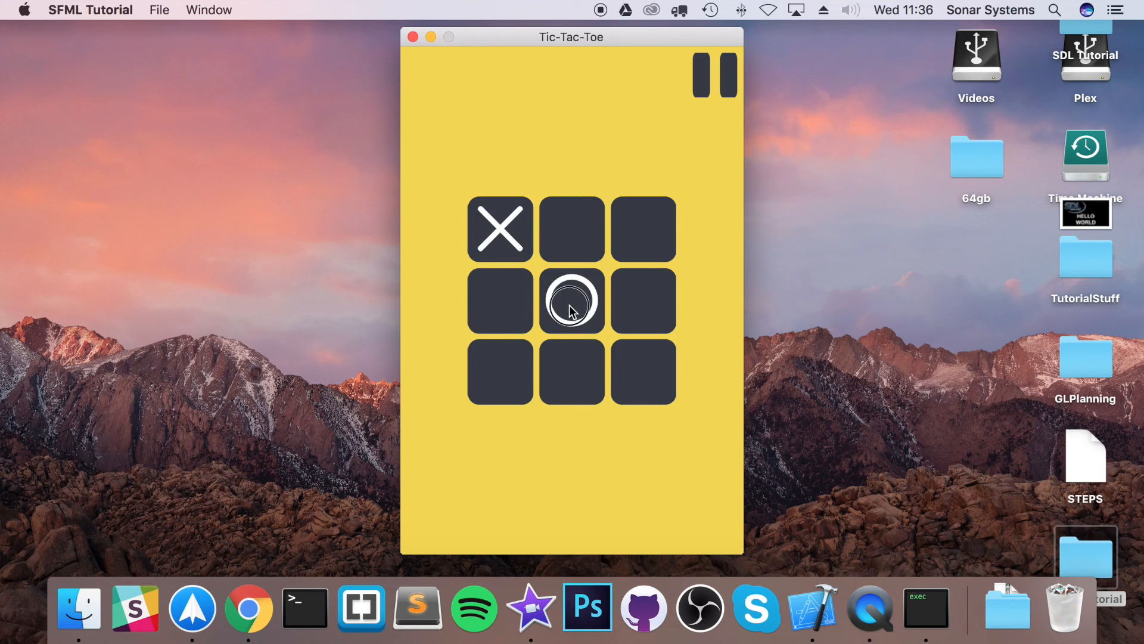
{"action": "left_click", "coordinate": [499, 372]}
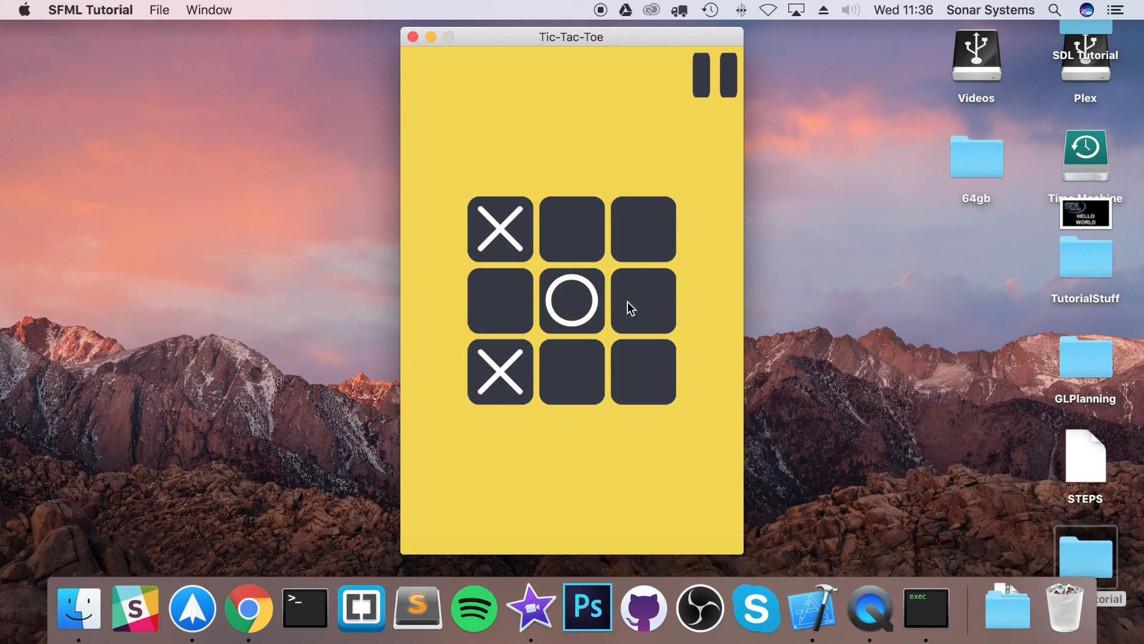
{"action": "left_click", "coordinate": [500, 300]}
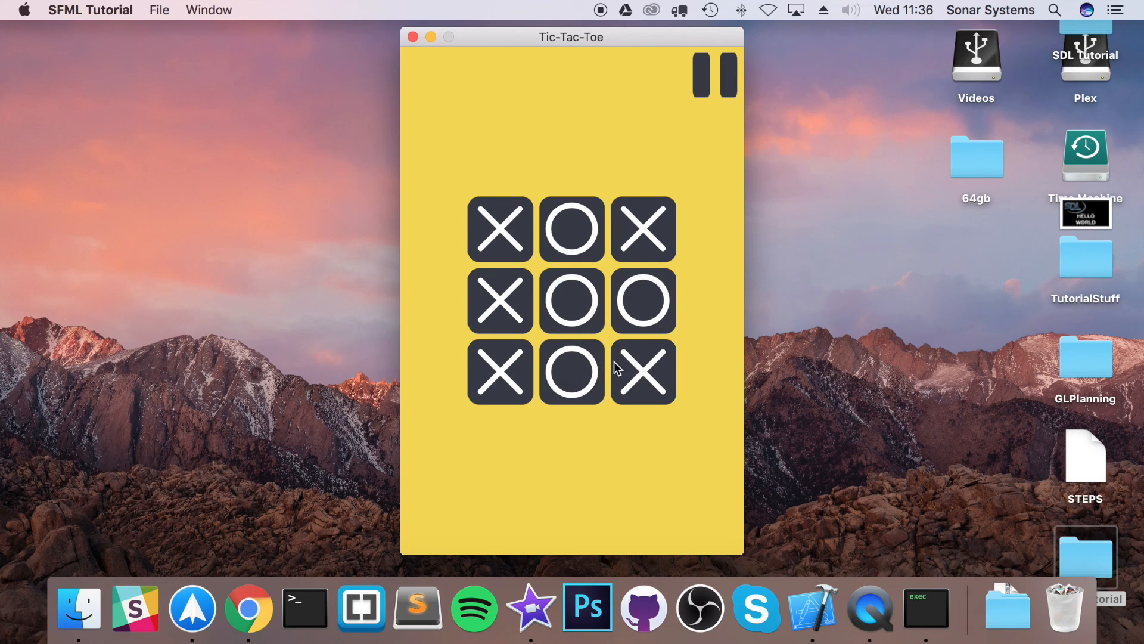
{"action": "mouse_move", "coordinate": [571, 300]}
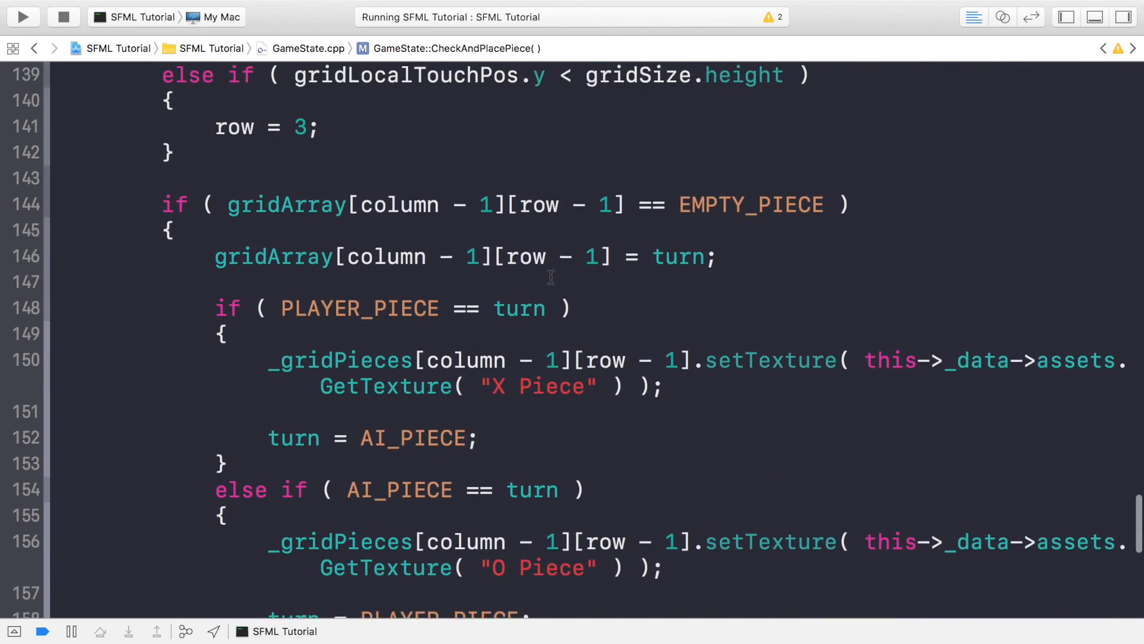
- Scroll GameState.cpp in Xcode to review CheckAndPlacePiece
{"action": "scroll", "scroll_direction": "down", "scroll_amount": 3}
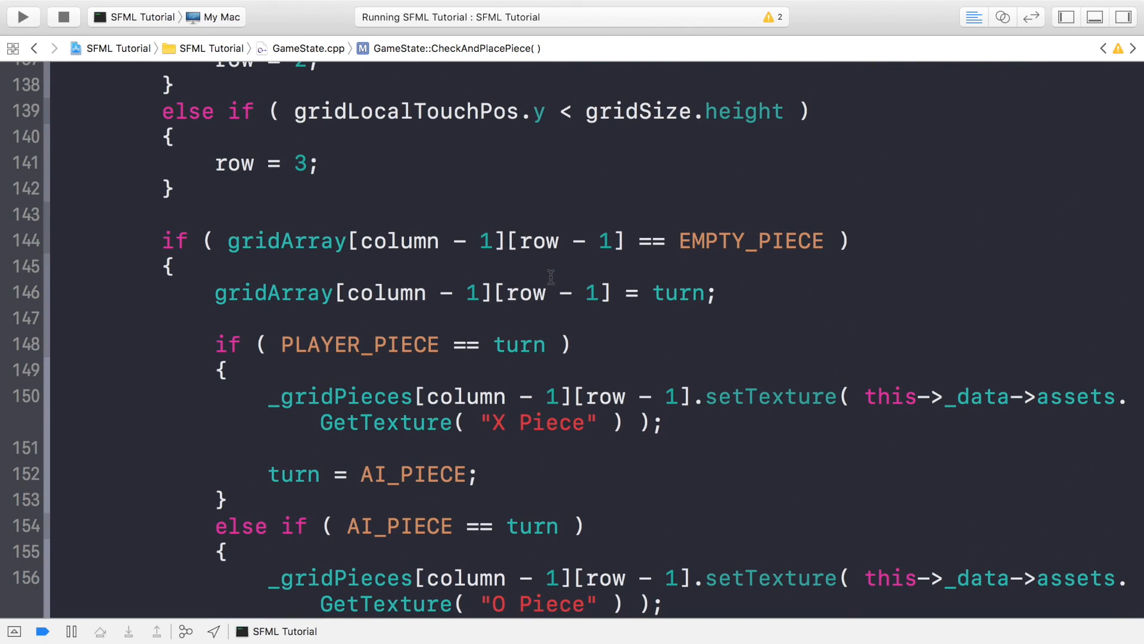